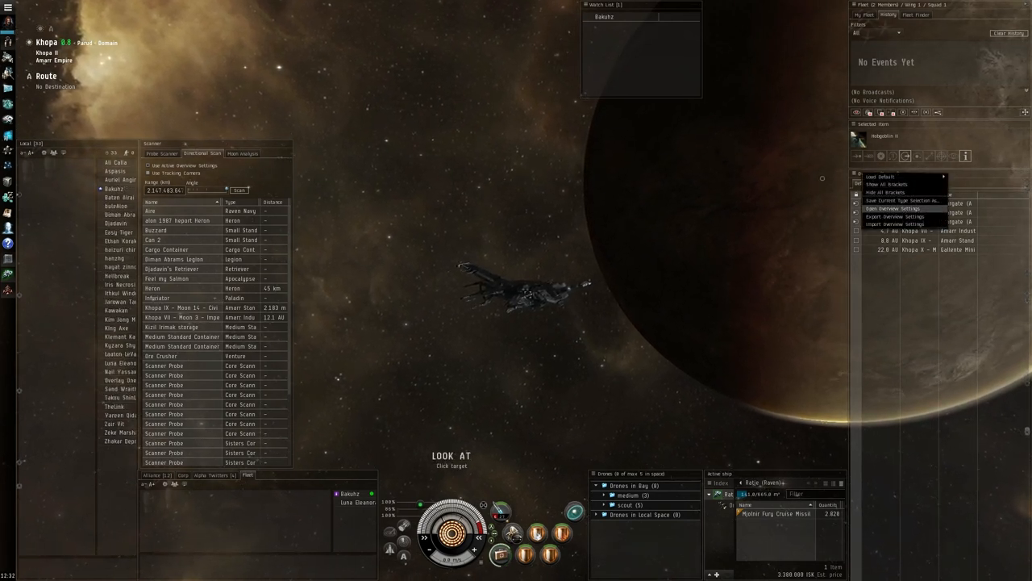
# Step: Open Overview Settings on the Filters > Types list of object categories
pyautogui.click(889, 208)
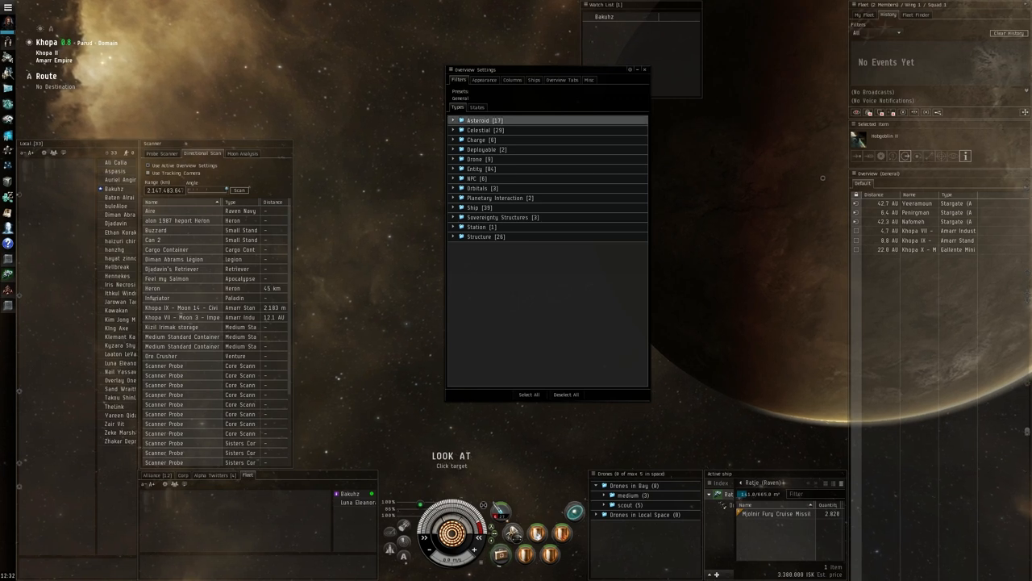
# Step: Expand the Asteroid group and toggle celestial types so the overview lists the Sun
pyautogui.click(453, 120)
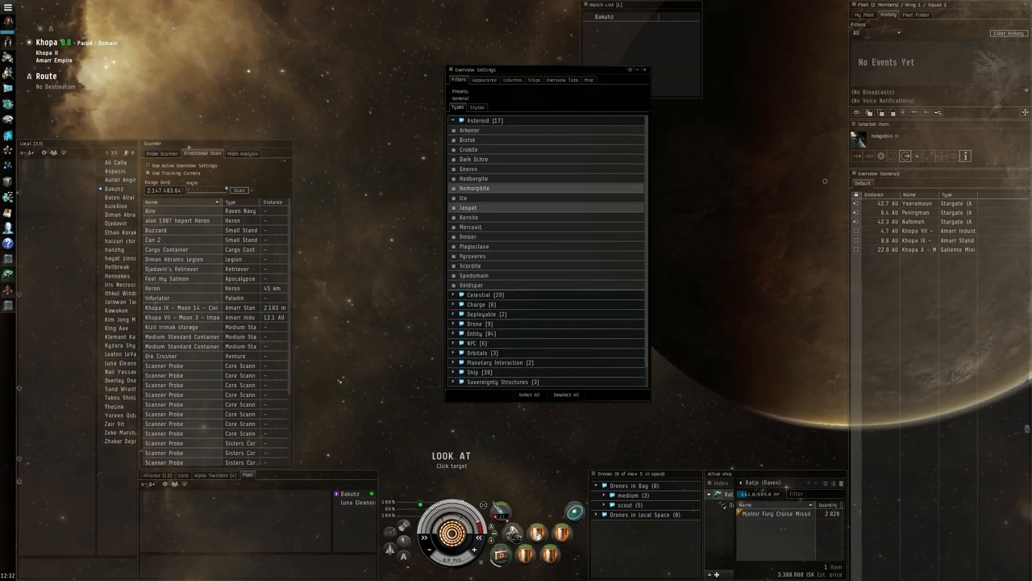
pyautogui.click(453, 120)
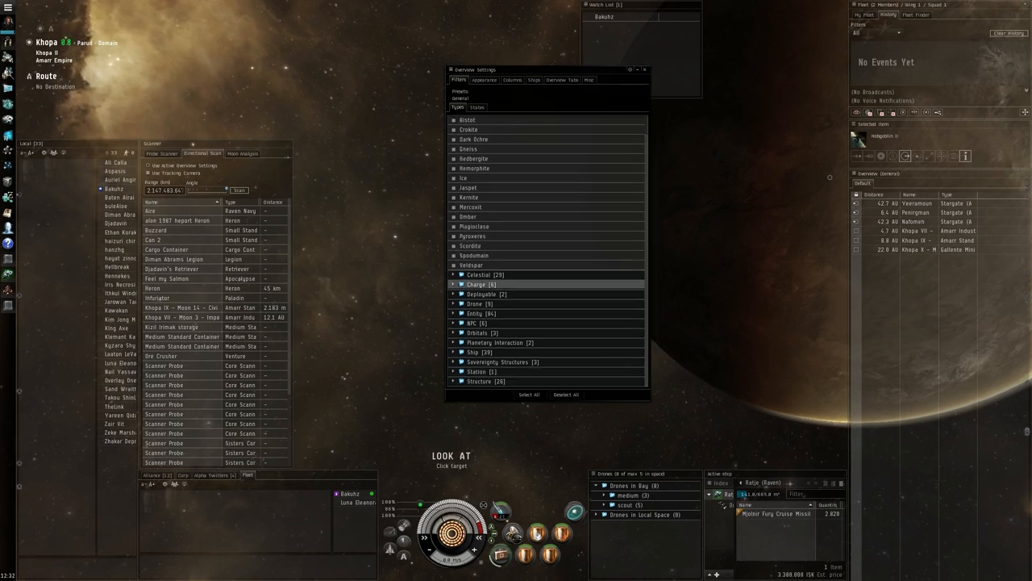
pyautogui.scroll(-3)
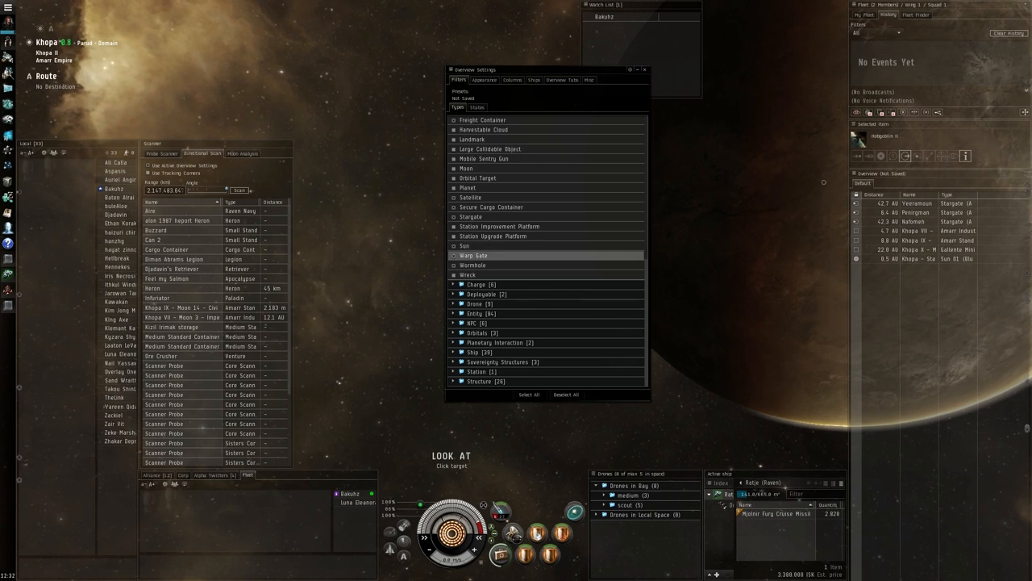
pyautogui.scroll(3)
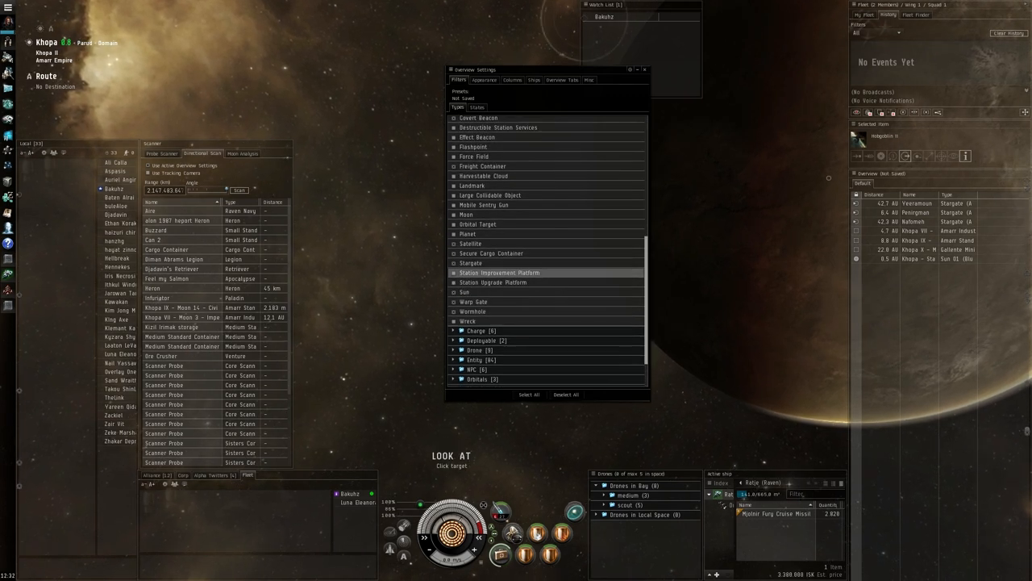
pyautogui.click(491, 253)
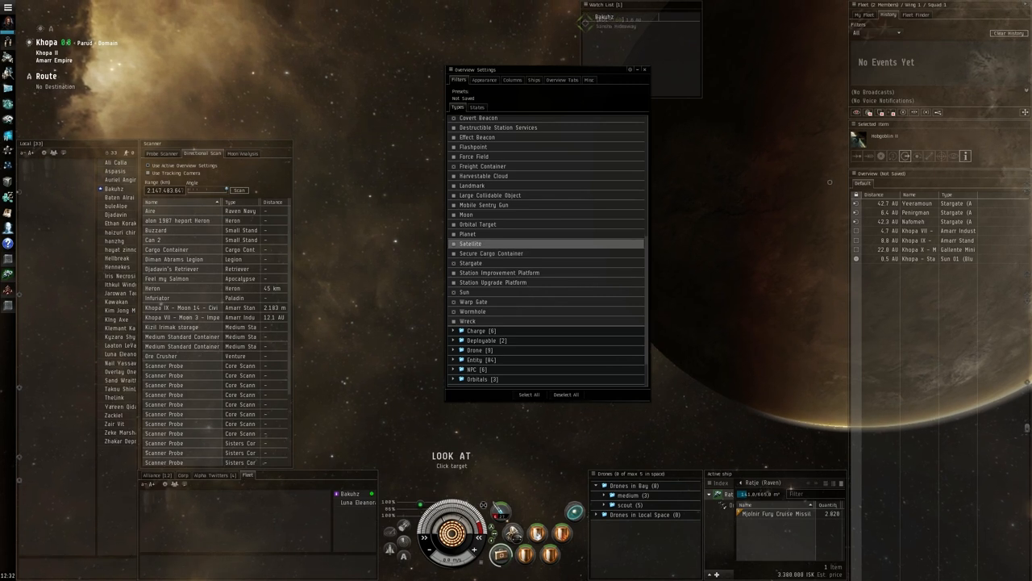
pyautogui.scroll(3)
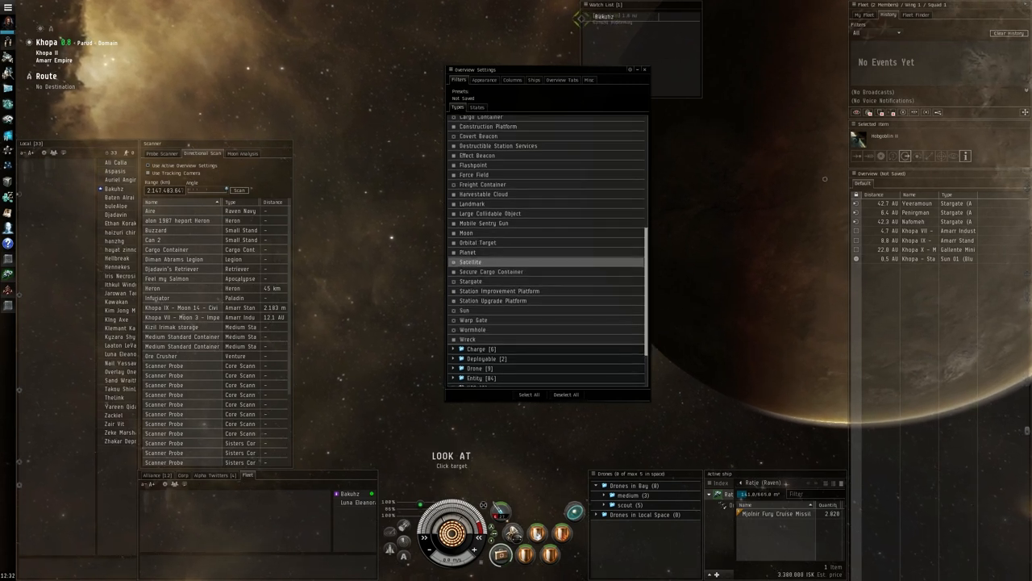
pyautogui.scroll(3)
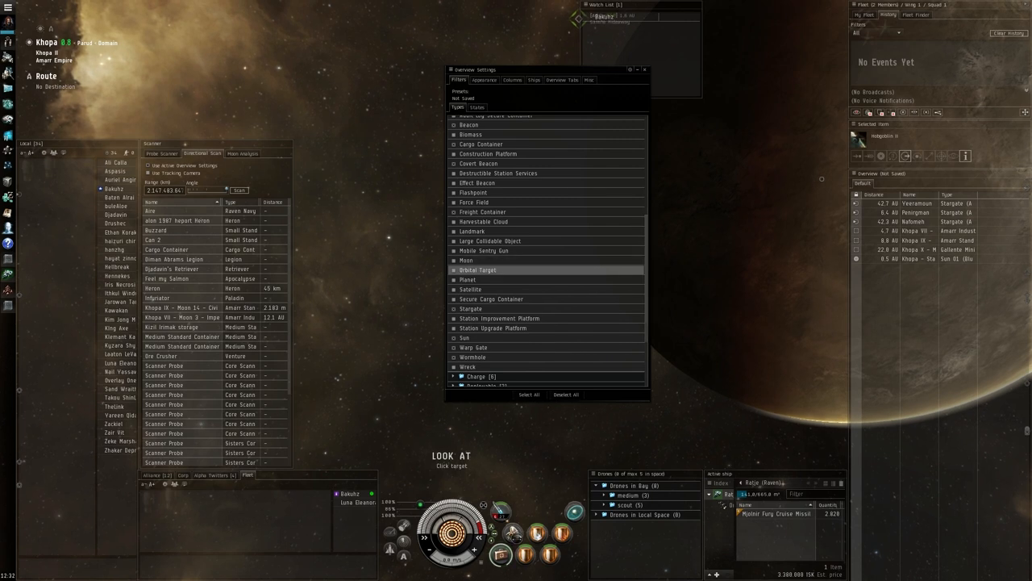
pyautogui.scroll(3)
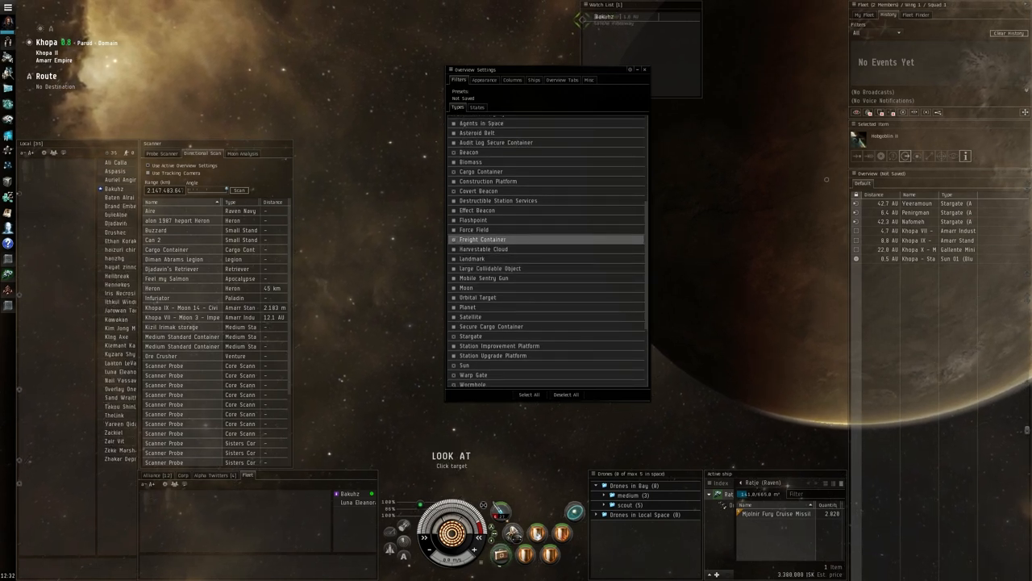
pyautogui.scroll(3)
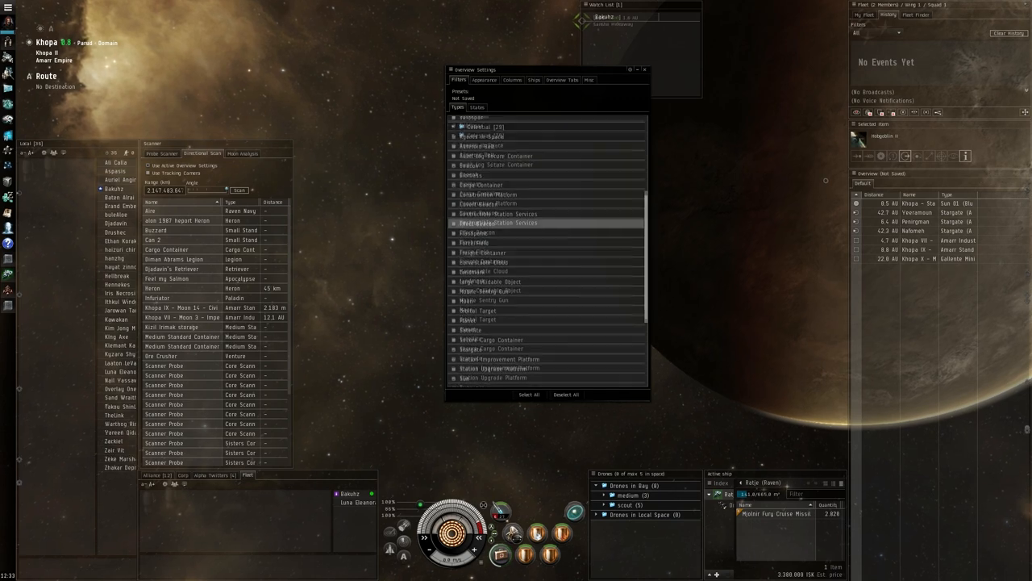
# Step: Toggle Bomb objects, expand the Drone group and toggle a drone type
pyautogui.scroll(-3)
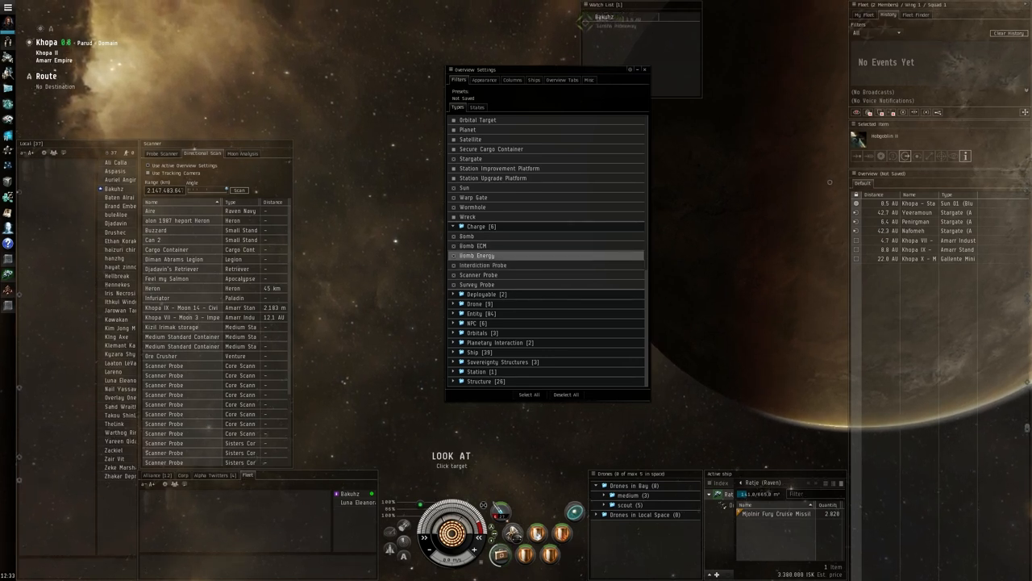
pyautogui.click(467, 236)
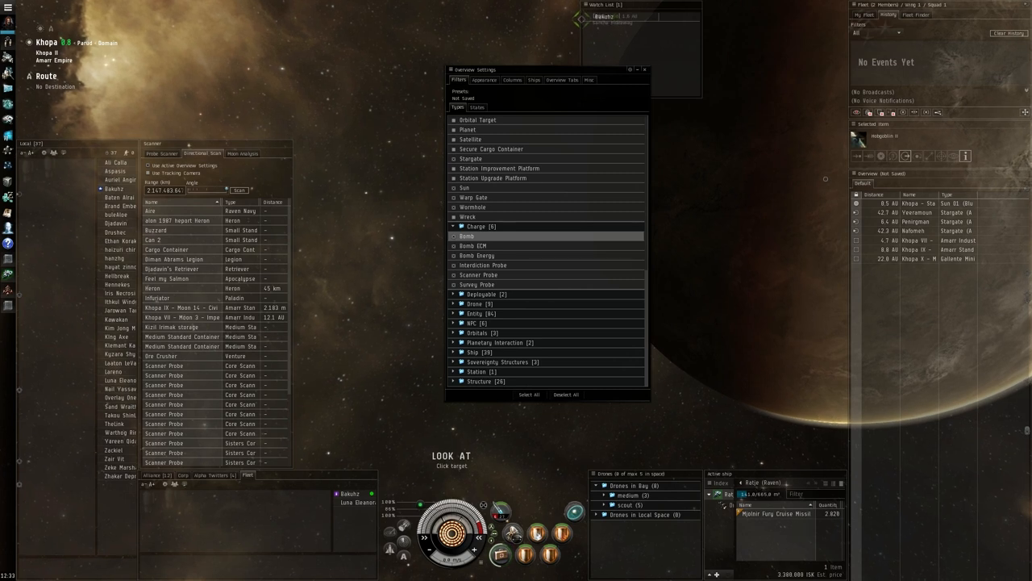
pyautogui.scroll(3)
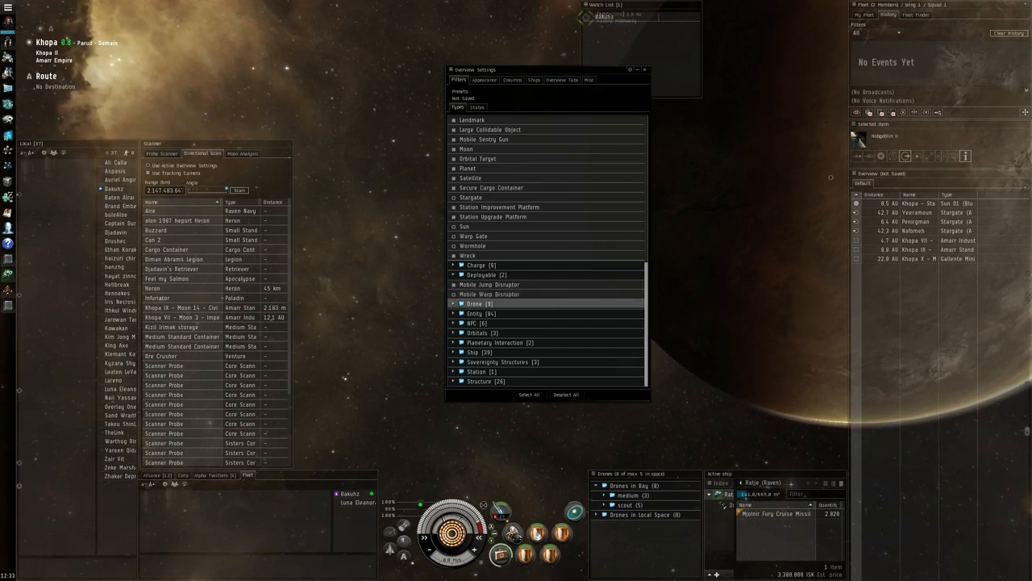
pyautogui.click(453, 303)
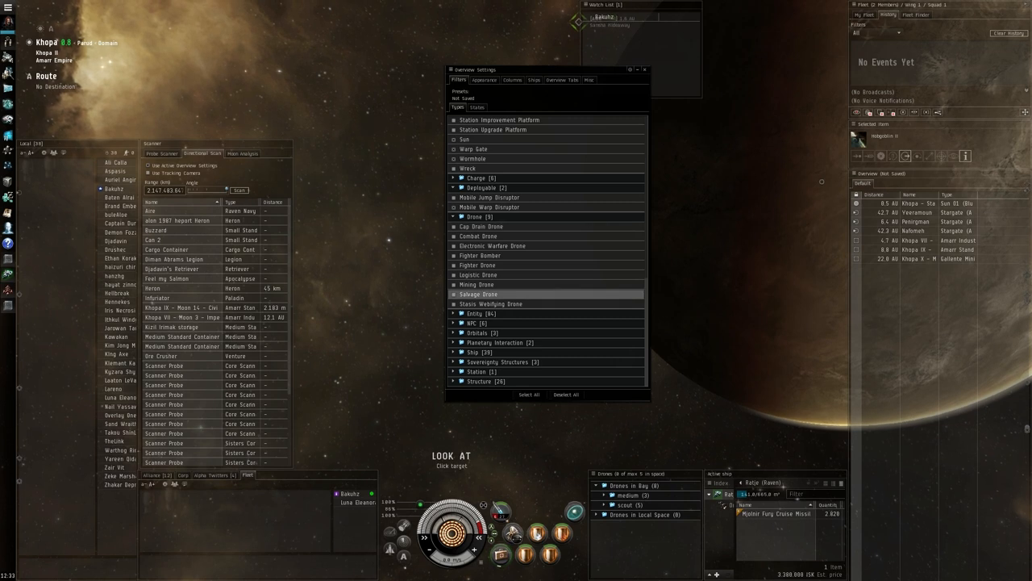
pyautogui.click(484, 313)
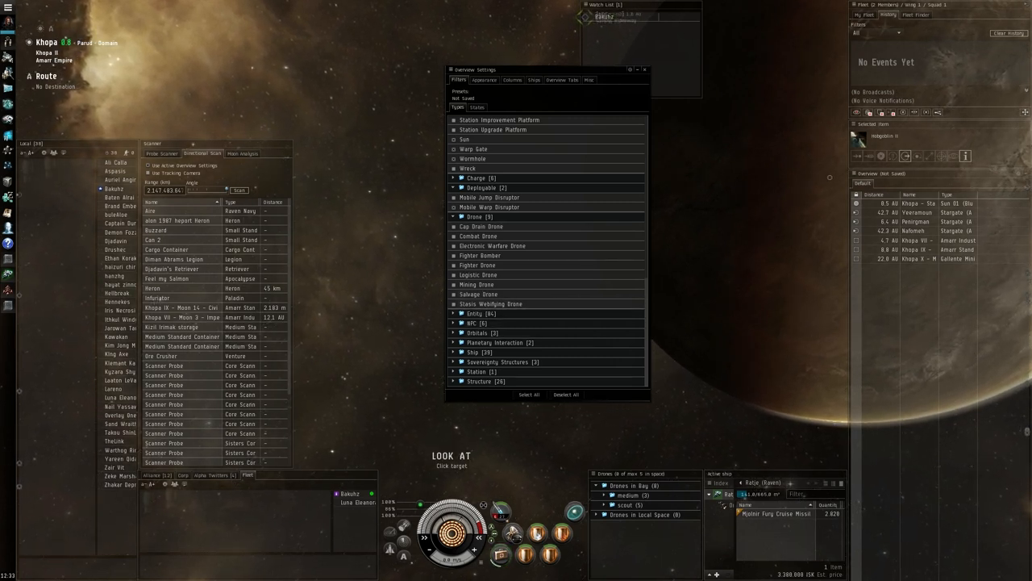
# Step: Toggle Sentry Gun and Pirate NPC types, then expand the Ship group
pyautogui.scroll(-3)
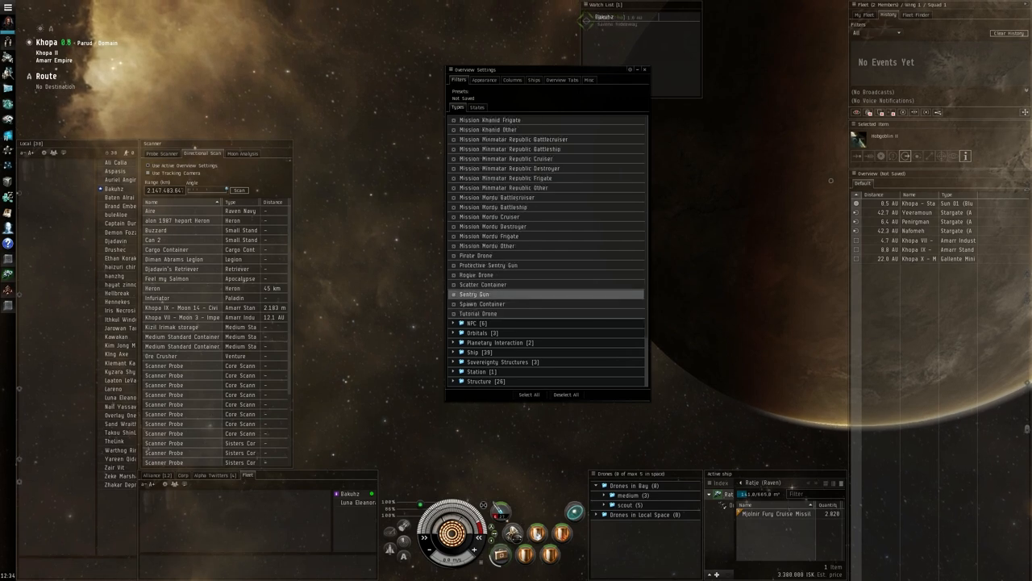
pyautogui.scroll(3)
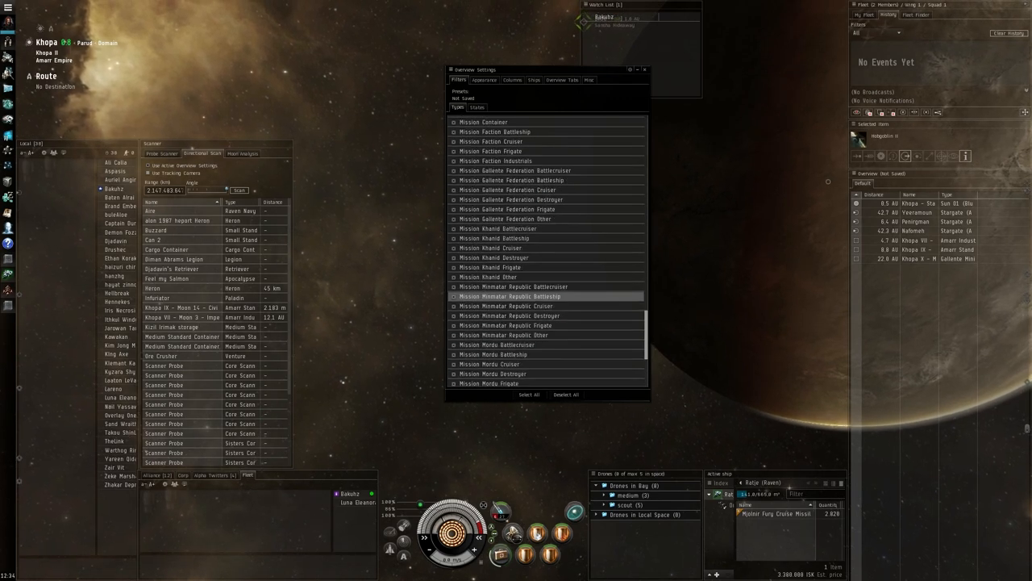
pyautogui.scroll(3)
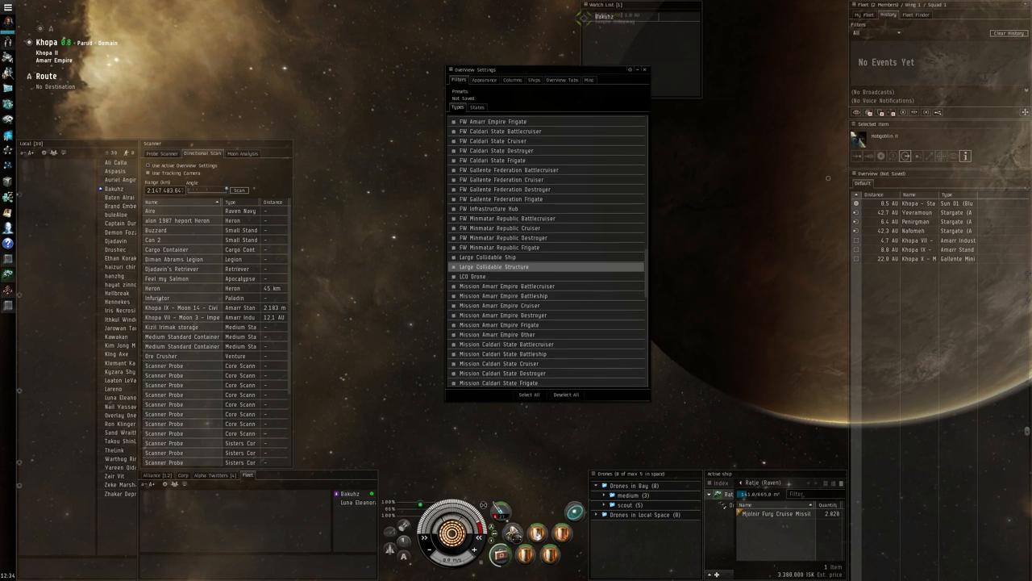
pyautogui.scroll(-3)
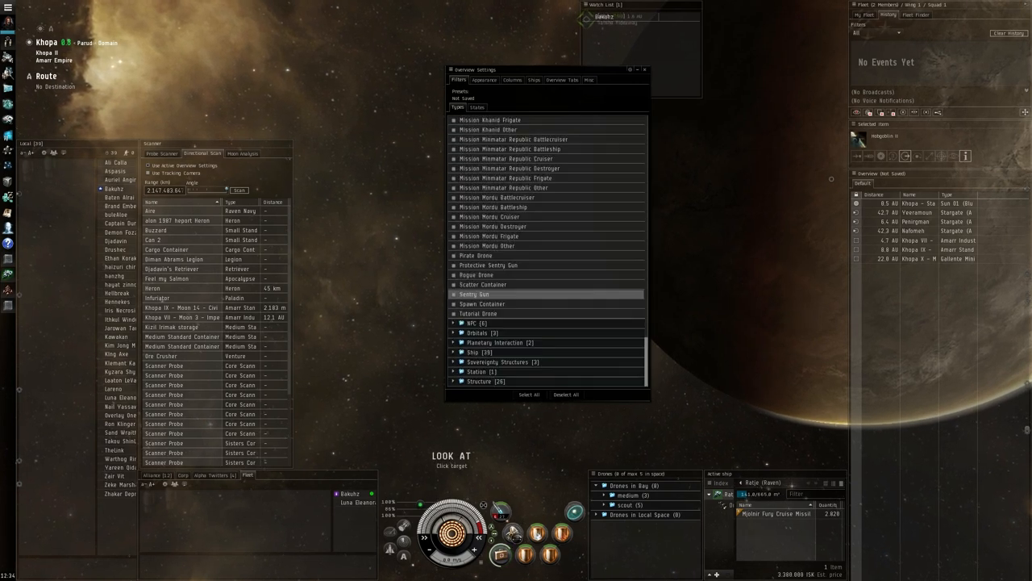
pyautogui.click(453, 322)
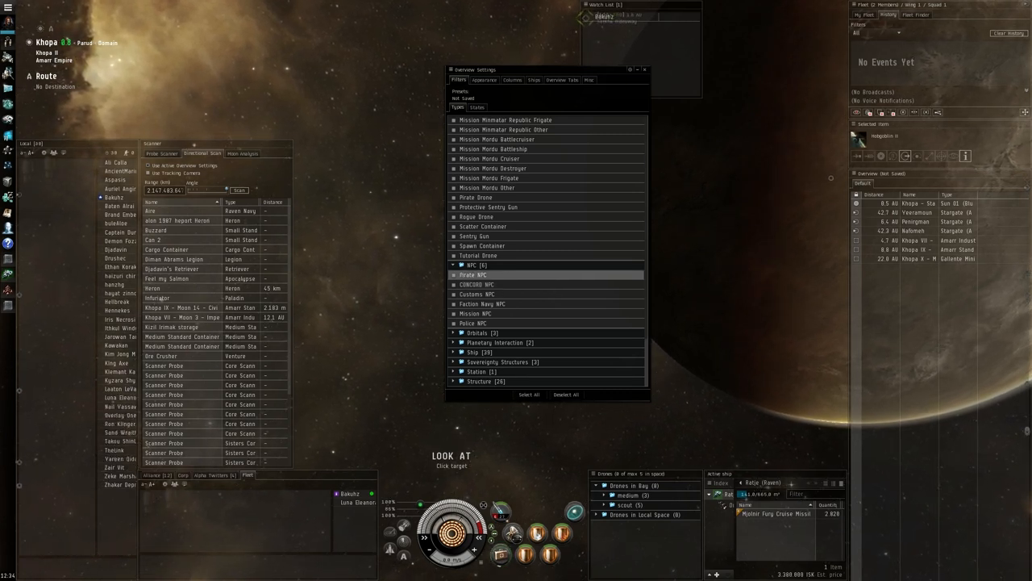
pyautogui.click(500, 342)
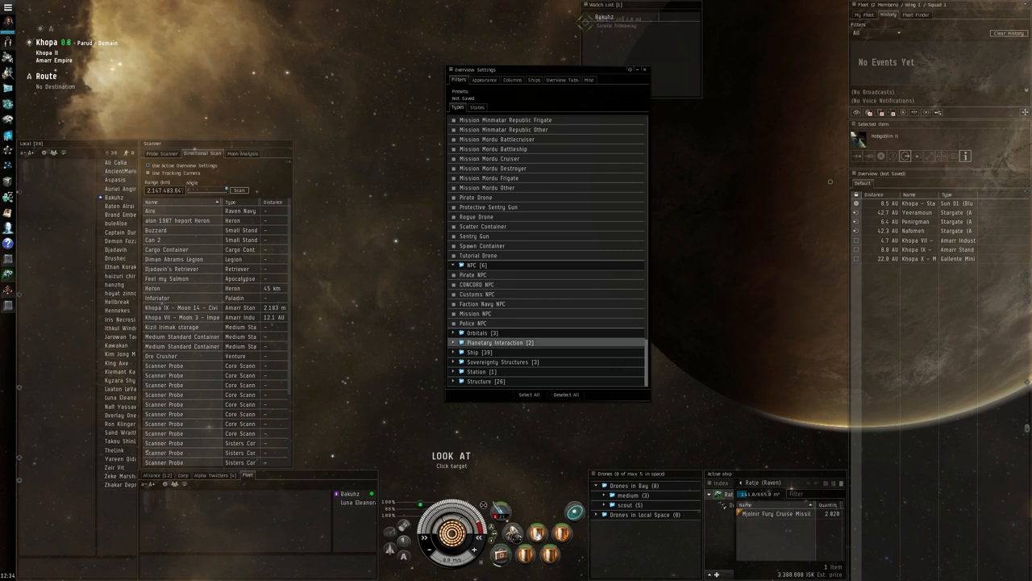
pyautogui.scroll(3)
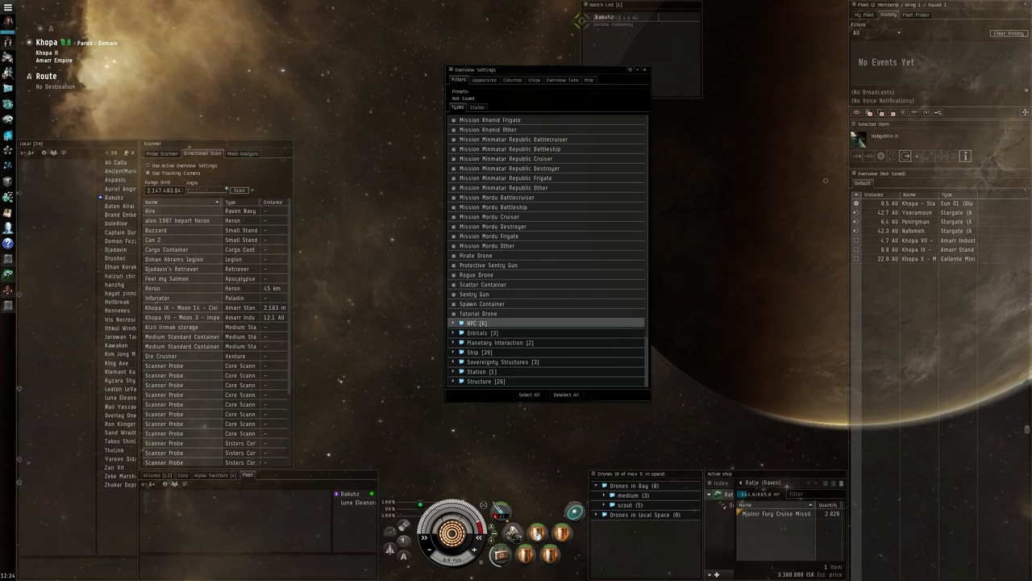
pyautogui.click(453, 352)
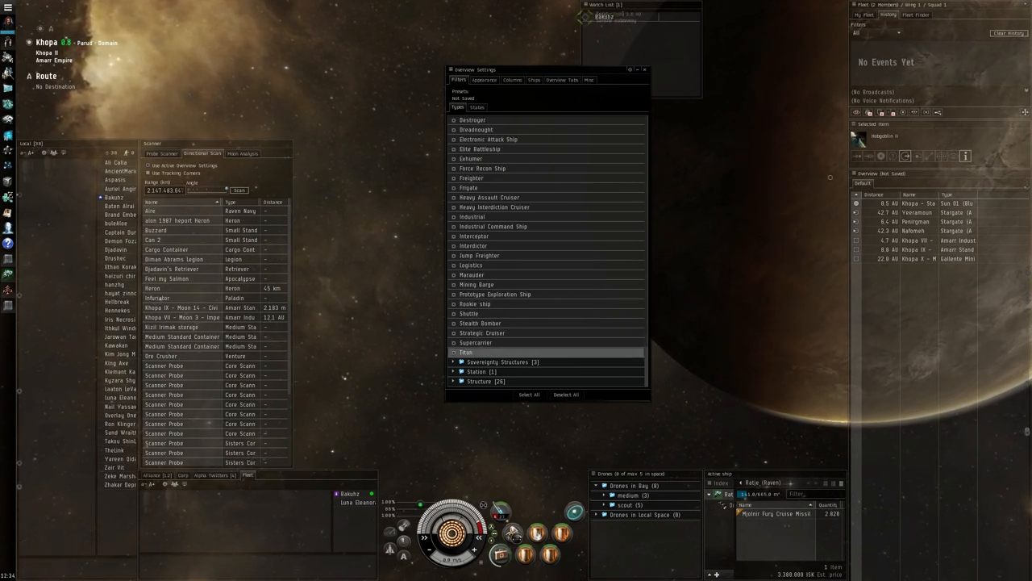
# Step: Check every ship type through the Ship group's right-click menu
pyautogui.scroll(3)
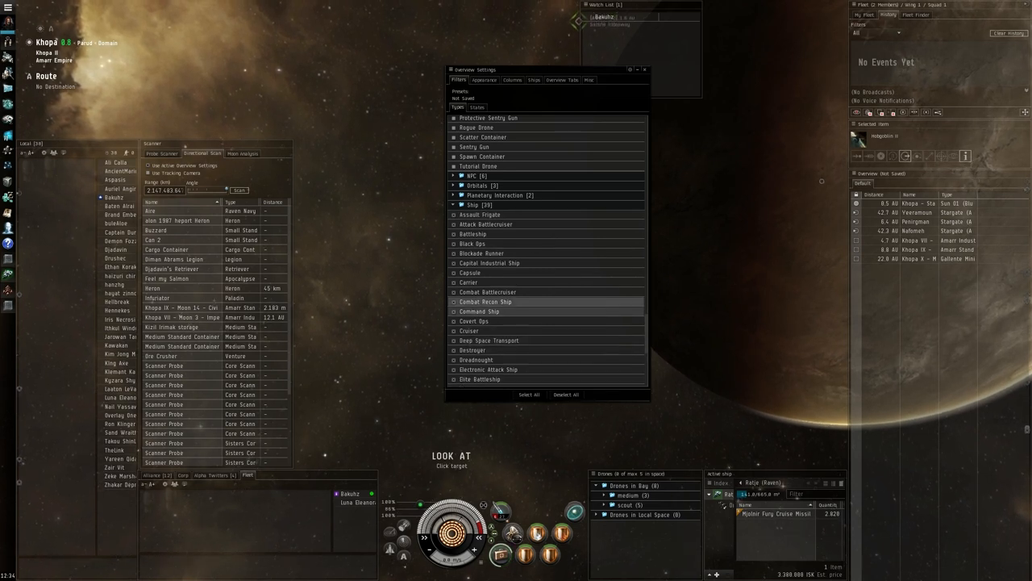
pyautogui.rightClick(474, 204)
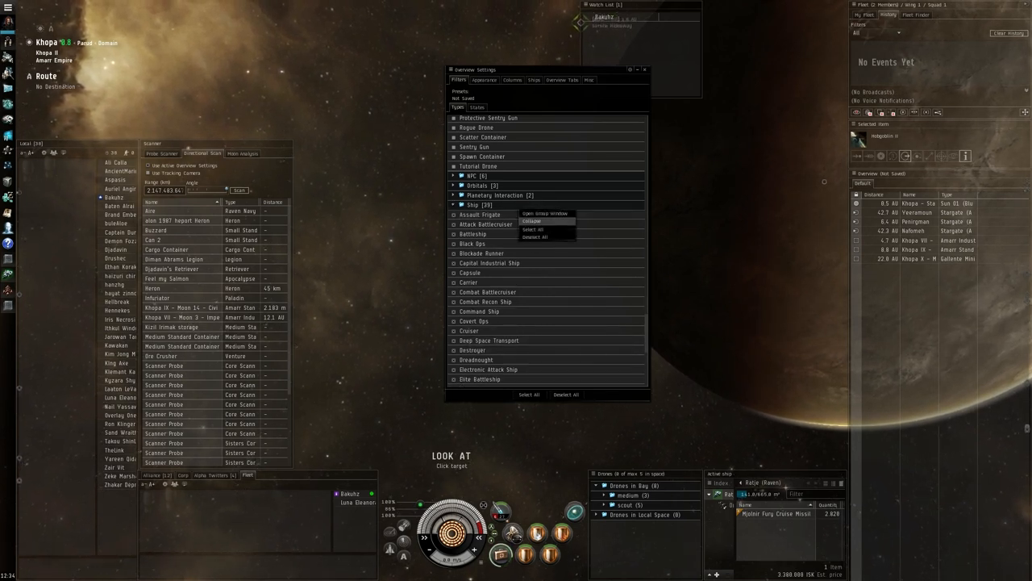
pyautogui.click(532, 220)
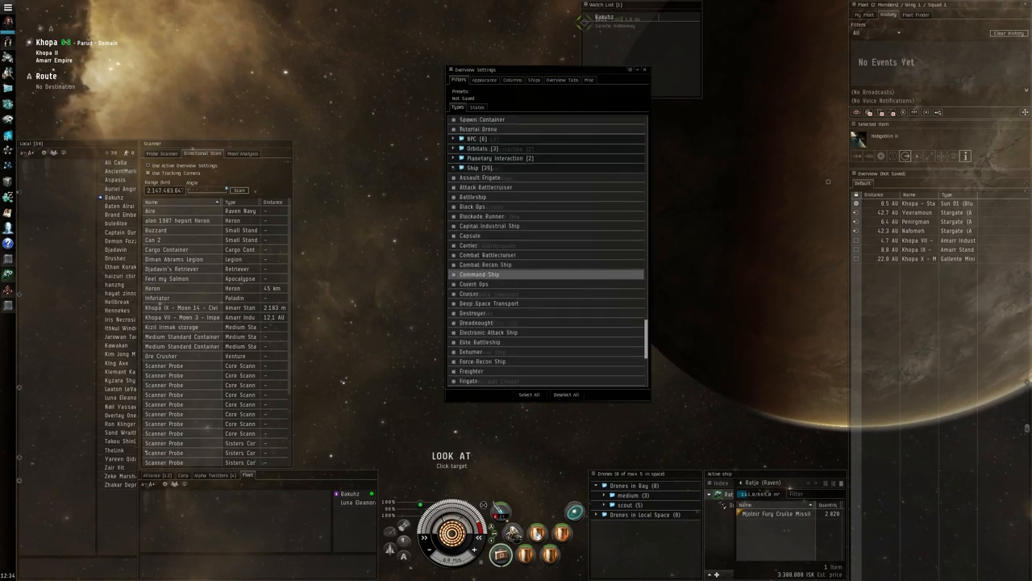
pyautogui.scroll(3)
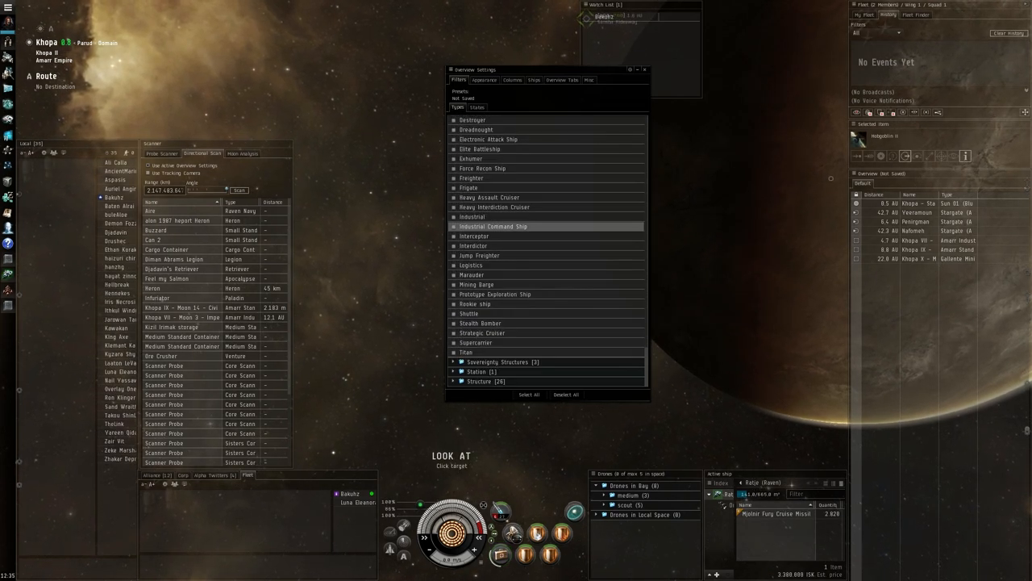
pyautogui.scroll(3)
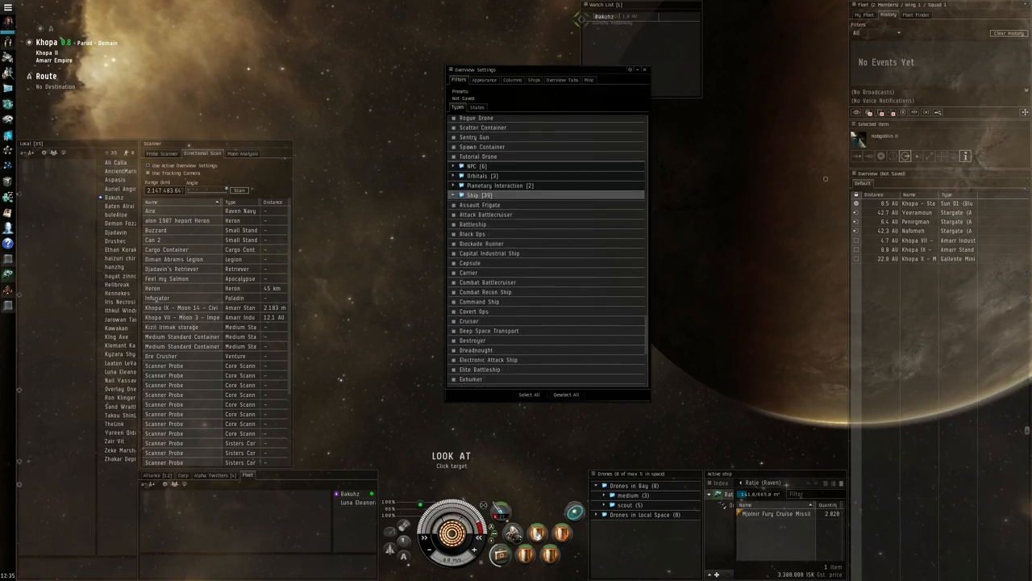
# Step: Expand Sovereignty Structures, uncheck all ship types, and expand the Station group
pyautogui.click(485, 215)
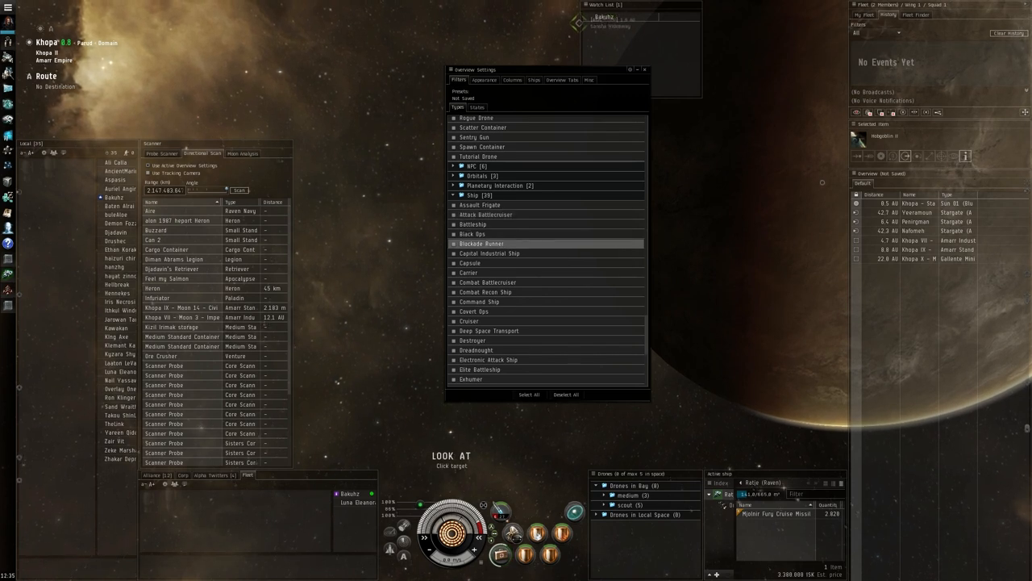
pyautogui.click(489, 331)
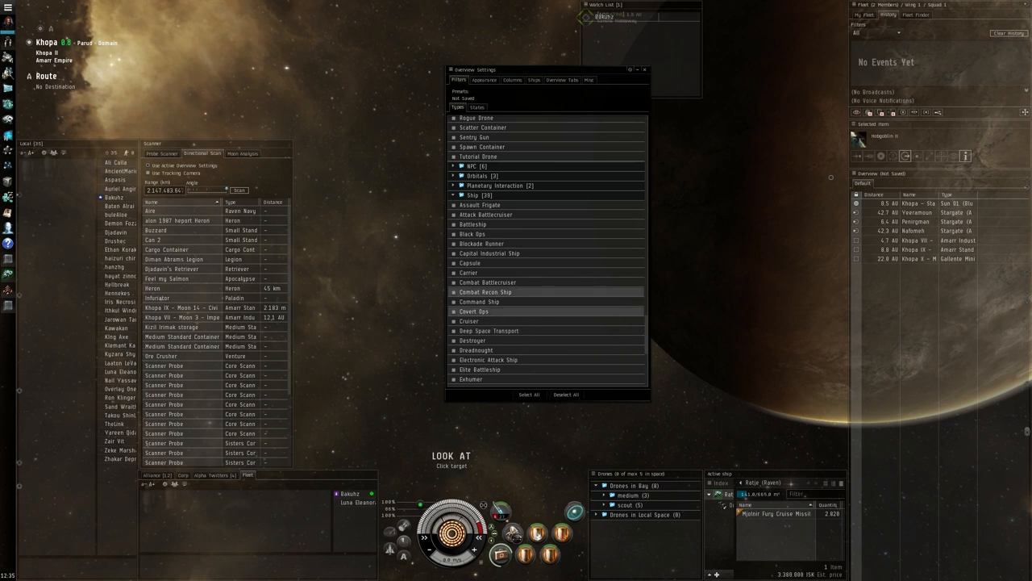
pyautogui.rightClick(472, 195)
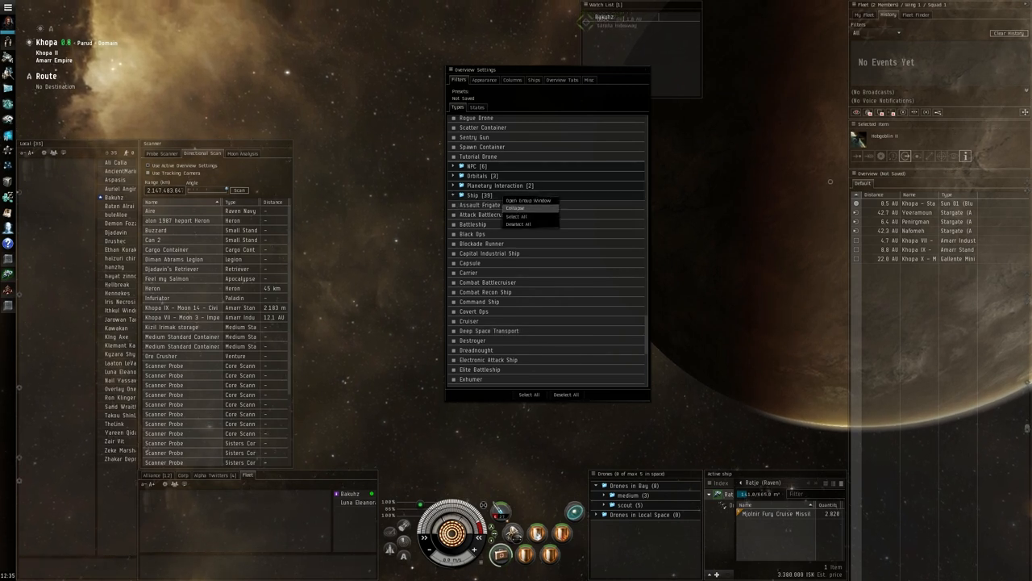
pyautogui.click(515, 208)
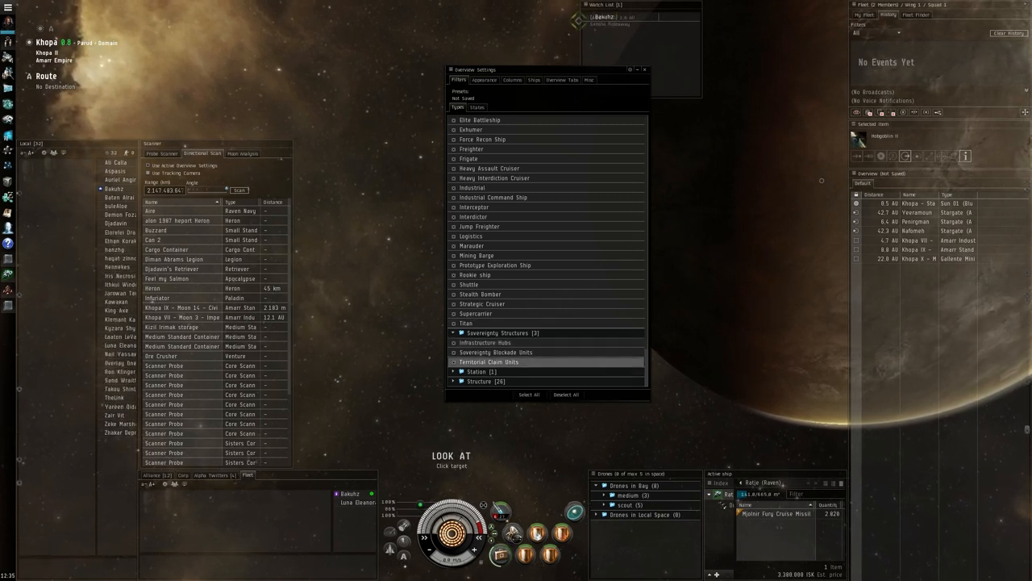
pyautogui.click(500, 332)
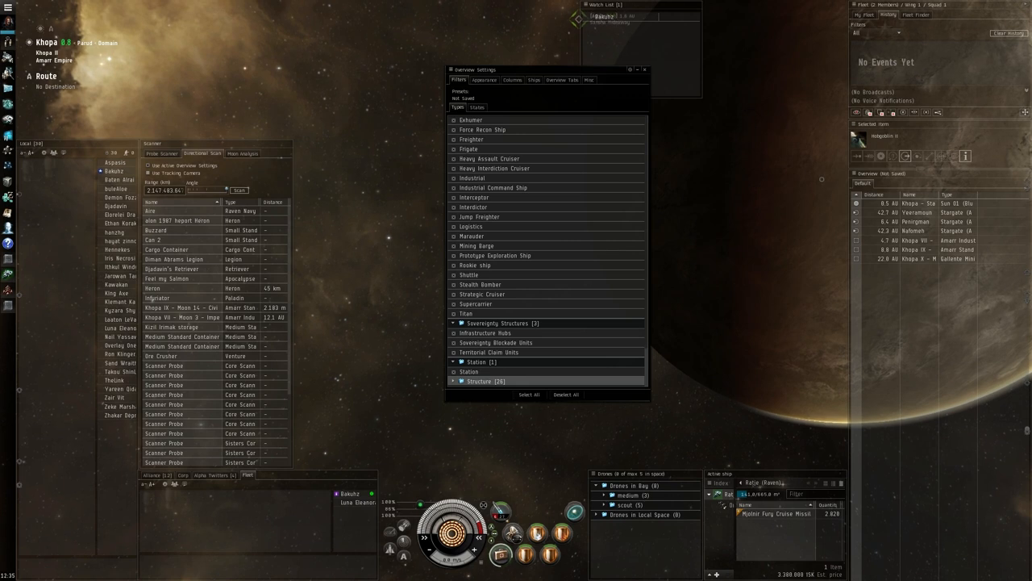
pyautogui.scroll(-3)
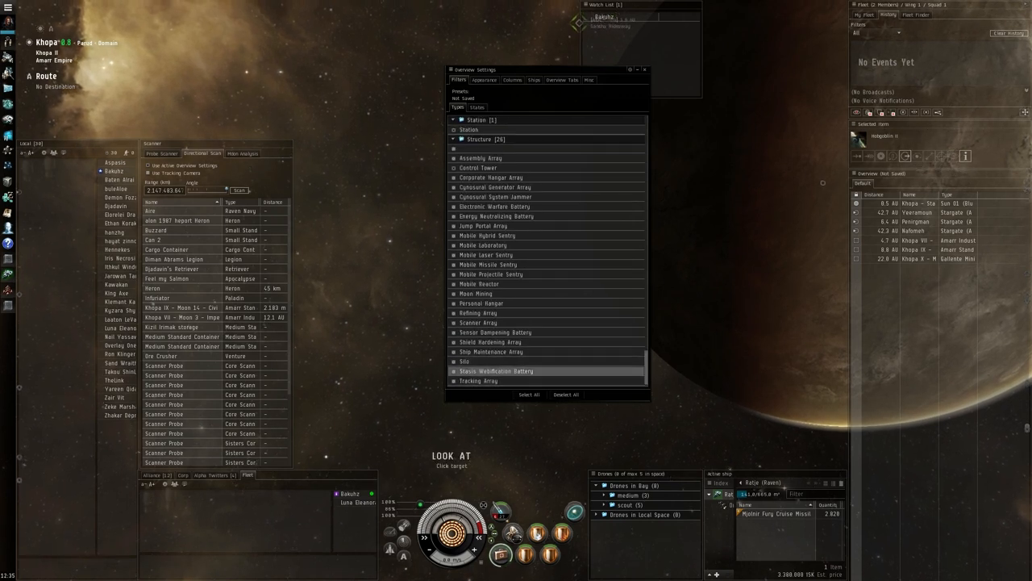
pyautogui.scroll(3)
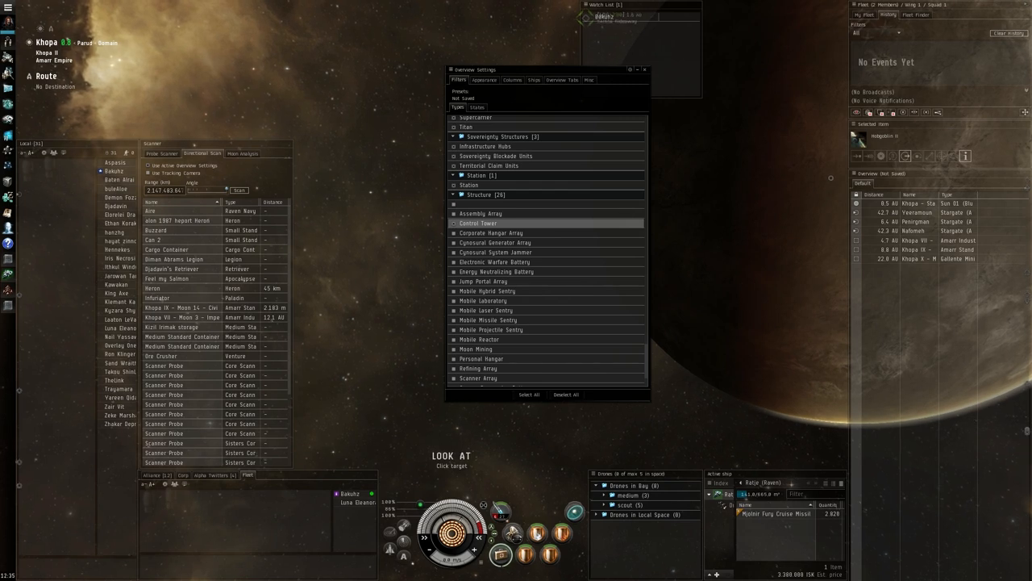
pyautogui.scroll(-3)
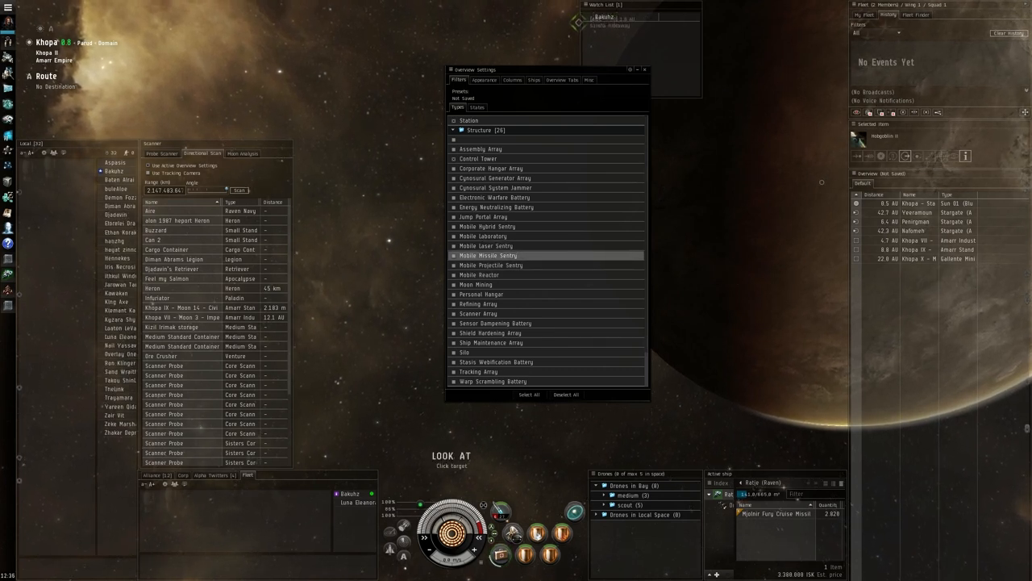
pyautogui.scroll(3)
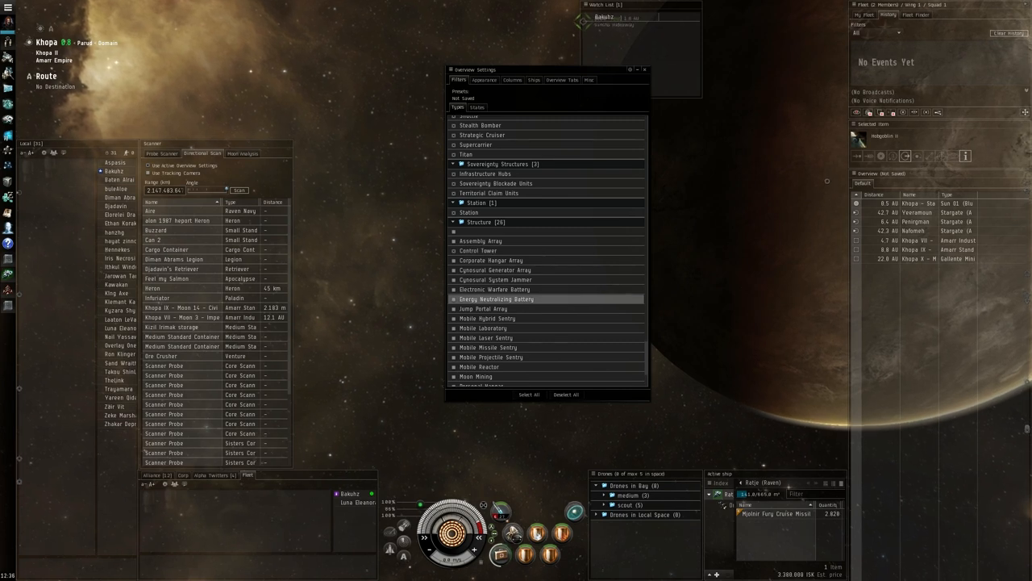
pyautogui.click(492, 259)
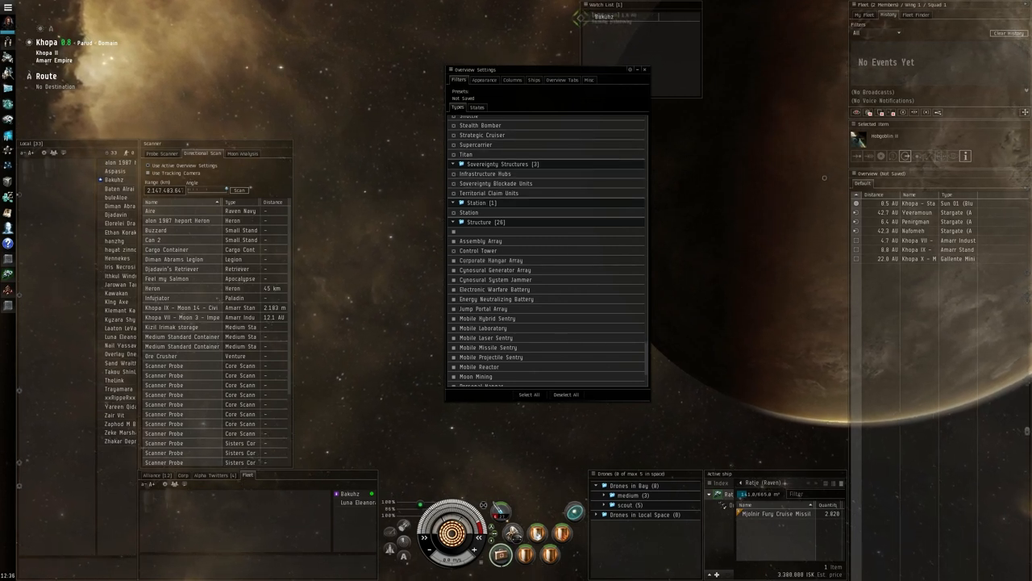
# Step: Show the States filters listing pilot standing, security and wreck conditions
pyautogui.click(476, 107)
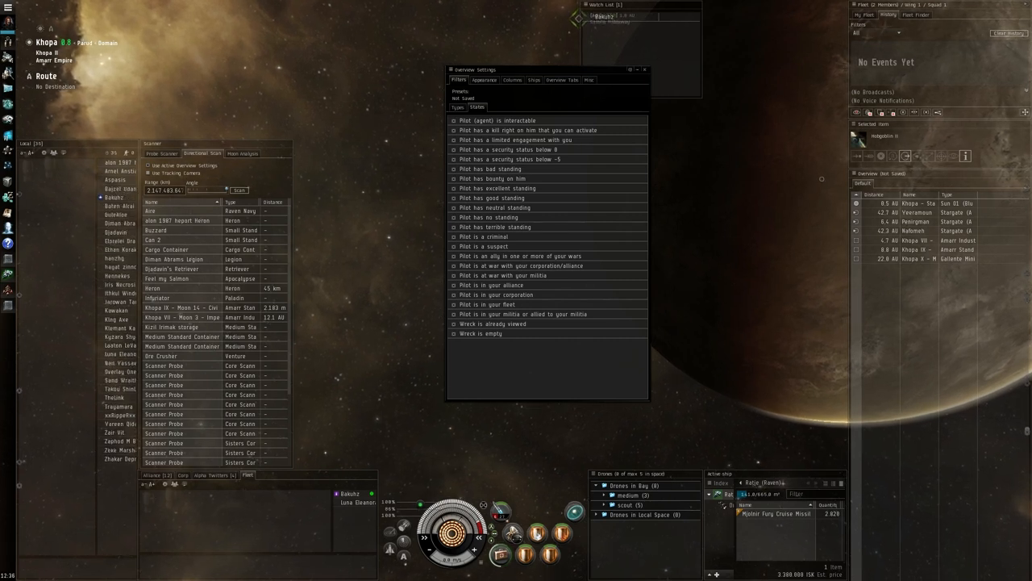
# Step: Switch to the Appearance tab to view the pilot-state Colortag priority list
pyautogui.click(485, 80)
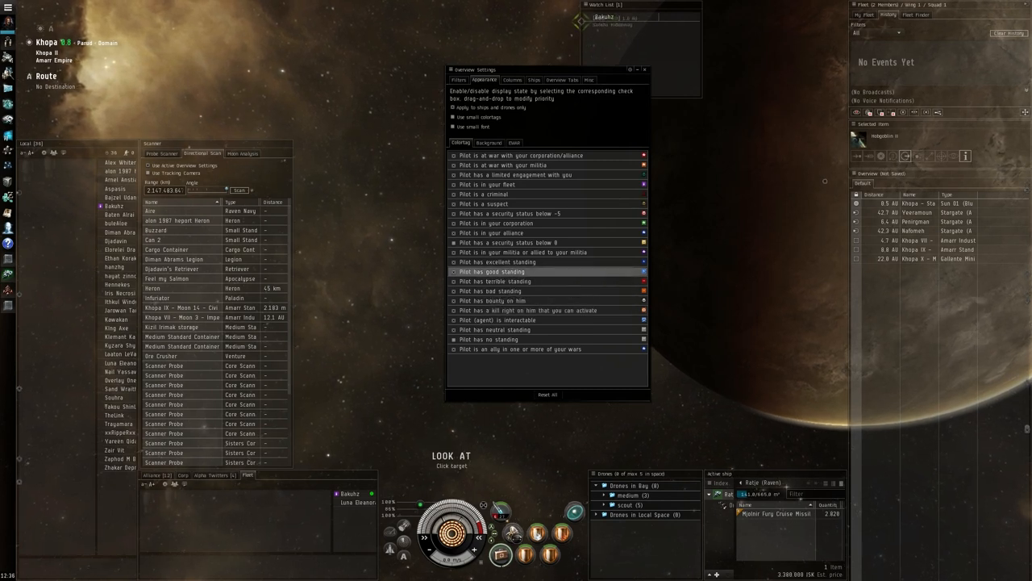
pyautogui.moveTo(496, 282)
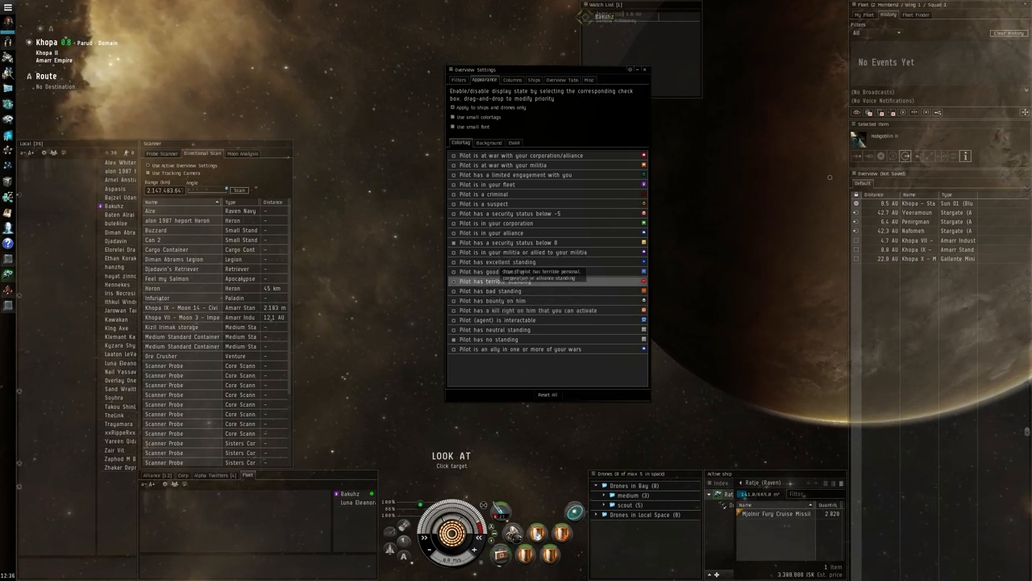
pyautogui.click(488, 338)
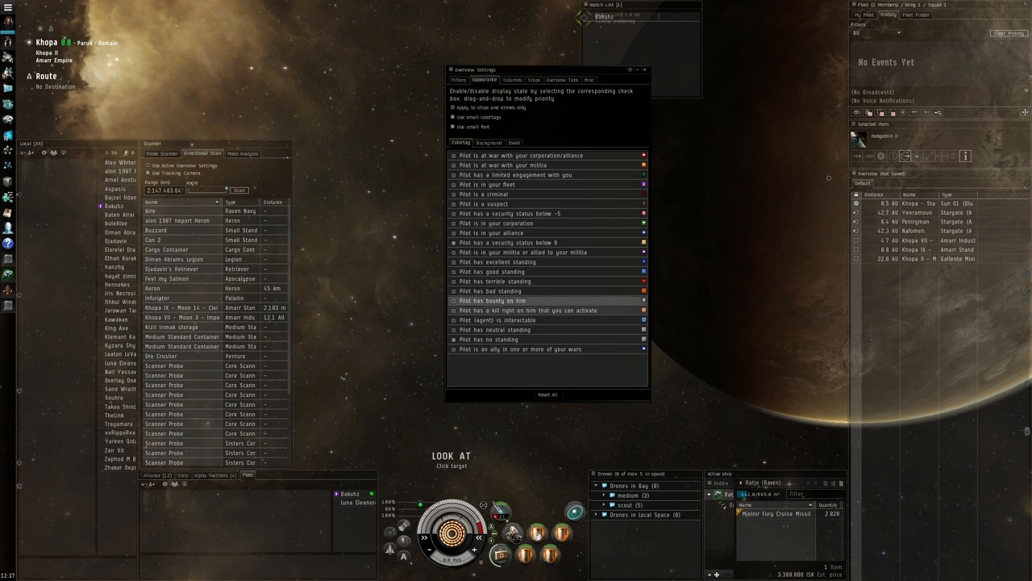
pyautogui.click(642, 155)
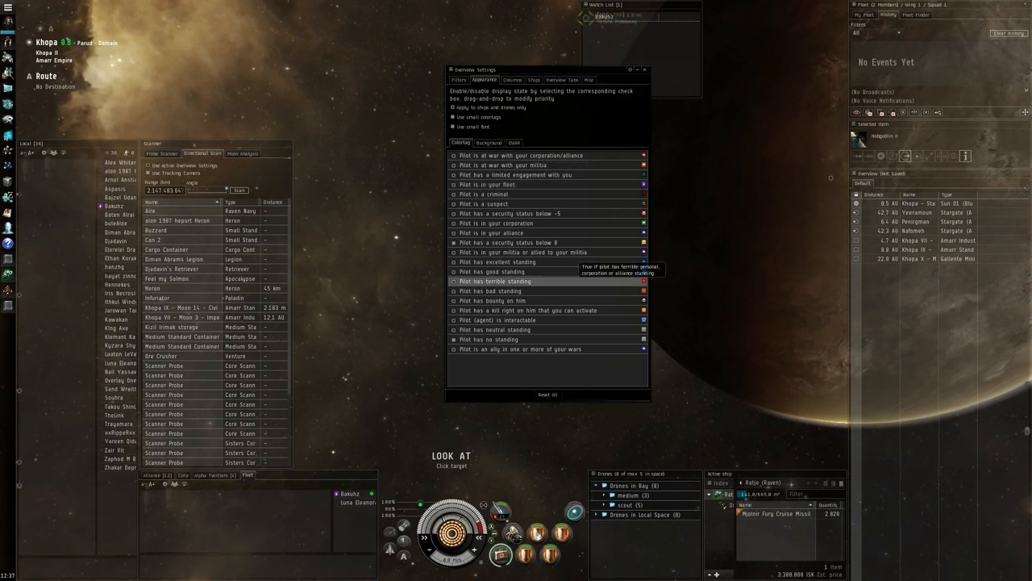
pyautogui.moveTo(524, 213)
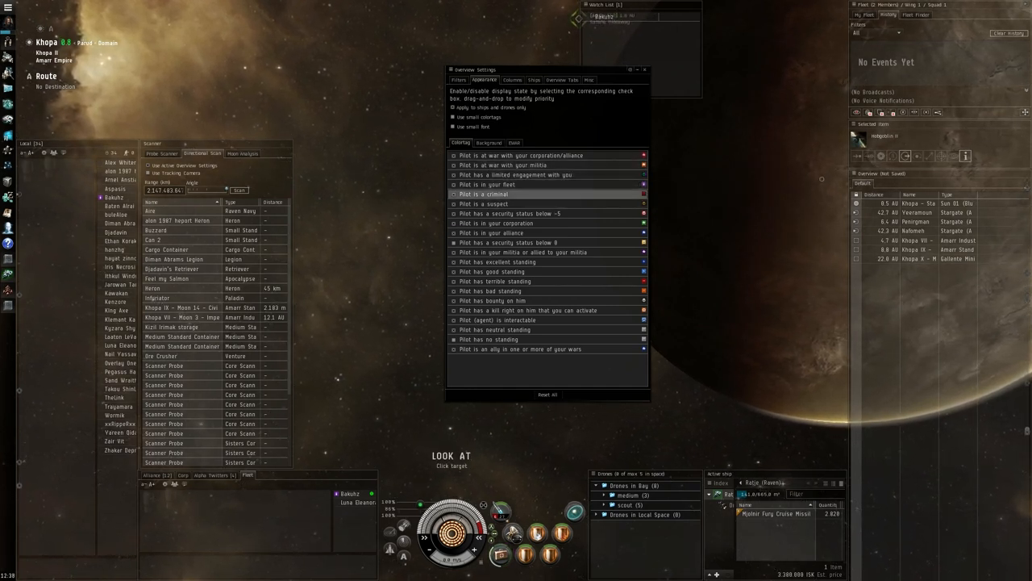
pyautogui.moveTo(483, 193)
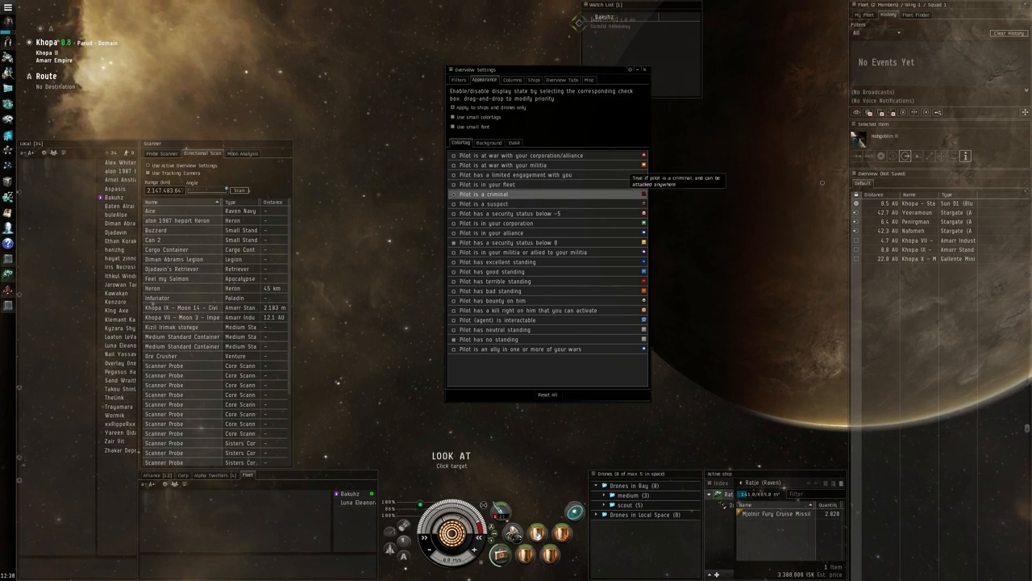
pyautogui.moveTo(549, 213)
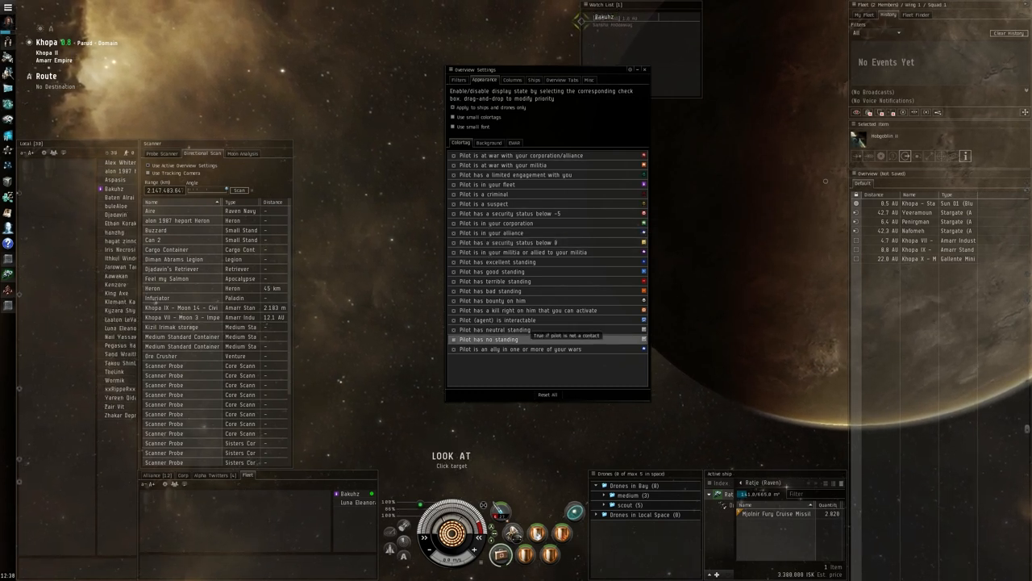
pyautogui.moveTo(511, 213)
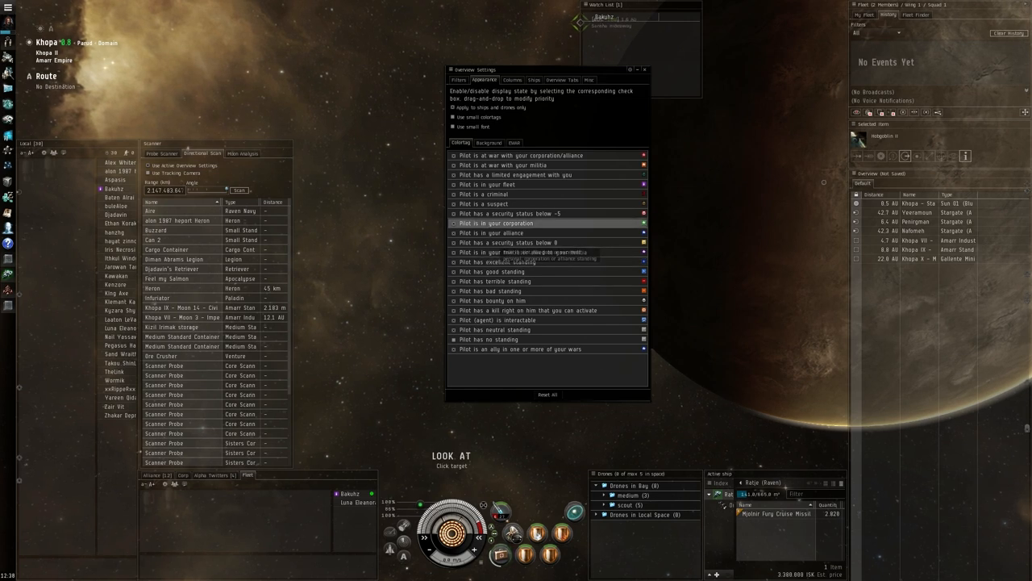
pyautogui.moveTo(516, 184)
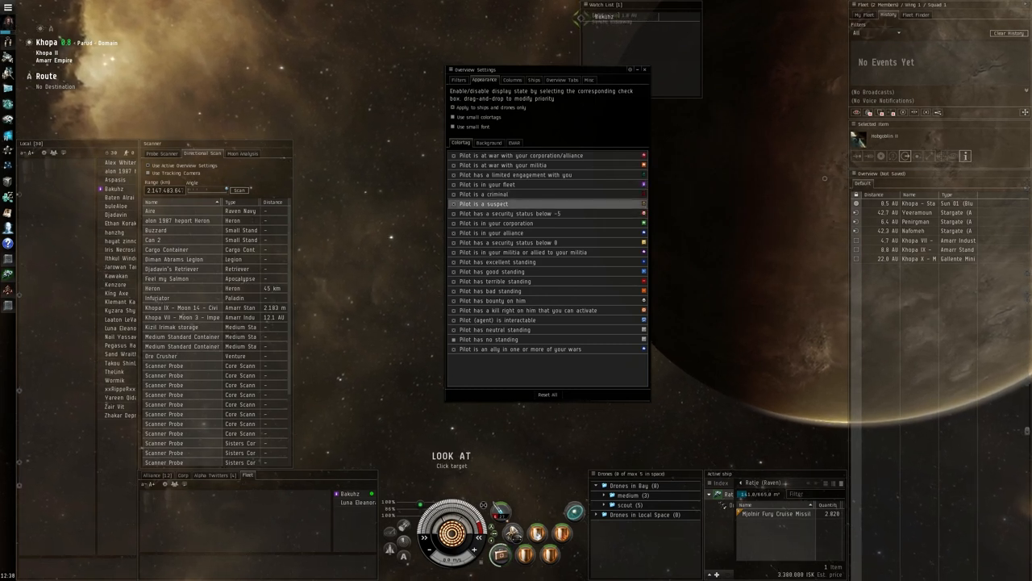
pyautogui.moveTo(483, 203)
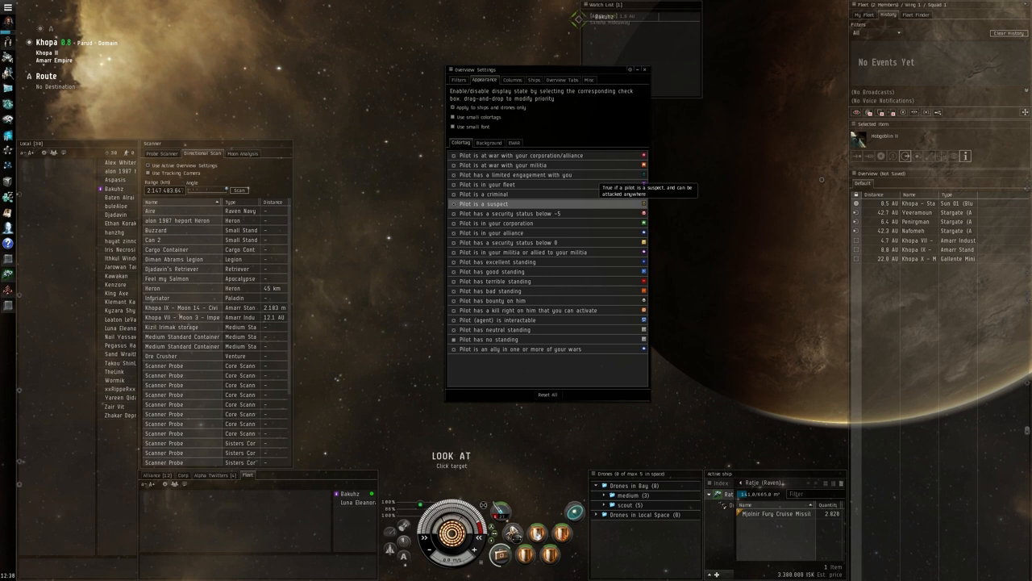
pyautogui.moveTo(496, 223)
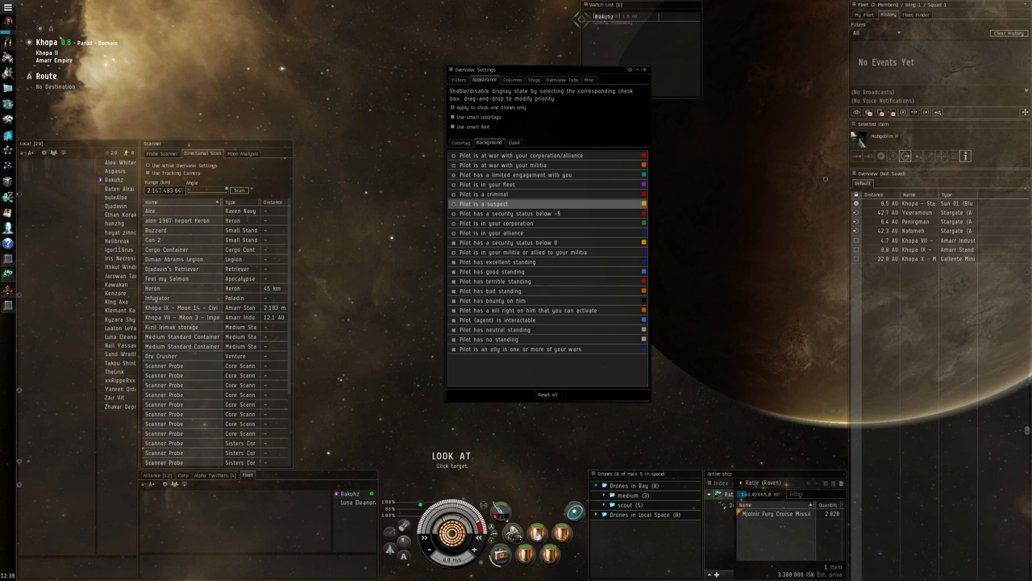
pyautogui.moveTo(484, 203)
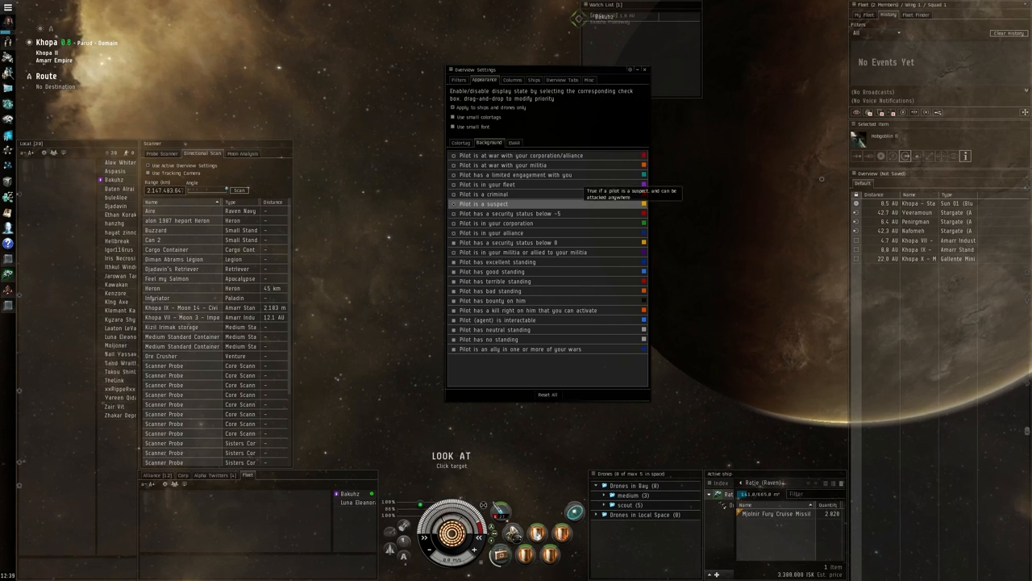
pyautogui.moveTo(508, 212)
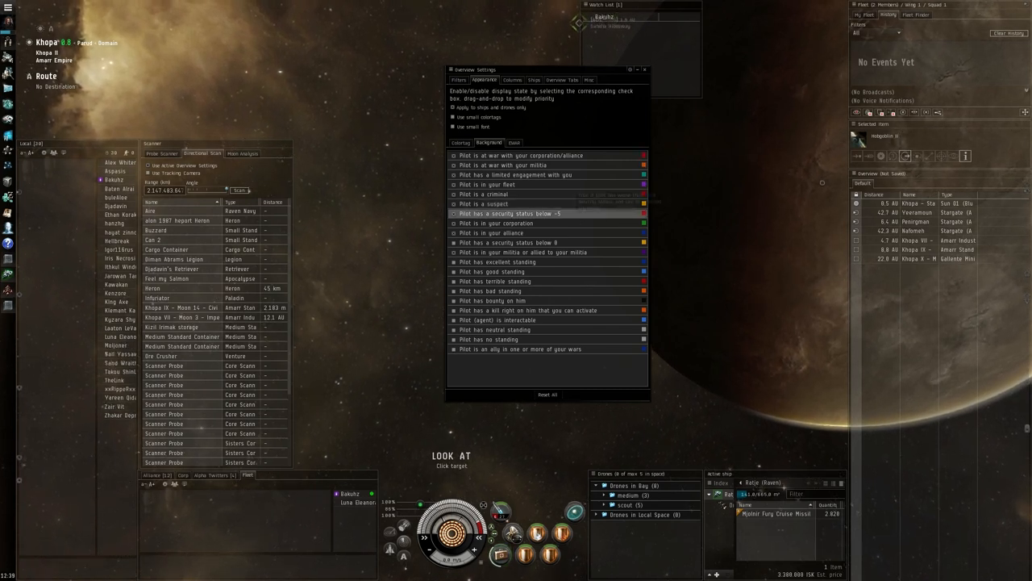
pyautogui.moveTo(508, 213)
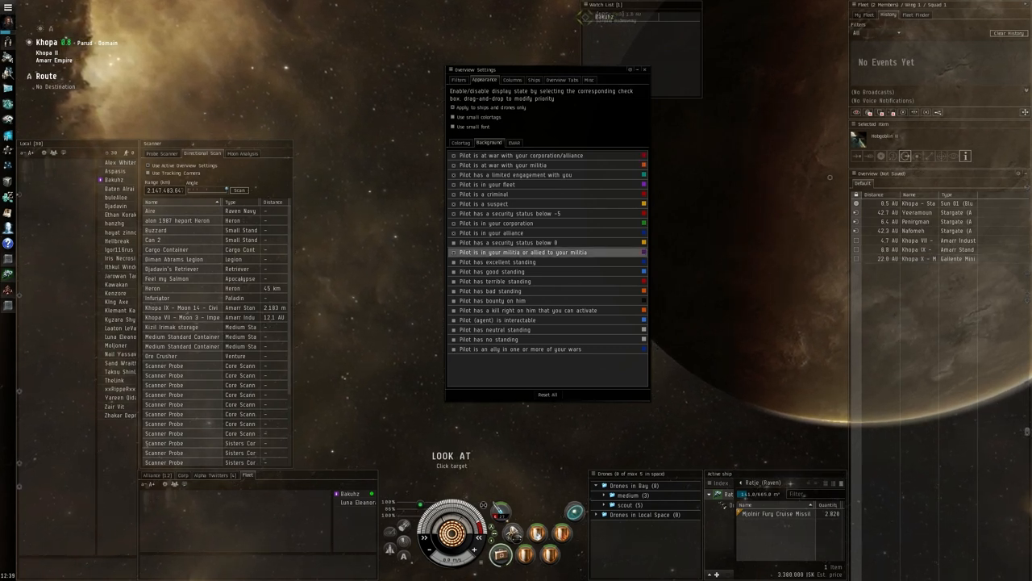
# Step: Place corporation and alliance member rules right after fleet members in Background priorities
pyautogui.click(516, 213)
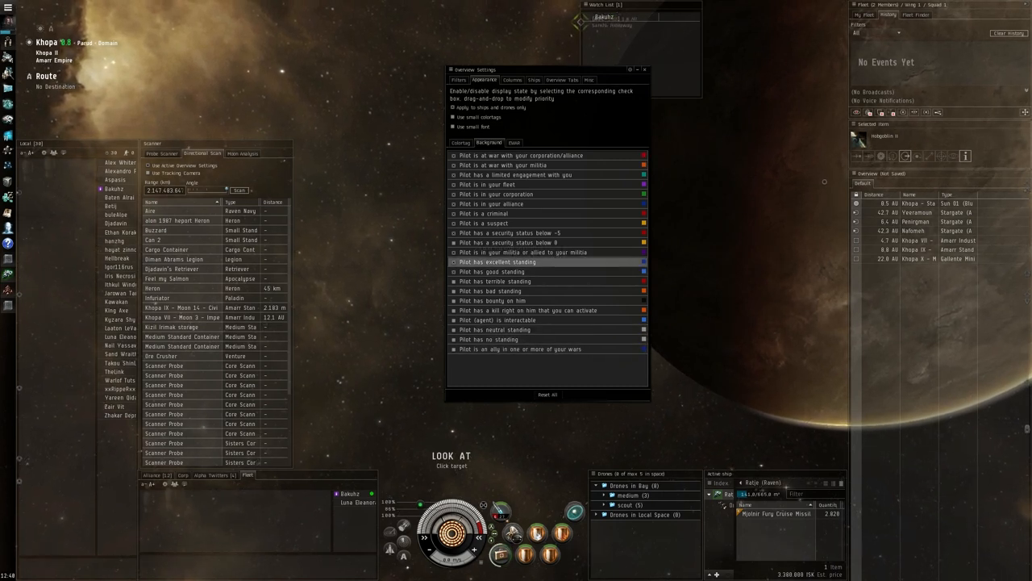
# Step: Move excellent standing, good standing and war ally rules above 'Pilot is a criminal'
pyautogui.click(496, 271)
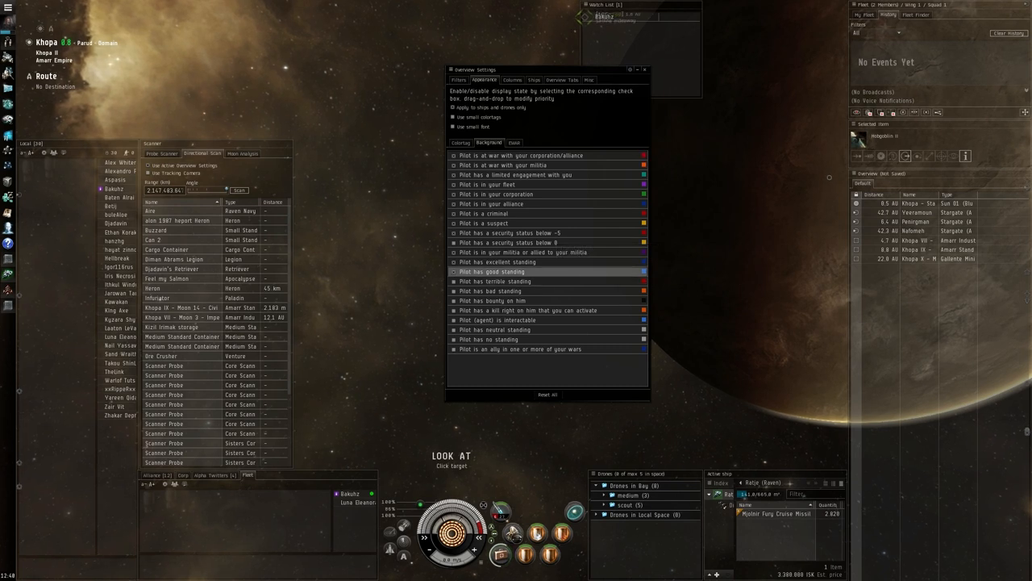
pyautogui.moveTo(524, 252)
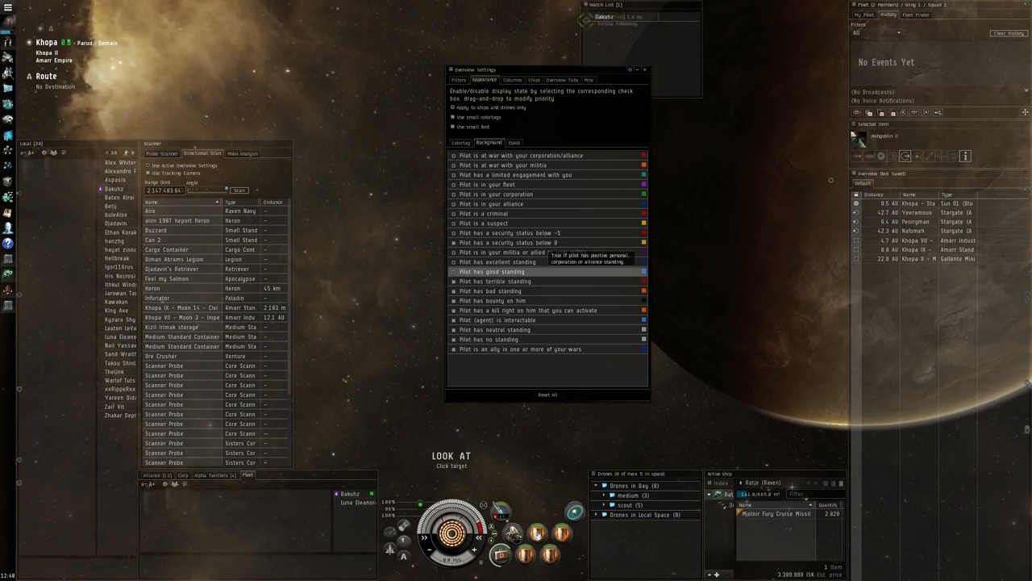
pyautogui.moveTo(498, 261)
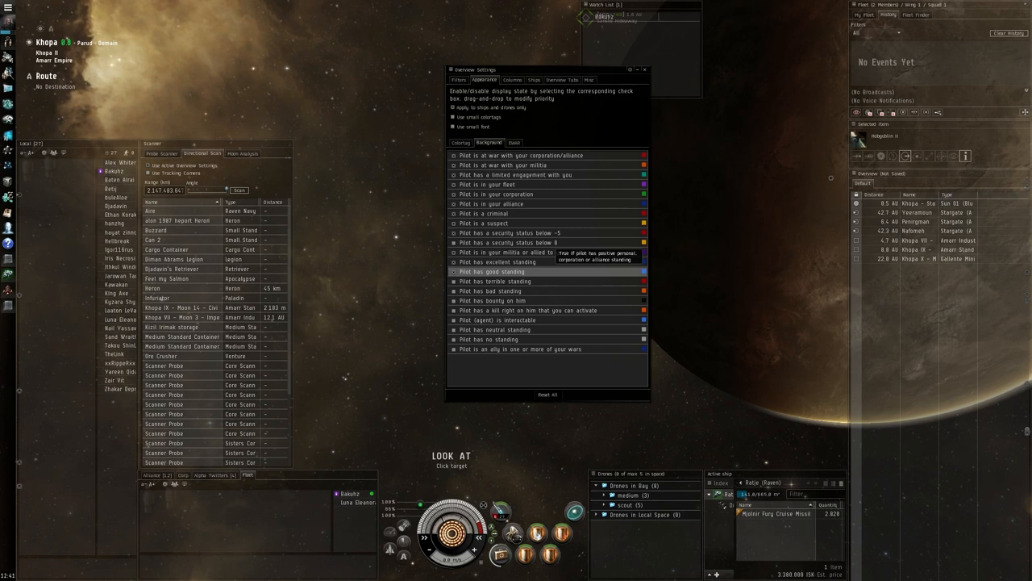
pyautogui.moveTo(497, 262)
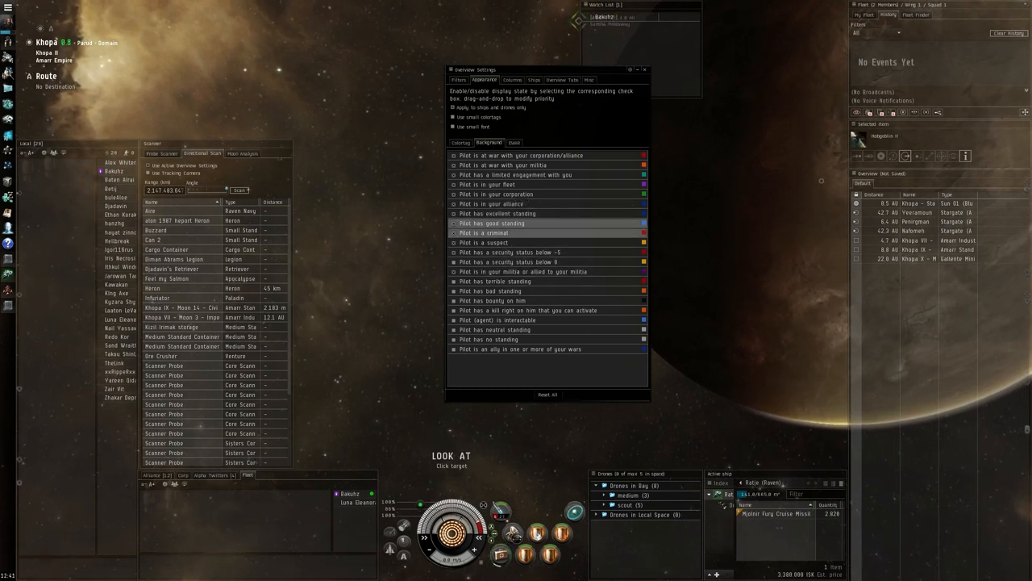
pyautogui.moveTo(510, 252)
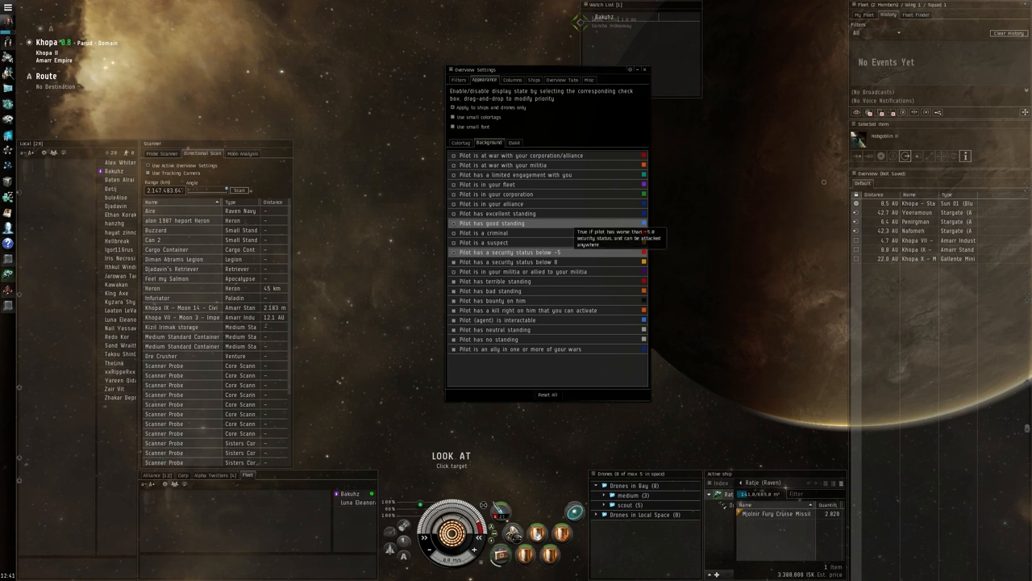
pyautogui.moveTo(508, 261)
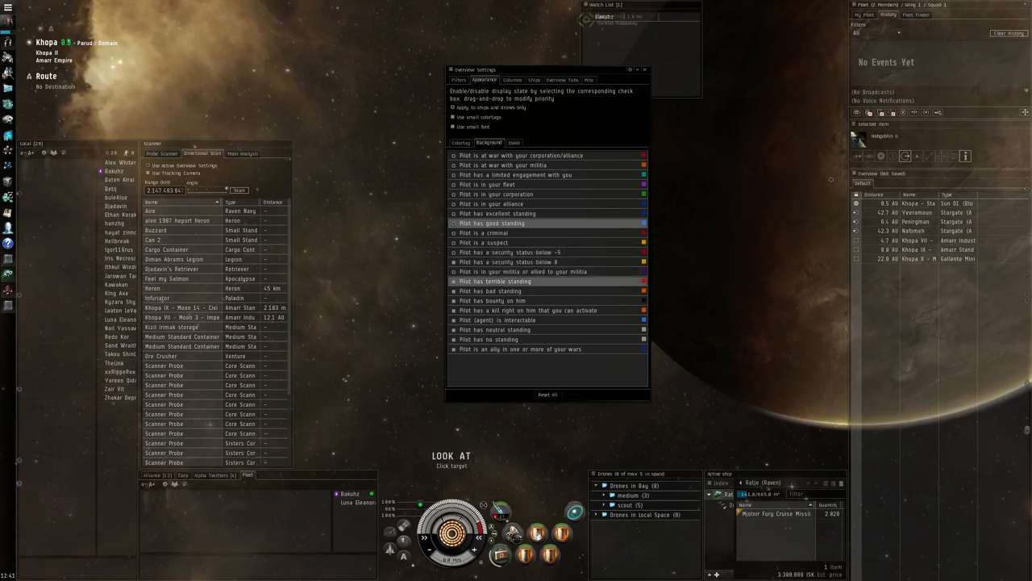
pyautogui.moveTo(494, 282)
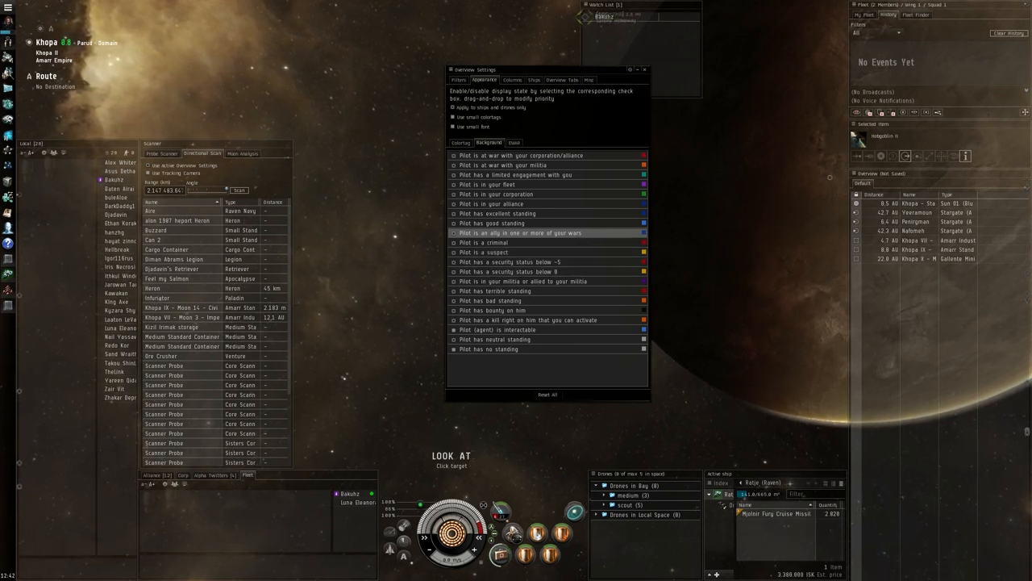
pyautogui.click(494, 291)
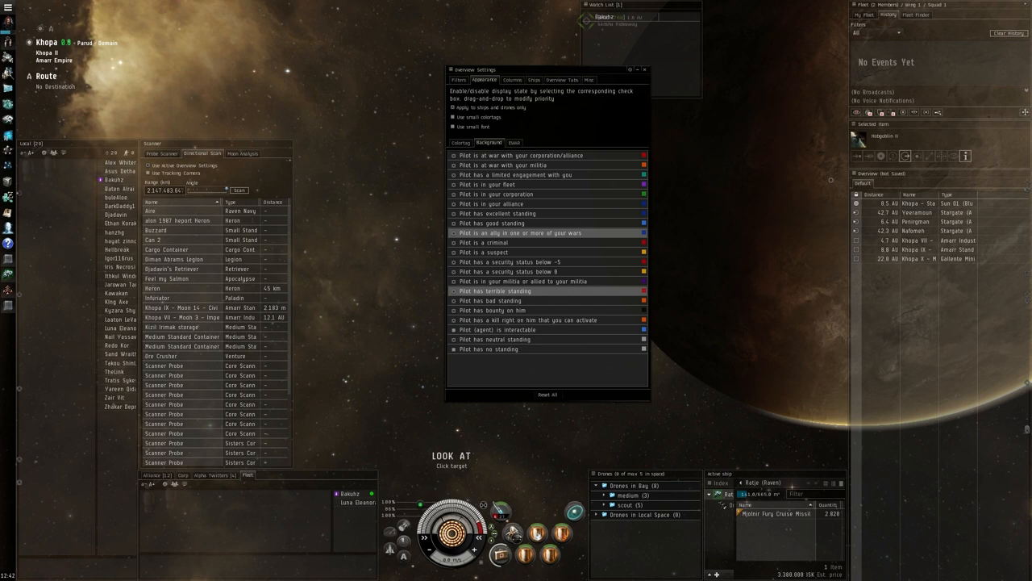
pyautogui.moveTo(495, 291)
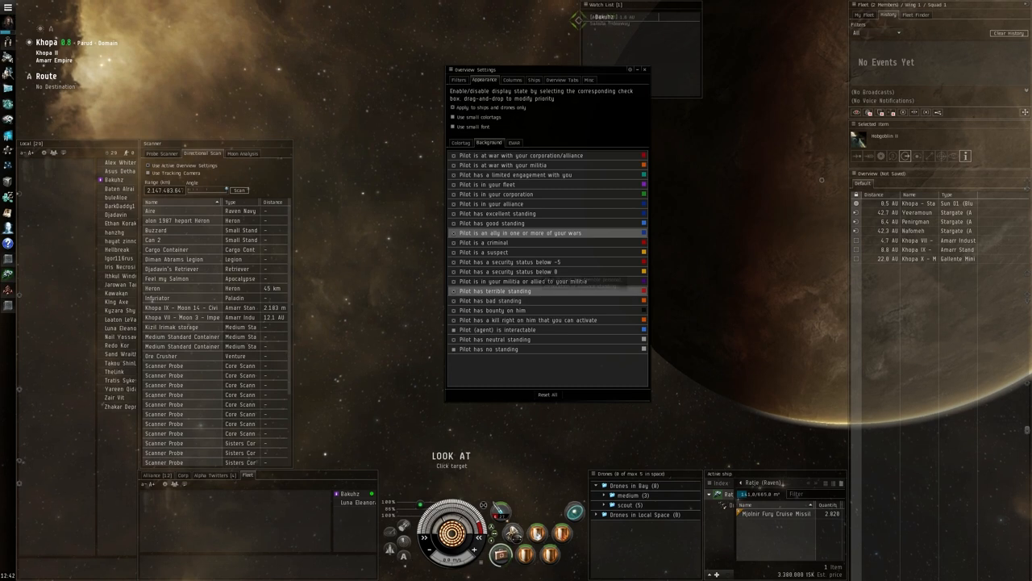
pyautogui.moveTo(524, 281)
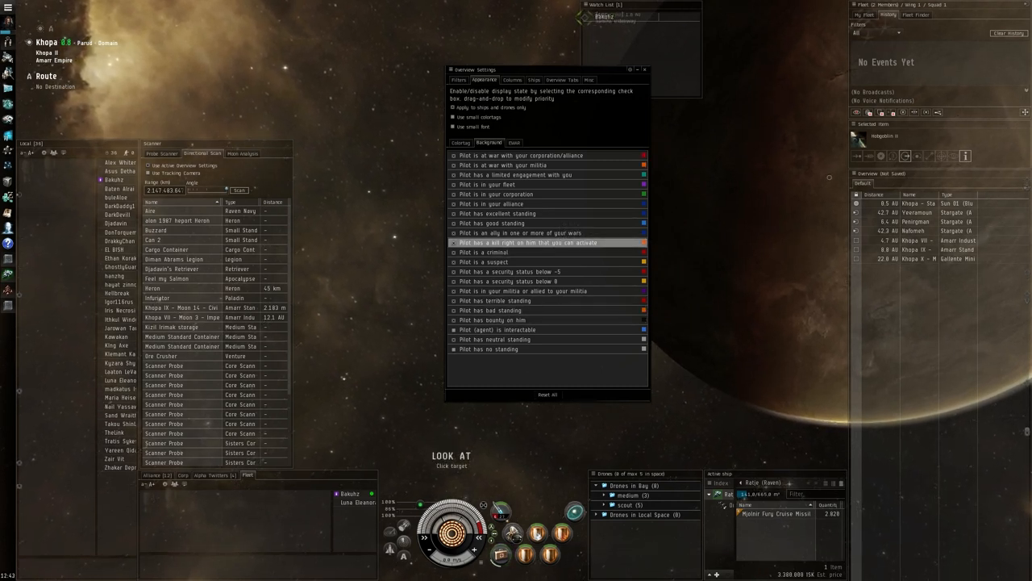
# Step: Move the kill-right rule below bounty and show the EWar conditions list
pyautogui.click(549, 271)
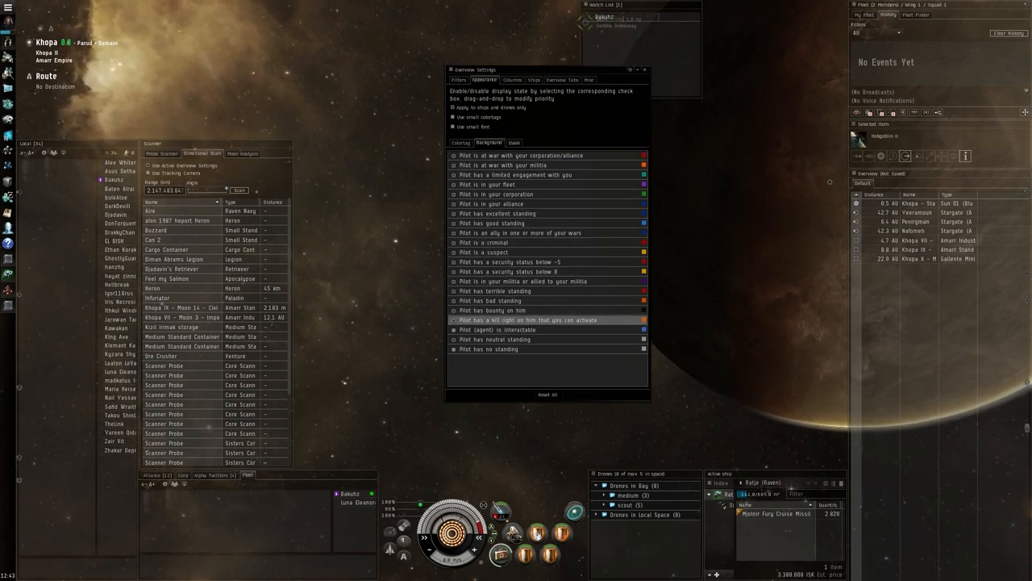
pyautogui.click(514, 143)
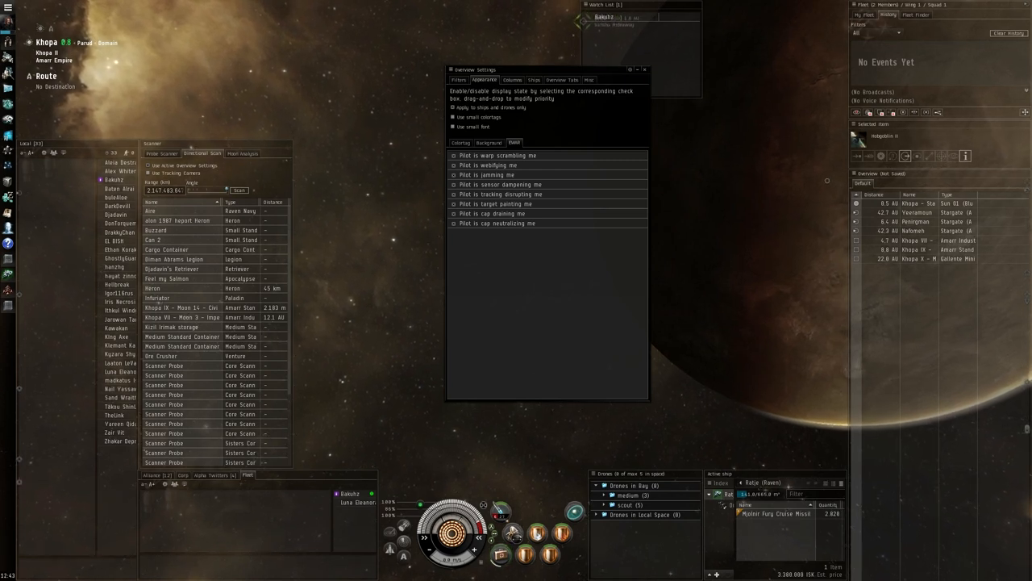
pyautogui.click(513, 80)
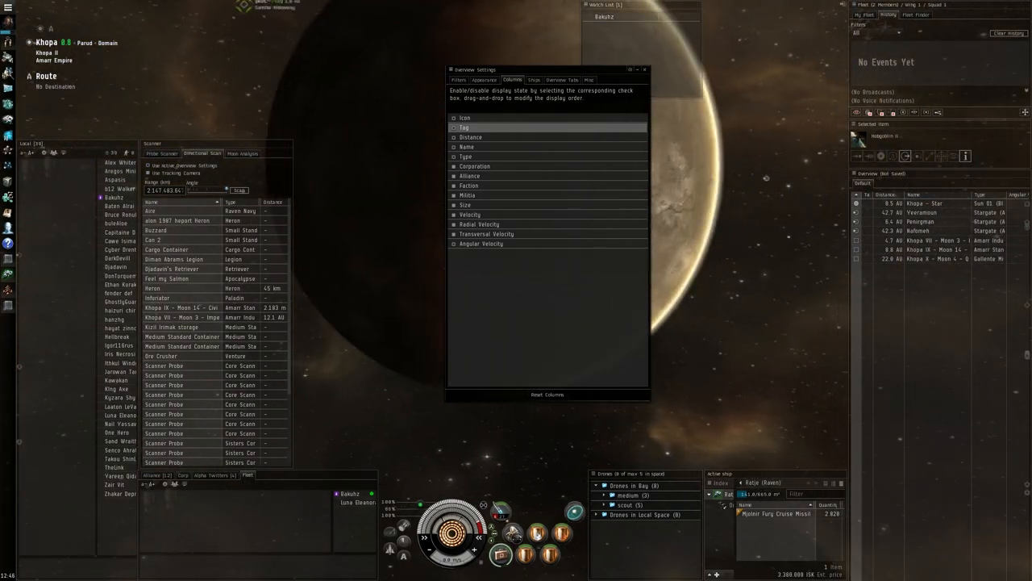
# Step: Glance at the Appearance settings, then return to the Filters States list of conditions
pyautogui.click(485, 80)
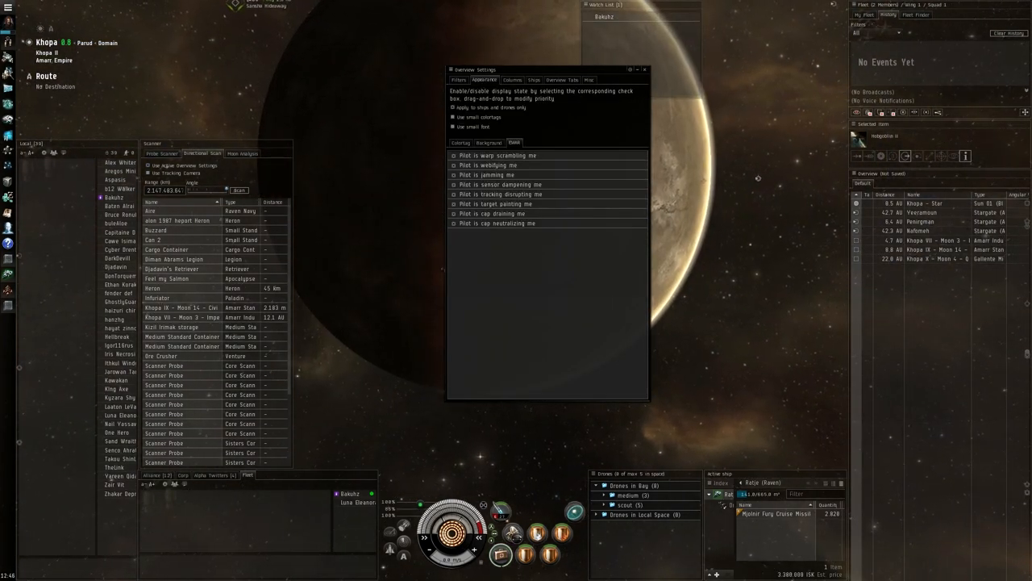
pyautogui.click(458, 80)
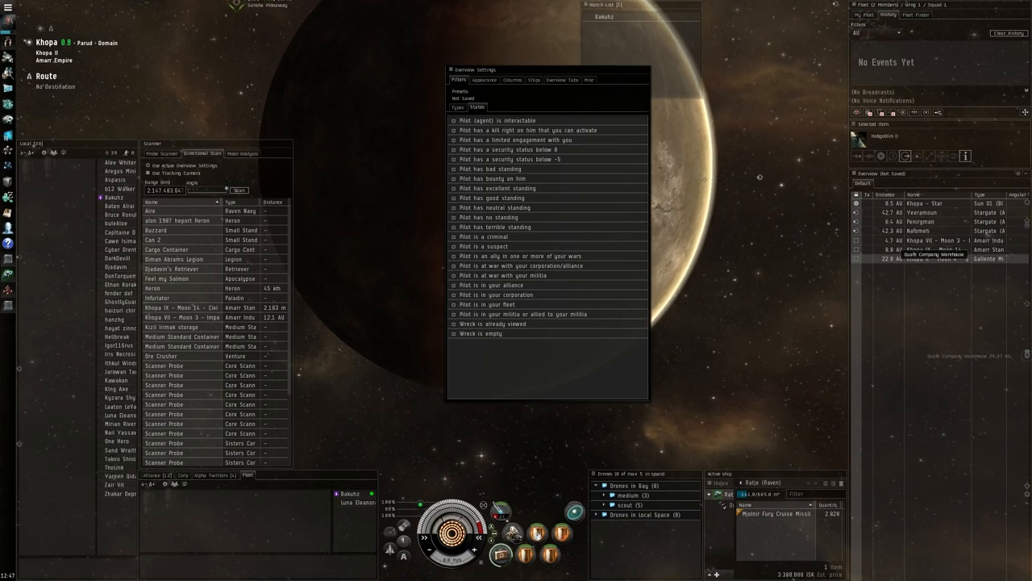
# Step: Check the Quafe Company Warehouse actions and the Ships labels, then reach the Overview Tabs page
pyautogui.rightClick(927, 258)
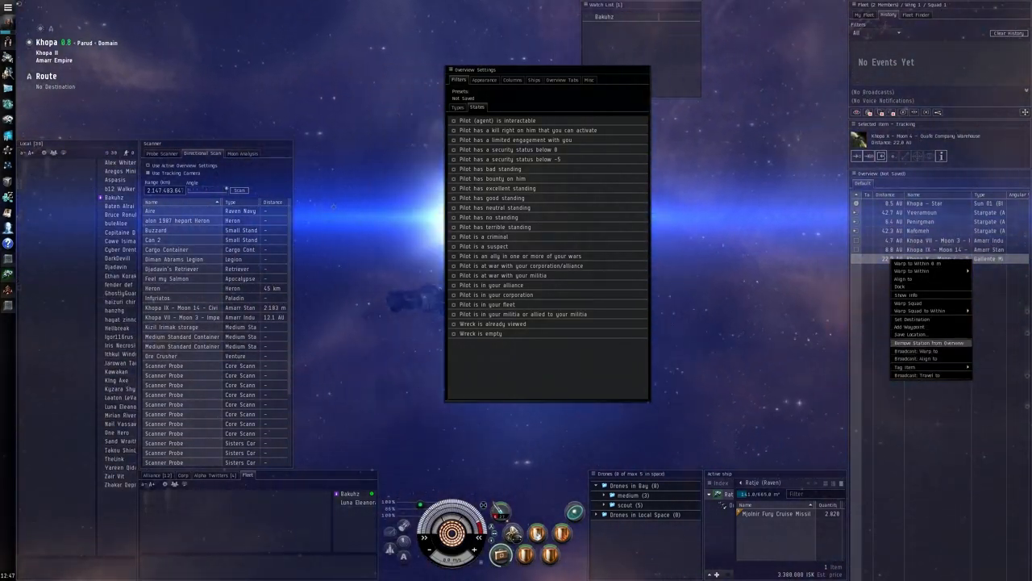
pyautogui.moveTo(911, 318)
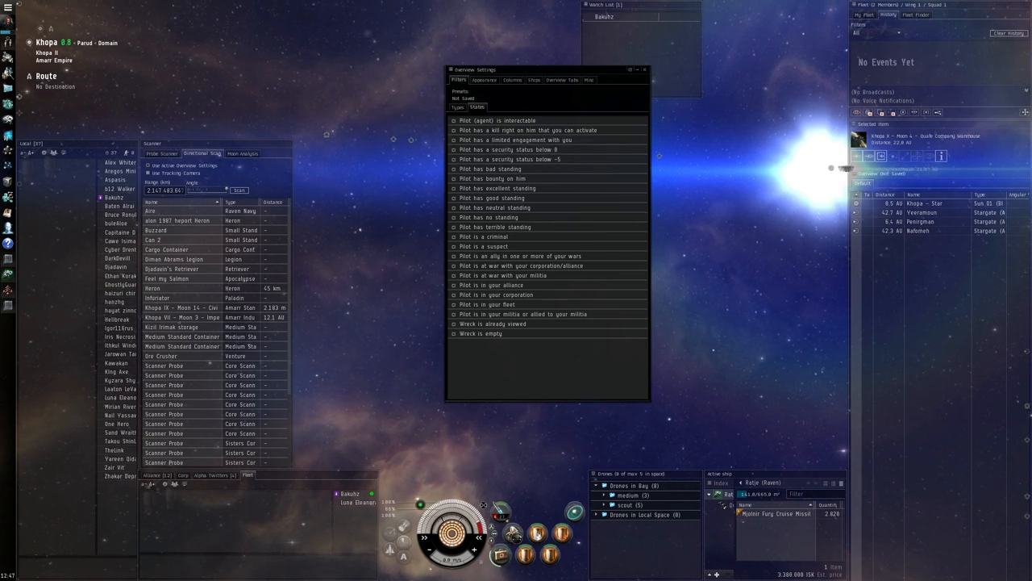
pyautogui.click(533, 80)
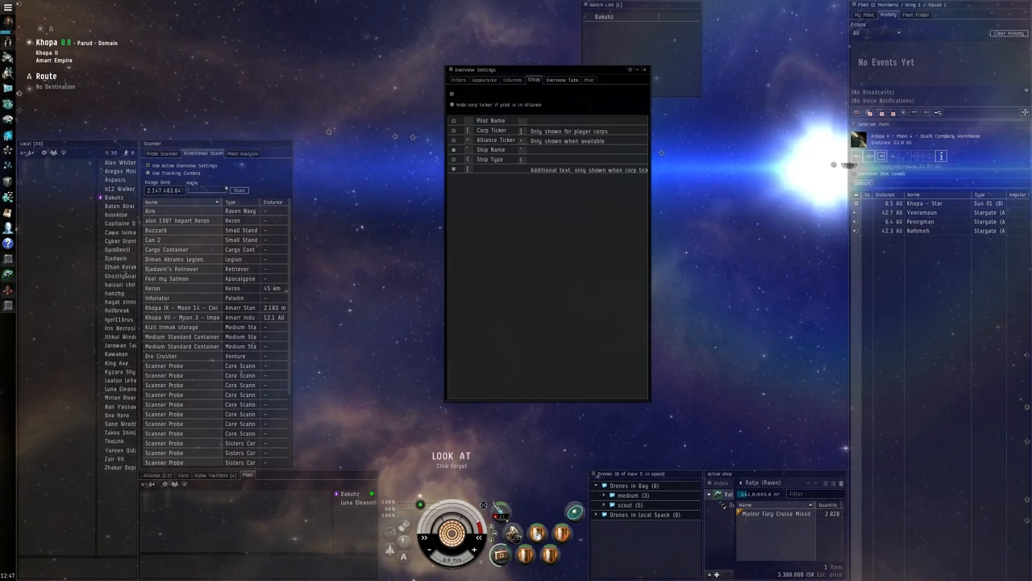
pyautogui.click(562, 79)
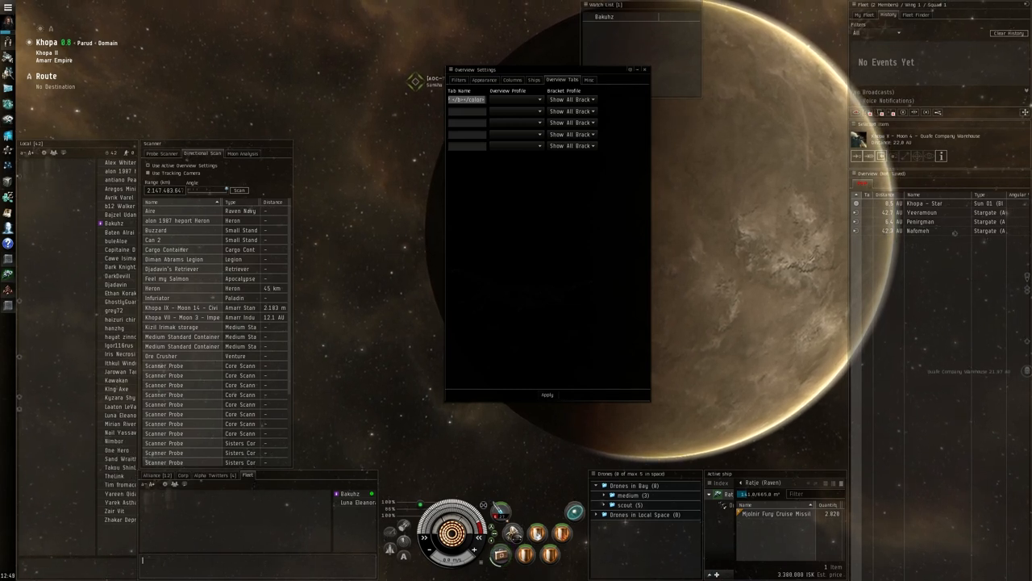
# Step: Close the Overview Settings window
pyautogui.click(589, 79)
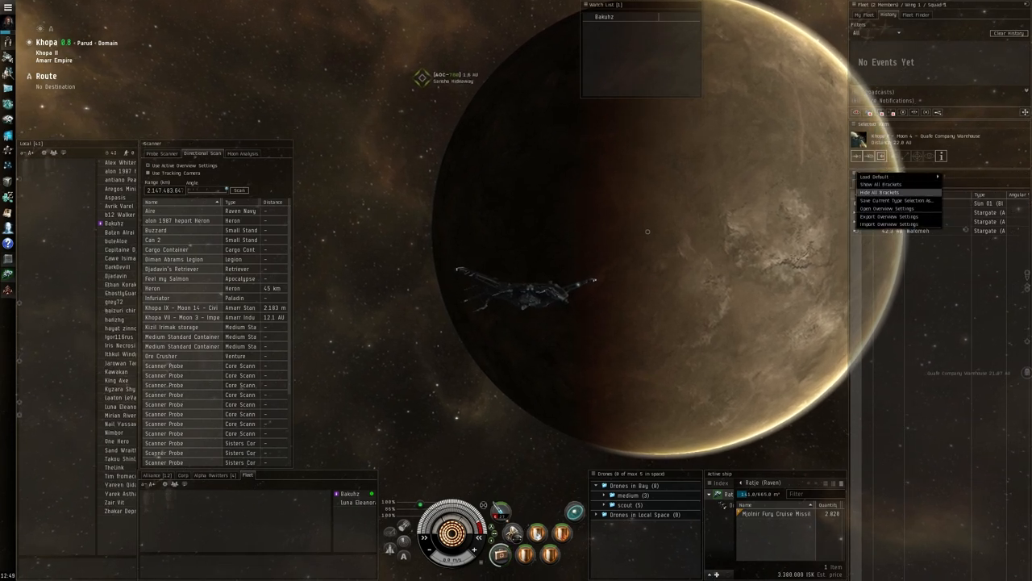
# Step: Reopen Overview Settings, view pilot background colours, and return to the Filters States list
pyautogui.click(887, 208)
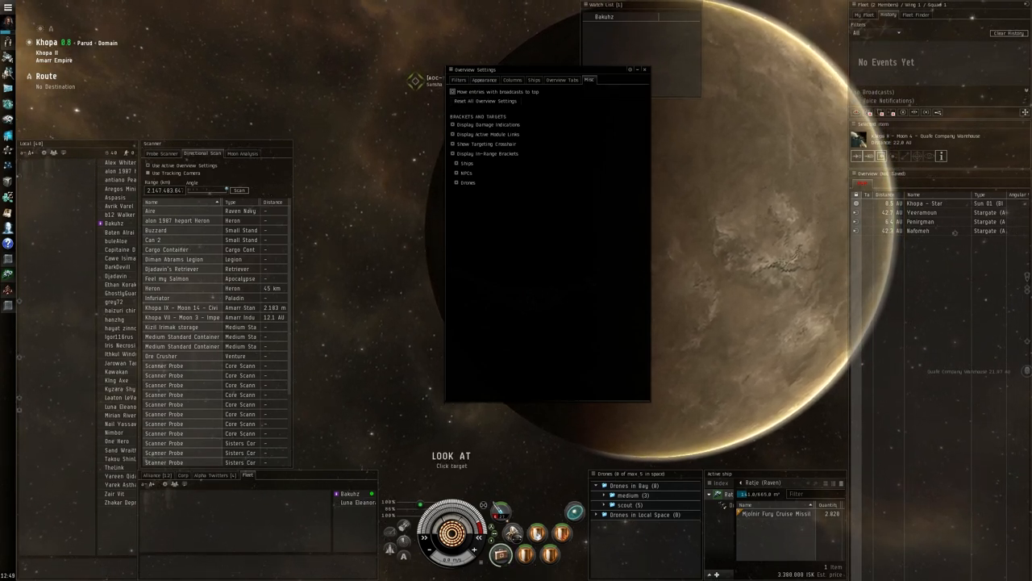
pyautogui.click(485, 79)
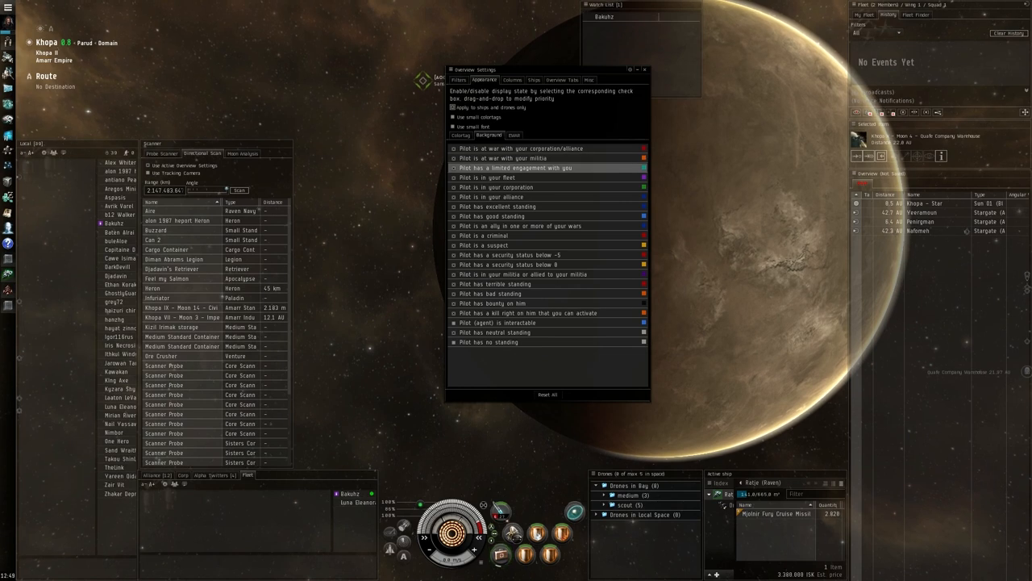
pyautogui.click(458, 79)
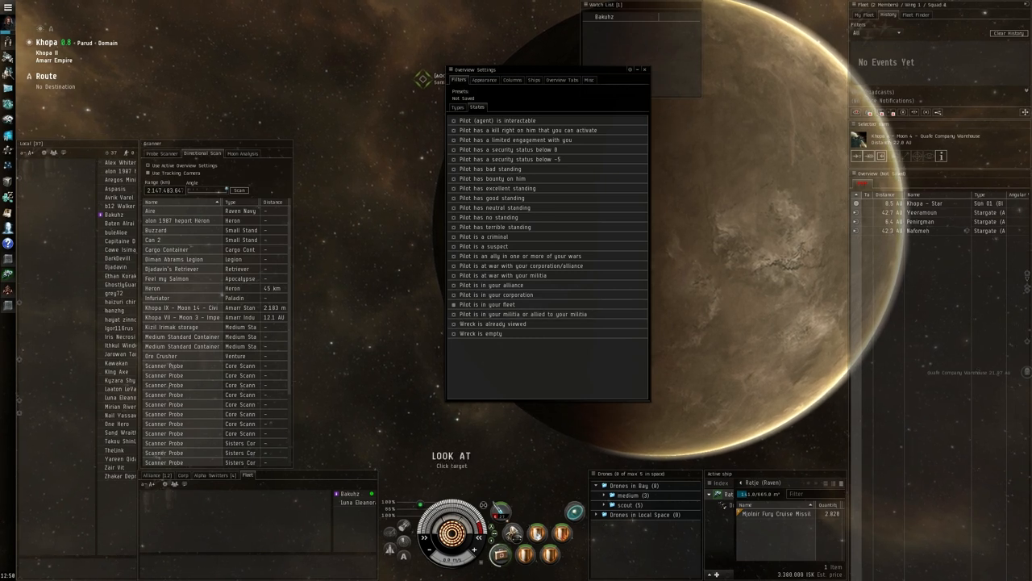
pyautogui.moveTo(487, 304)
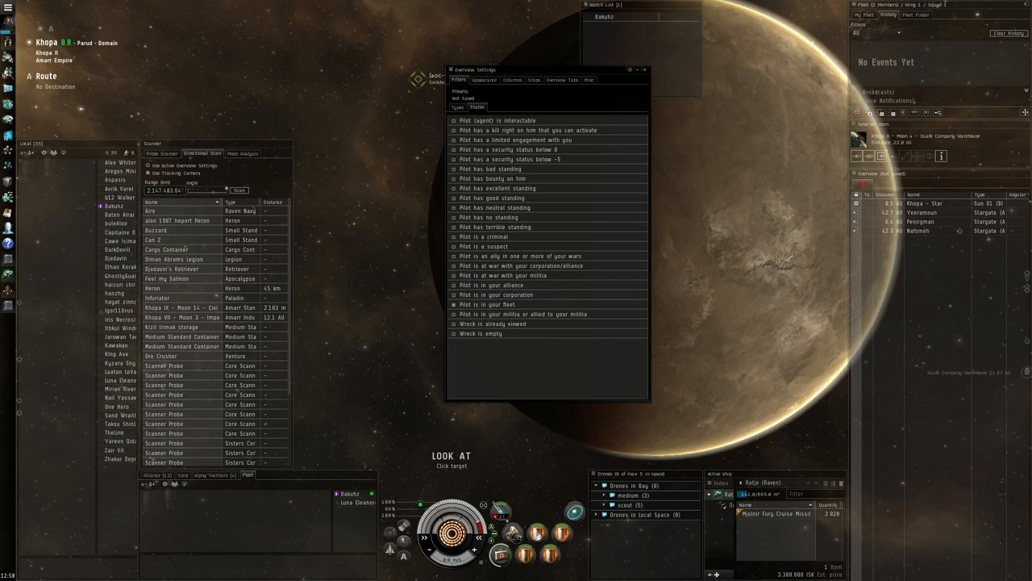
pyautogui.moveTo(486, 304)
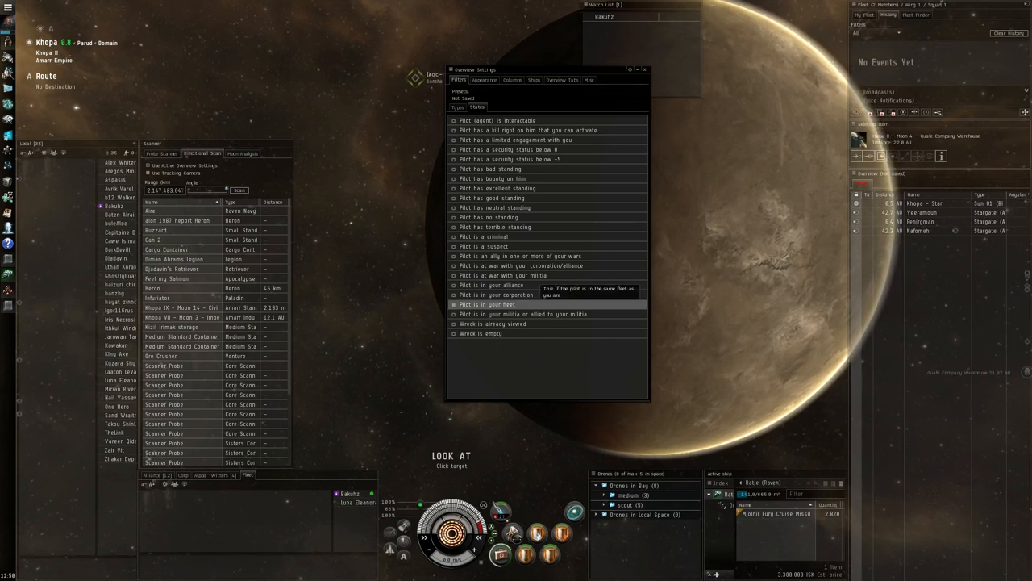
pyautogui.moveTo(523, 314)
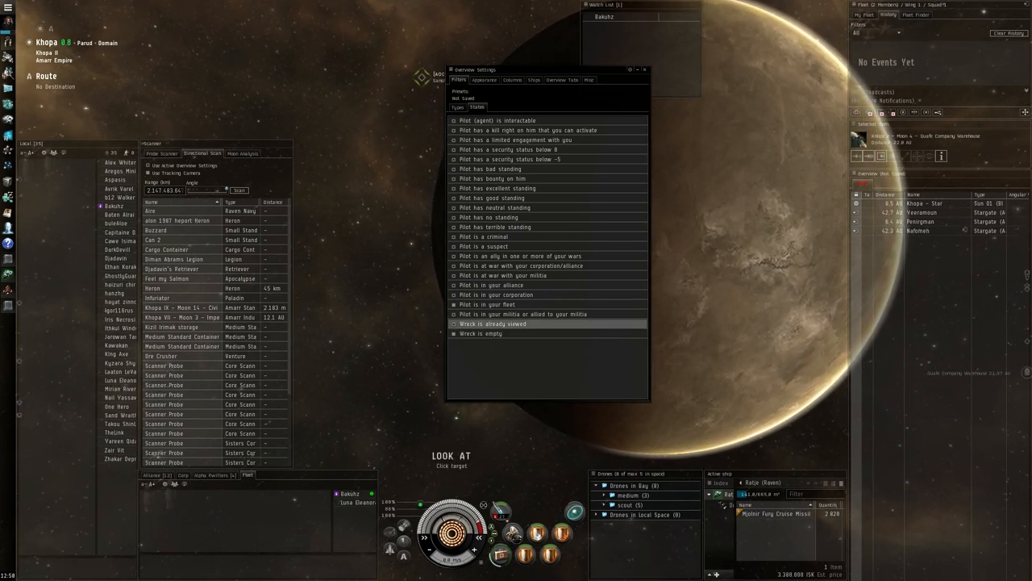
pyautogui.moveTo(497, 294)
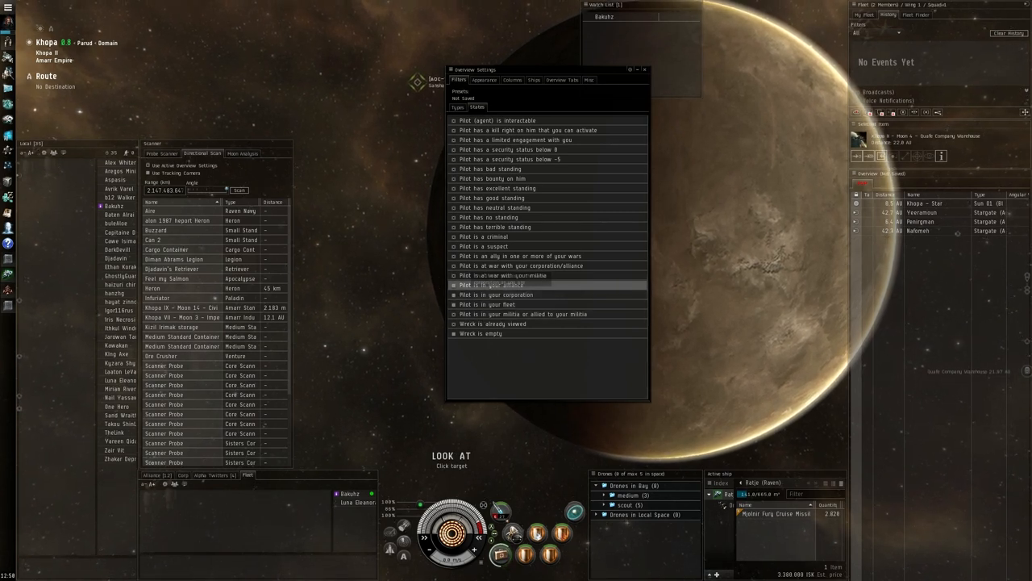
pyautogui.moveTo(496, 304)
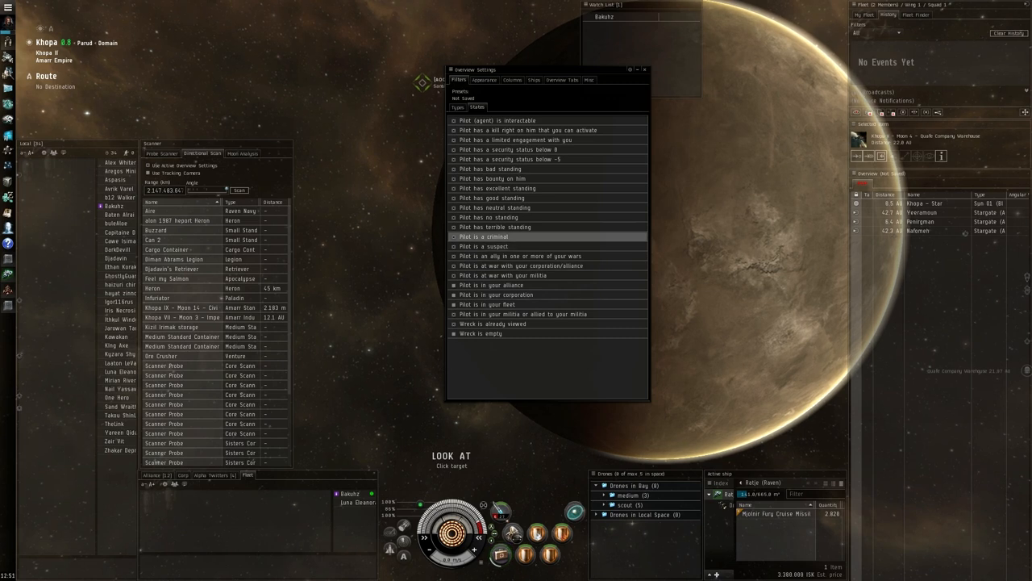
pyautogui.moveTo(486, 236)
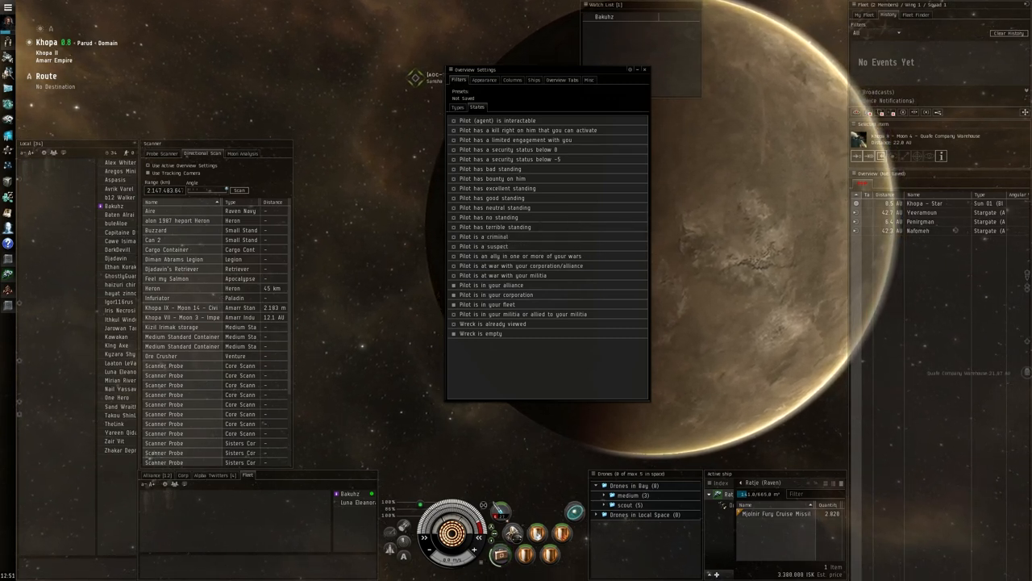
# Step: Close Overview Settings and start saving the current type selection as a new preset
pyautogui.click(644, 69)
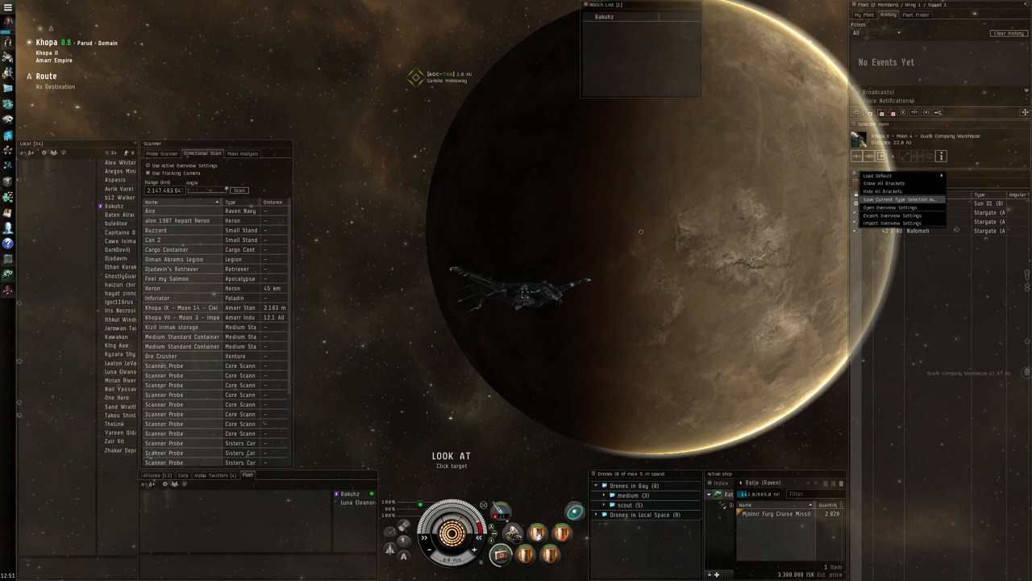
pyautogui.click(897, 199)
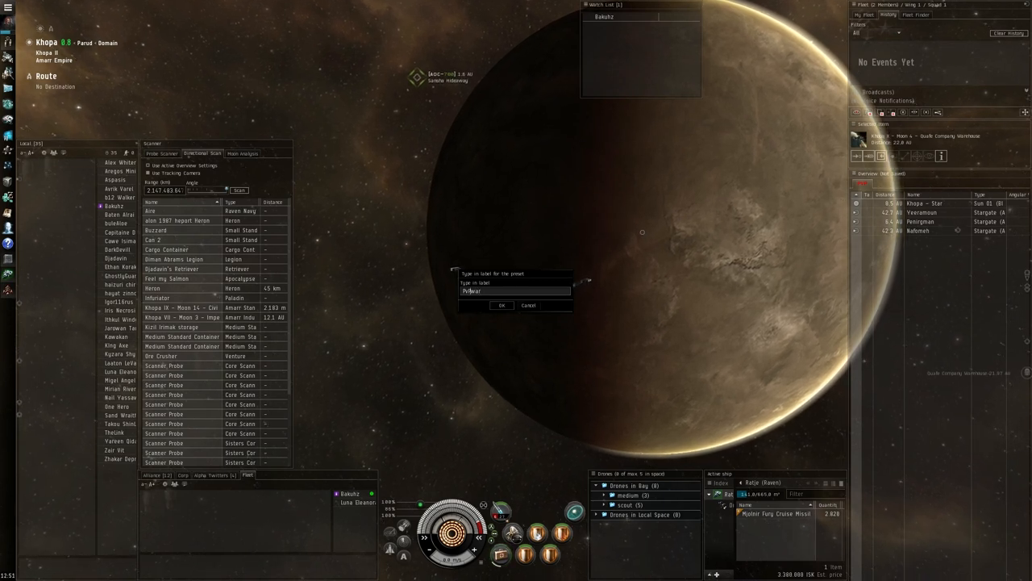
# Step: Name the new overview preset 'PvP war' and confirm it
pyautogui.write('PvP war')
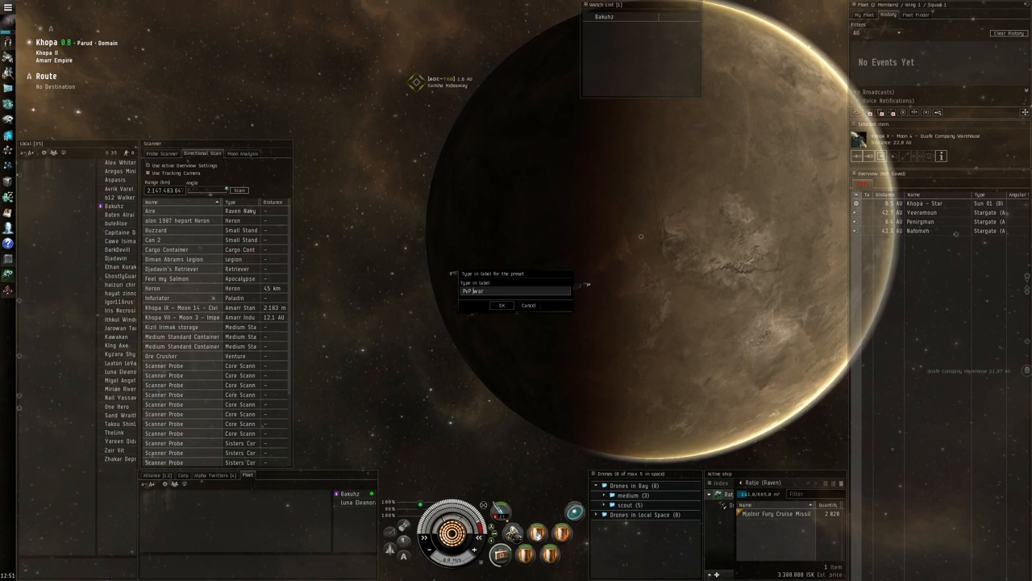
pyautogui.click(501, 305)
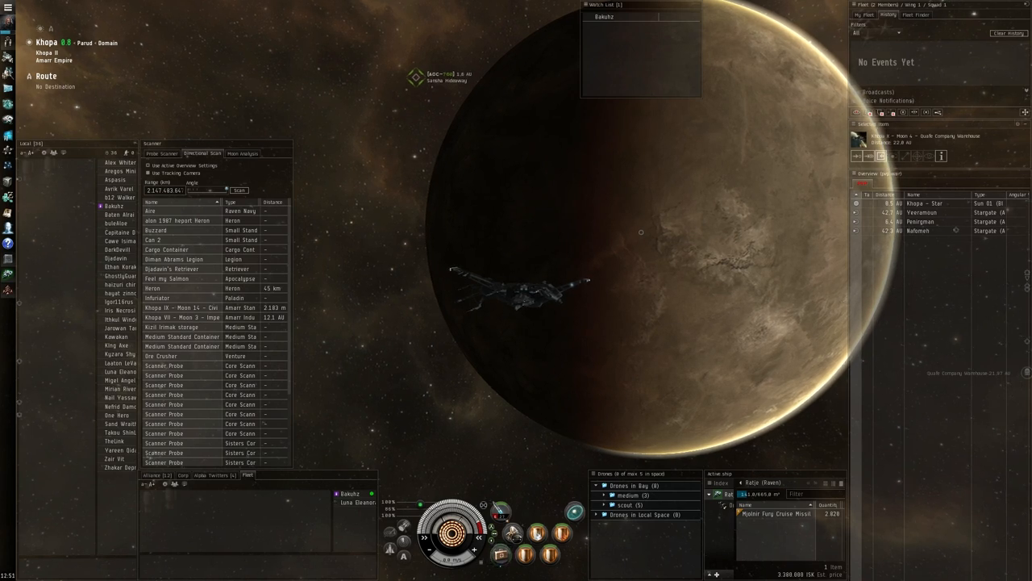
# Step: Add a new overview tab from the tab's context menu, entering '24' as its label
pyautogui.rightClick(867, 174)
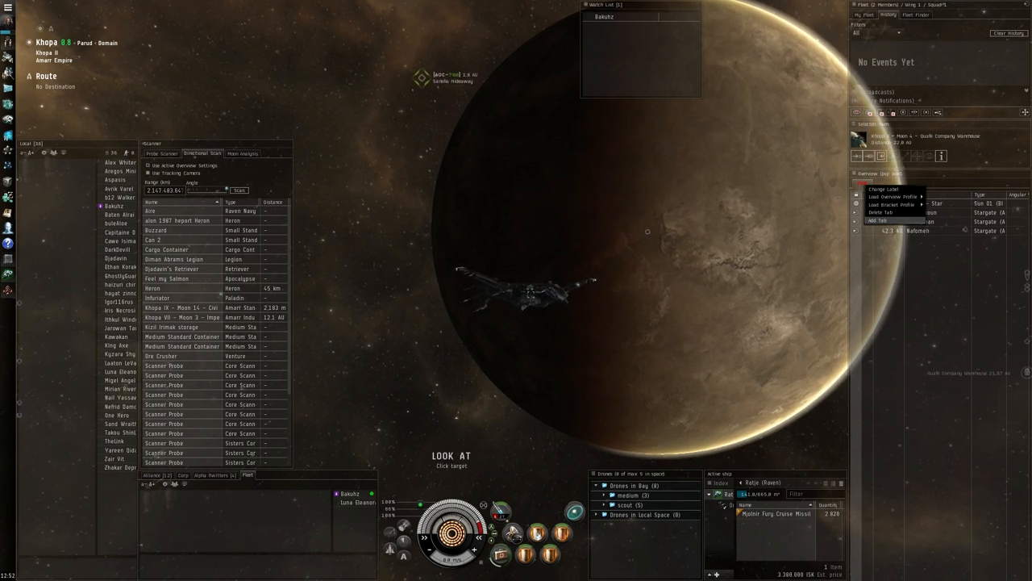
pyautogui.click(877, 220)
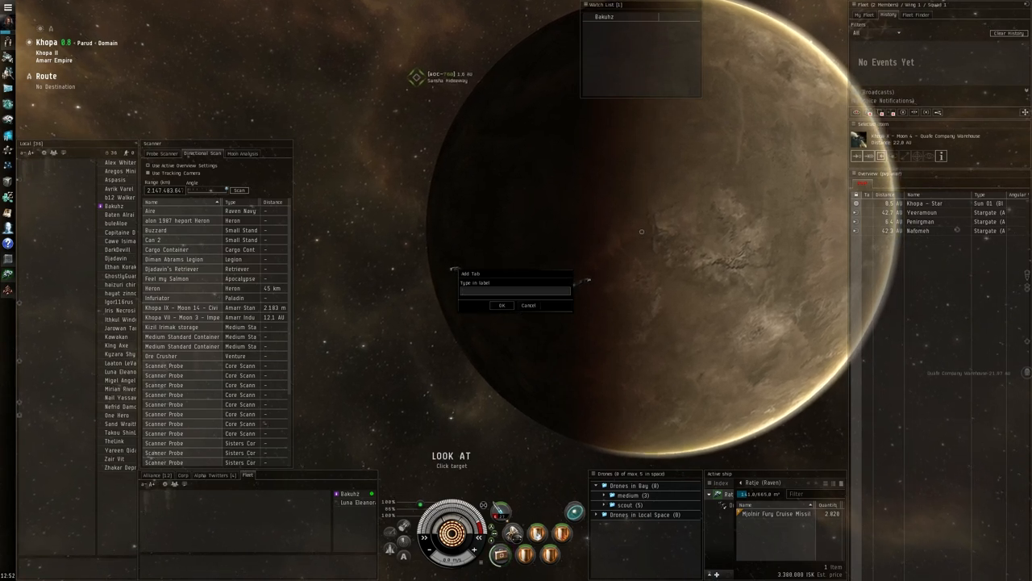
pyautogui.write('24')
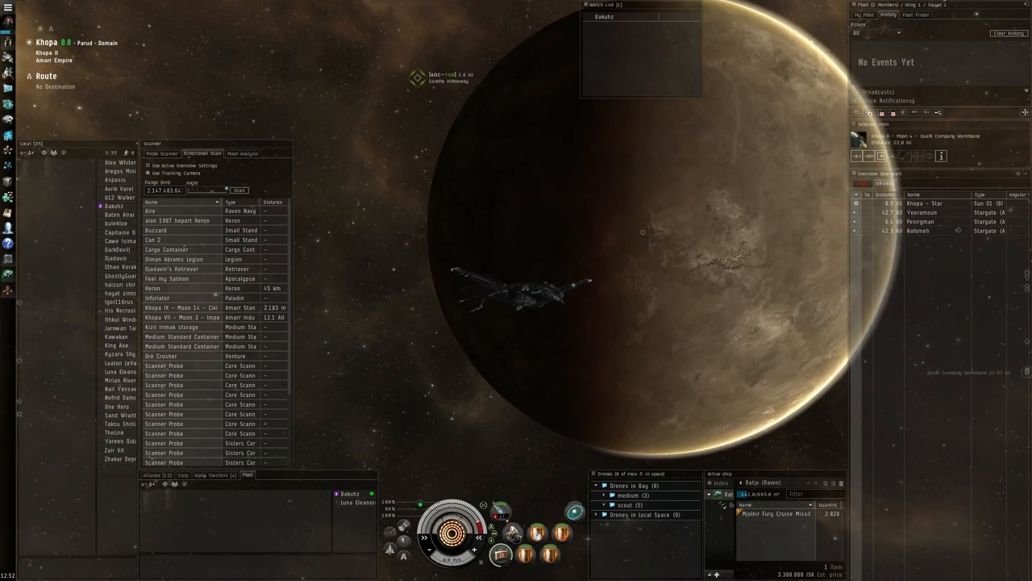
# Step: Reopen Overview Settings from the overview header's context menu
pyautogui.rightClick(879, 183)
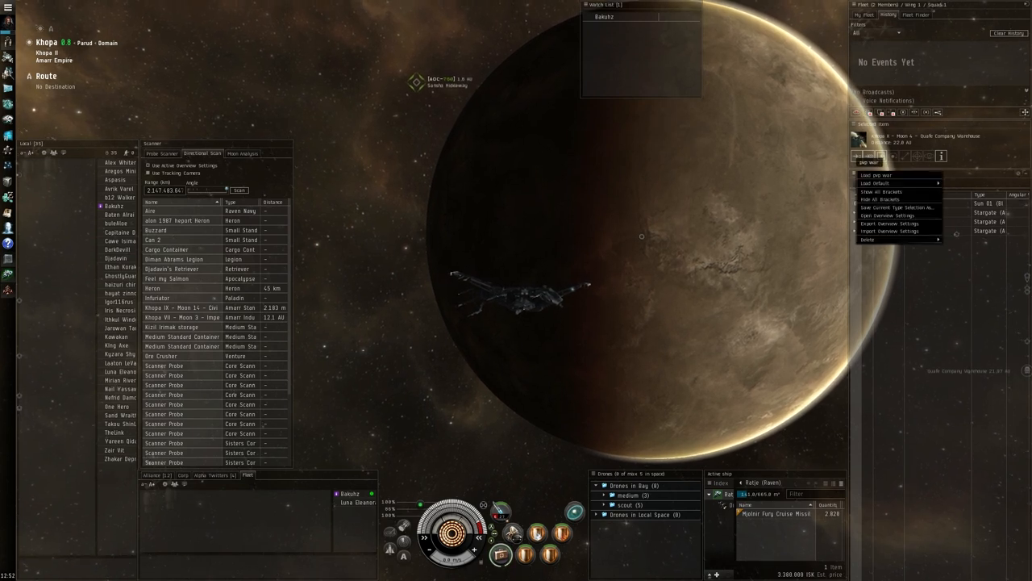
pyautogui.click(888, 215)
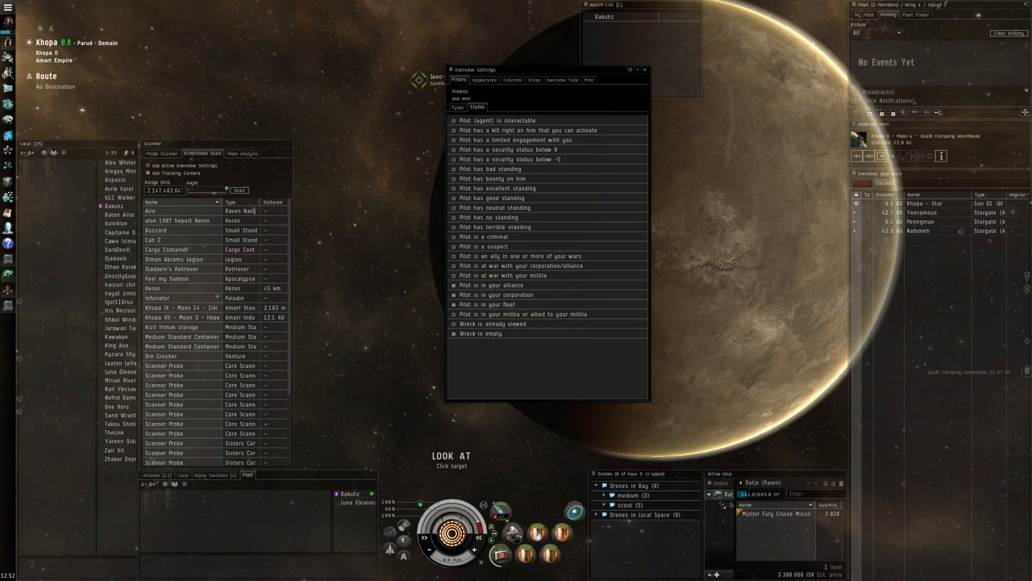
pyautogui.moveTo(522, 313)
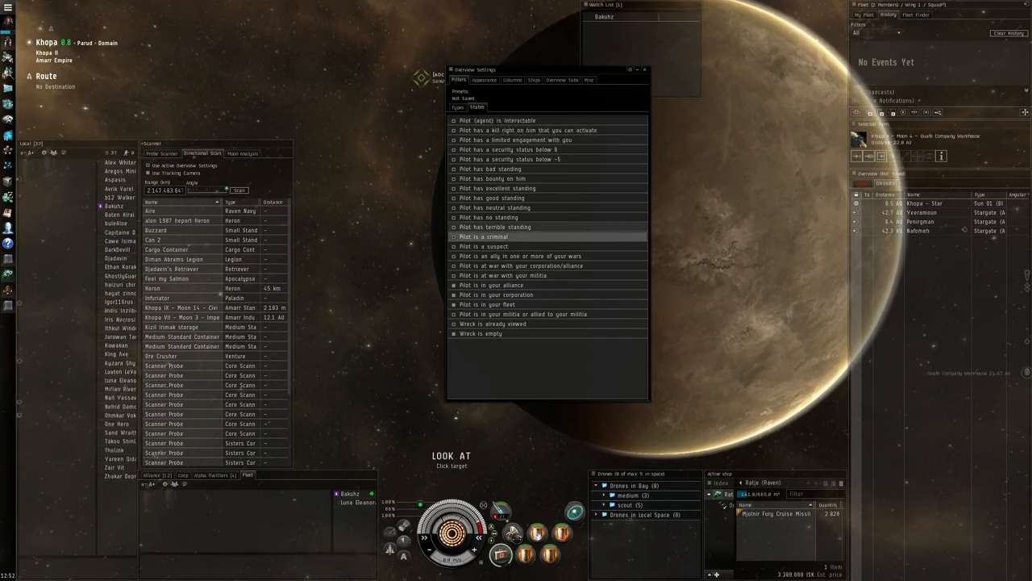
pyautogui.moveTo(516, 139)
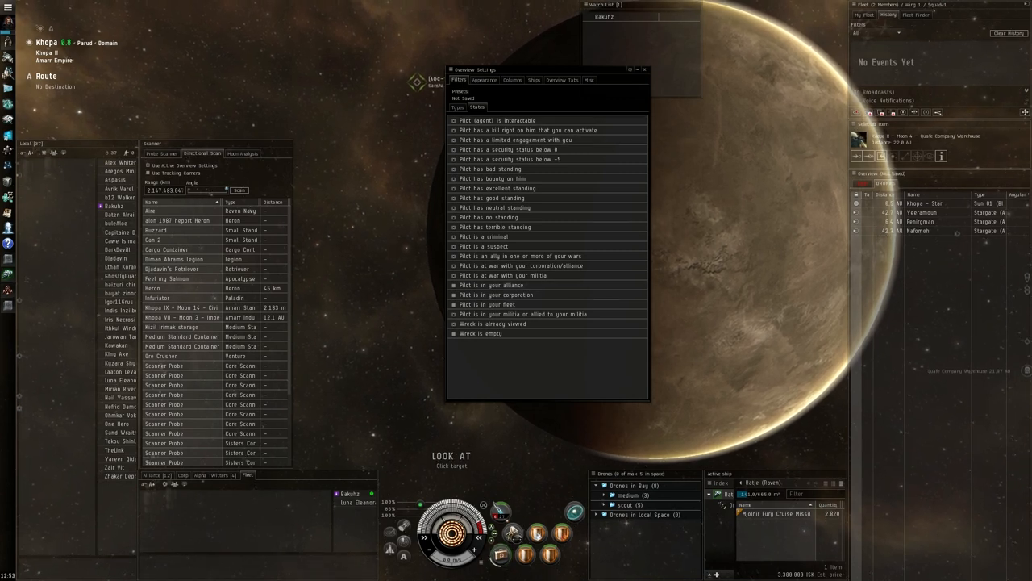
pyautogui.click(458, 107)
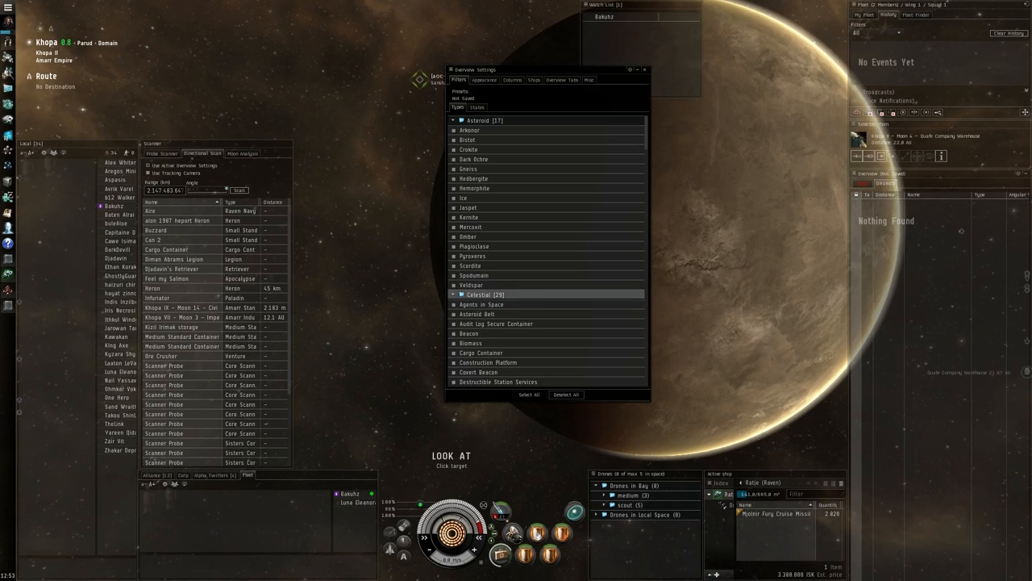
pyautogui.scroll(-3)
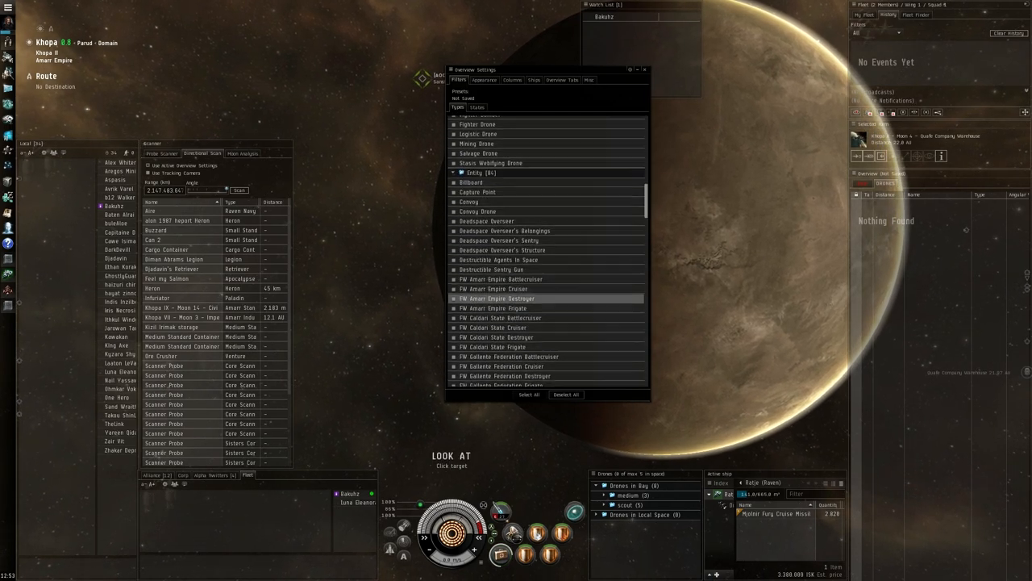
pyautogui.scroll(3)
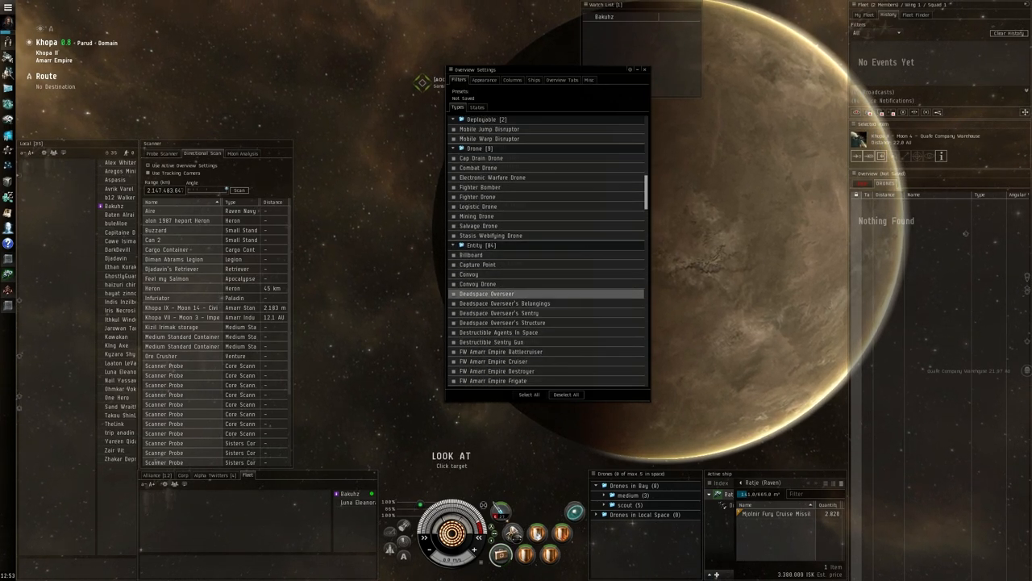
pyautogui.rightClick(475, 231)
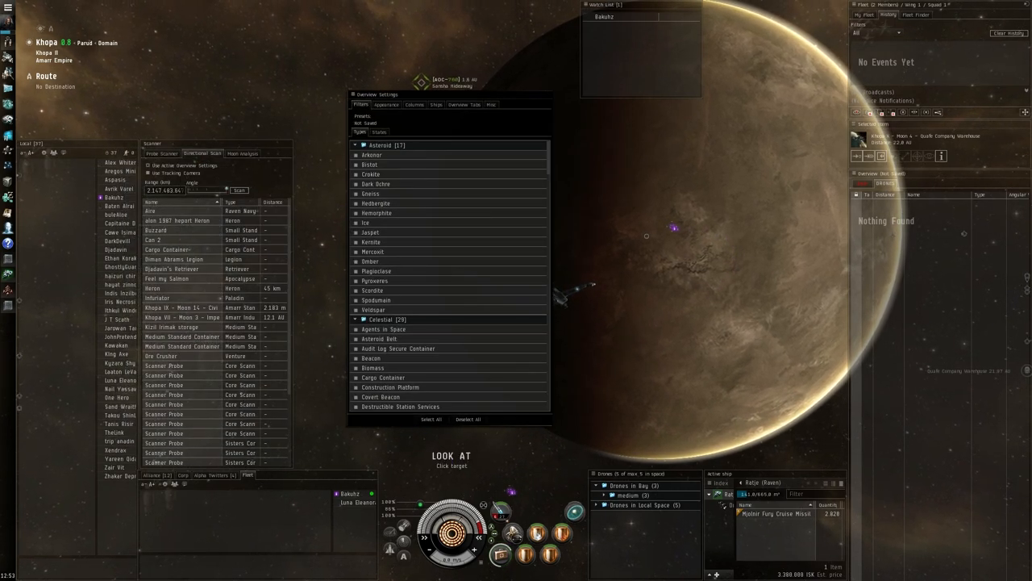
# Step: View the Appearance Background settings, then return to the Filters States conditions
pyautogui.click(386, 105)
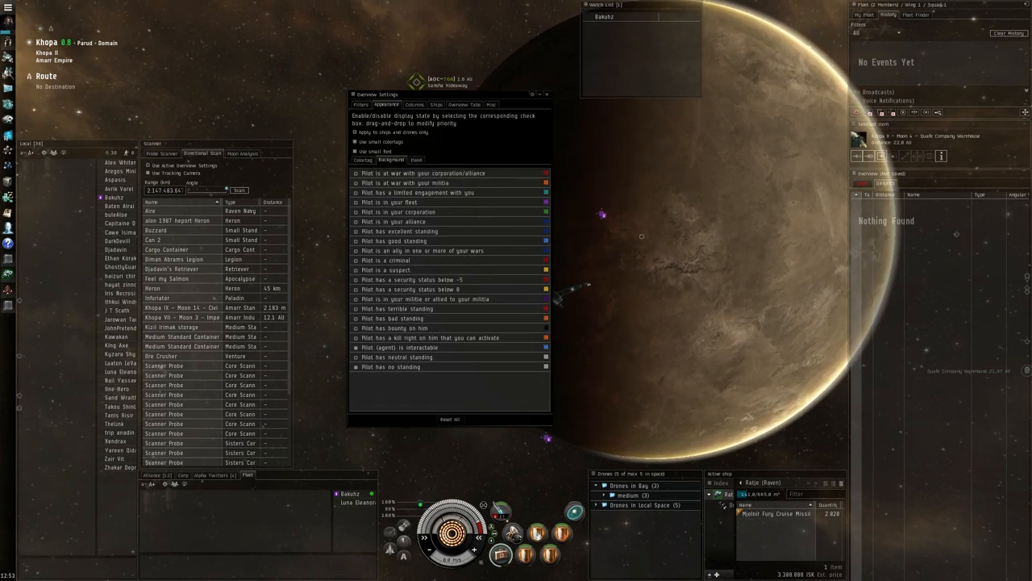
pyautogui.click(361, 104)
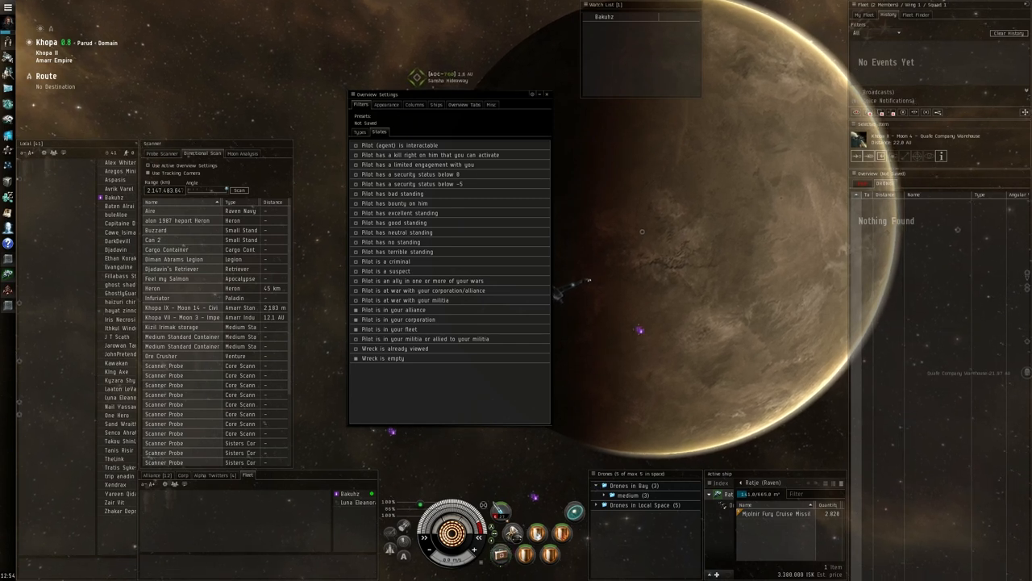
# Step: Pass through the Ships label settings to the Overview Tabs page holding DRONES and NAV
pyautogui.click(435, 105)
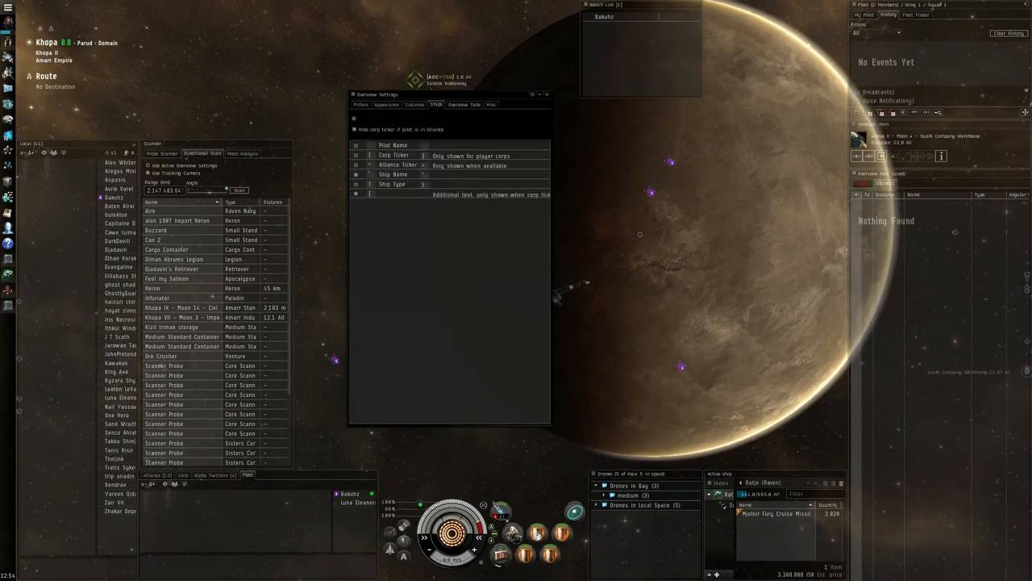
pyautogui.click(463, 104)
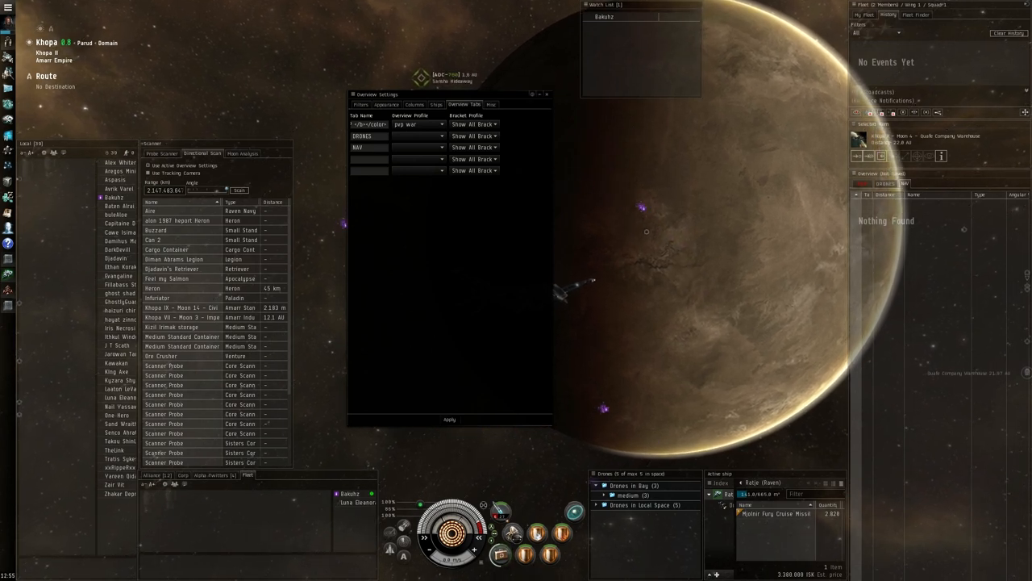
# Step: Save the current type selection as the 'DRONES WAR' overview preset and view the preset list
pyautogui.click(546, 93)
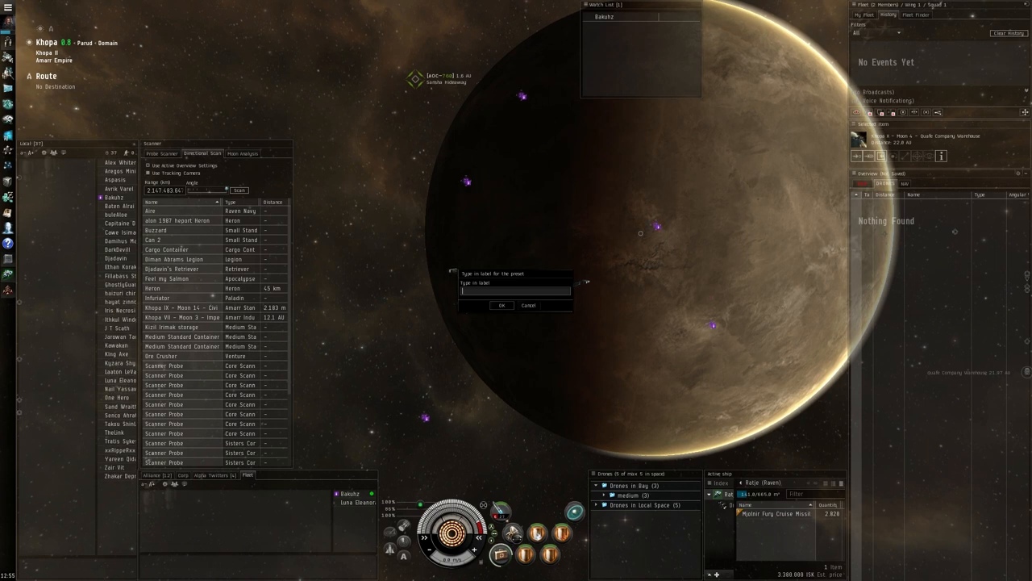
pyautogui.write('DRONES')
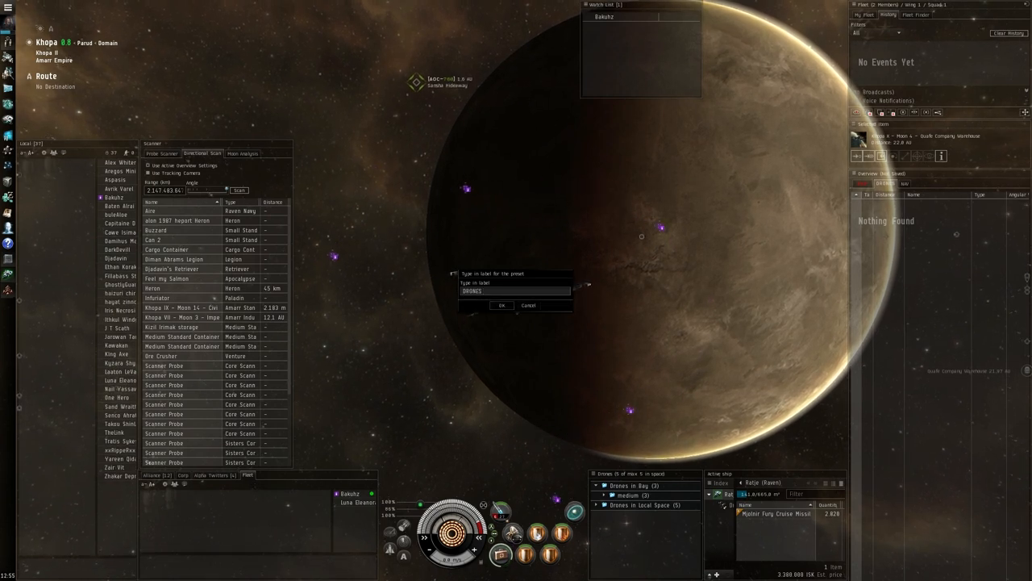
pyautogui.write('WAR')
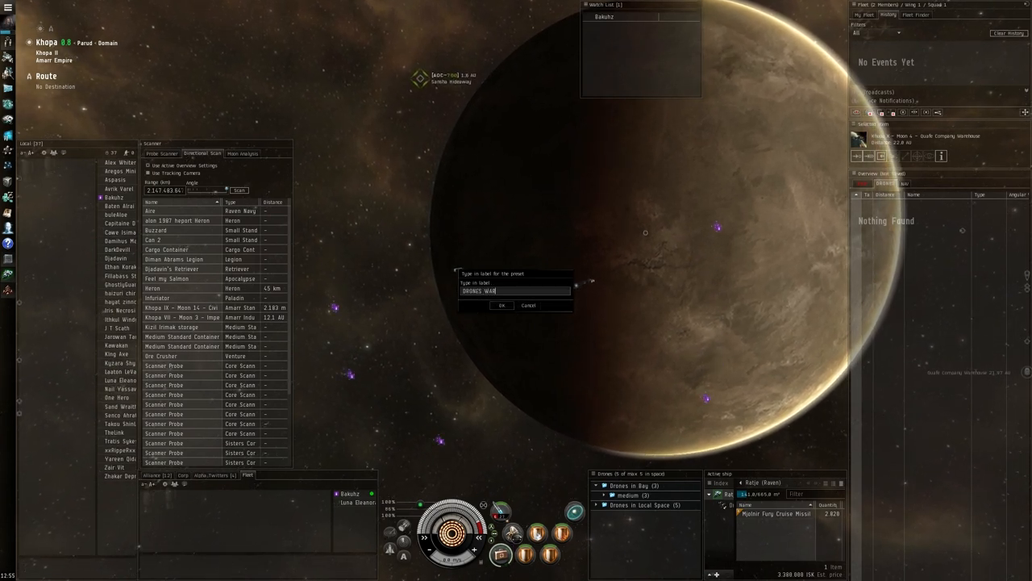
pyautogui.click(501, 305)
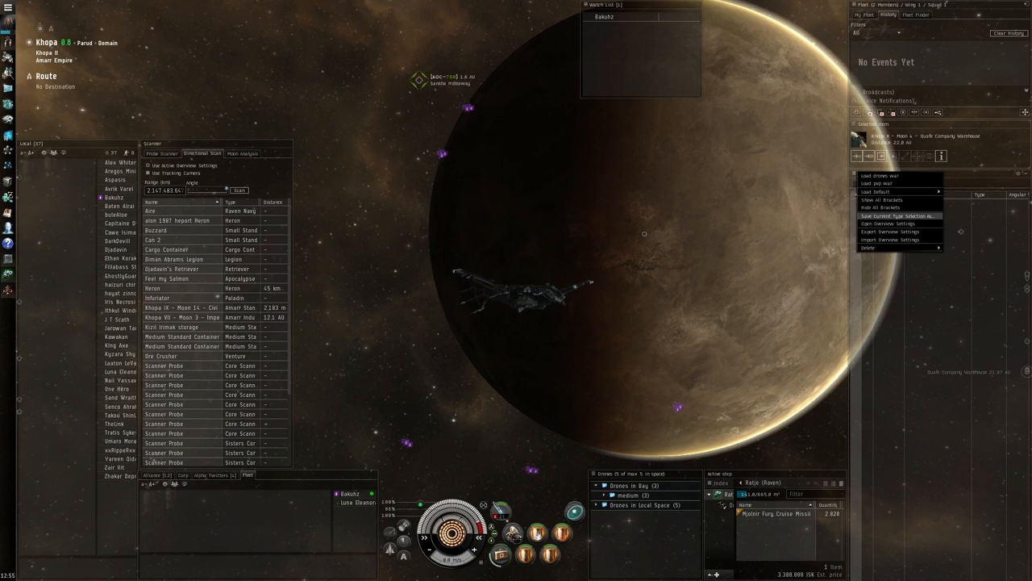
pyautogui.click(897, 215)
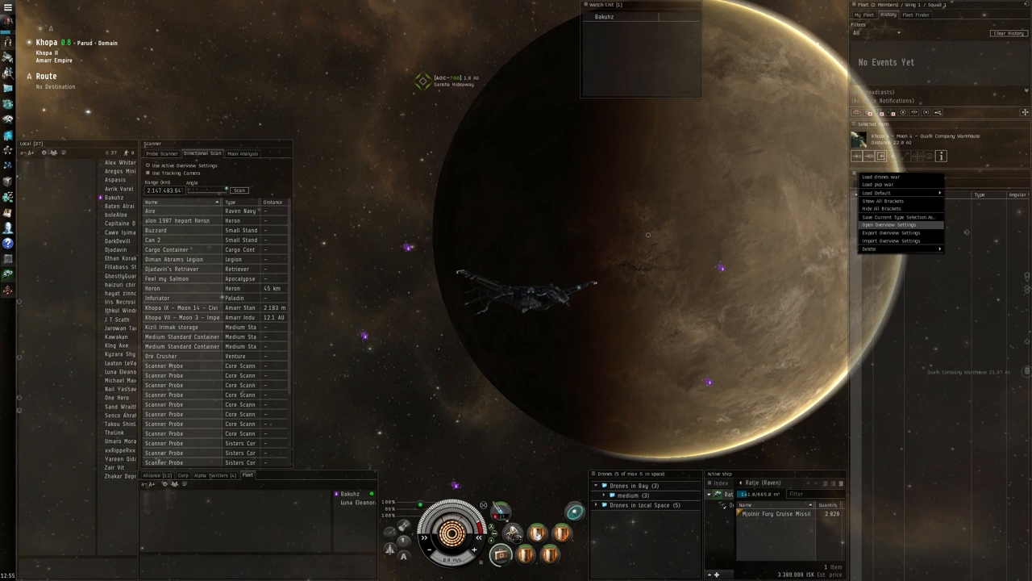
# Step: Tick Celestial types (asteroid belts, planets, sun) and Stargates in the overview type filters
pyautogui.click(892, 224)
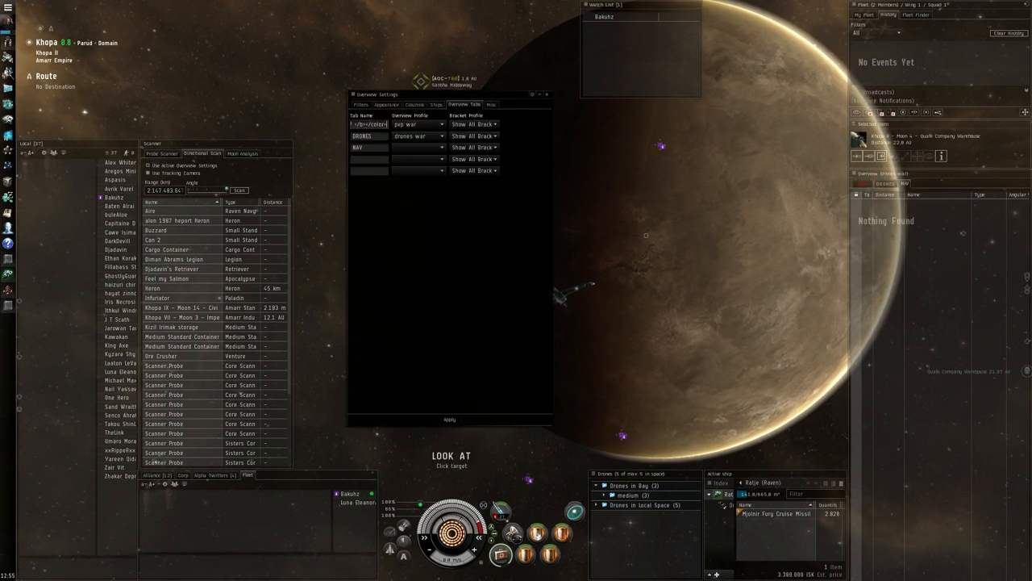
pyautogui.click(361, 104)
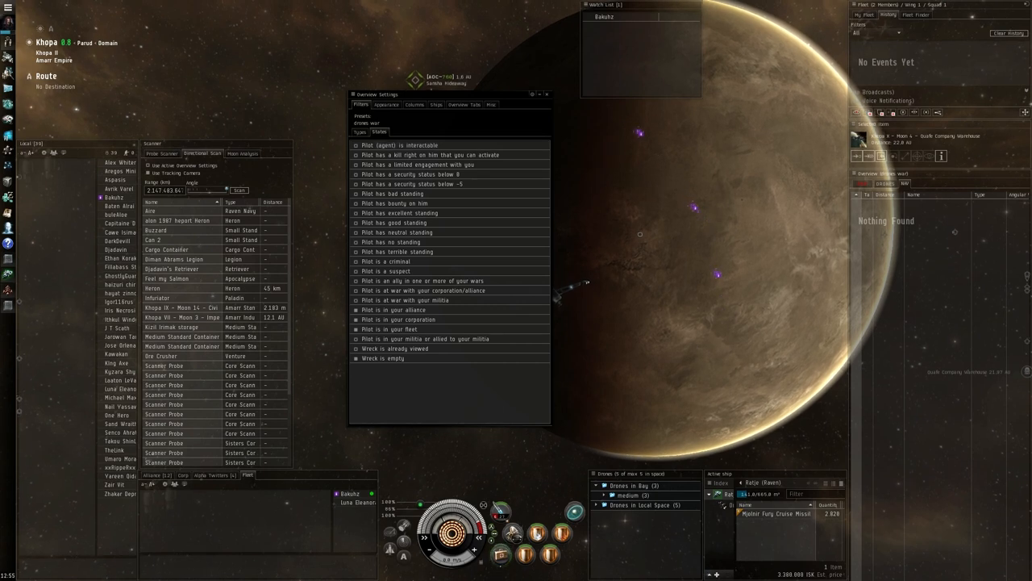
pyautogui.click(360, 132)
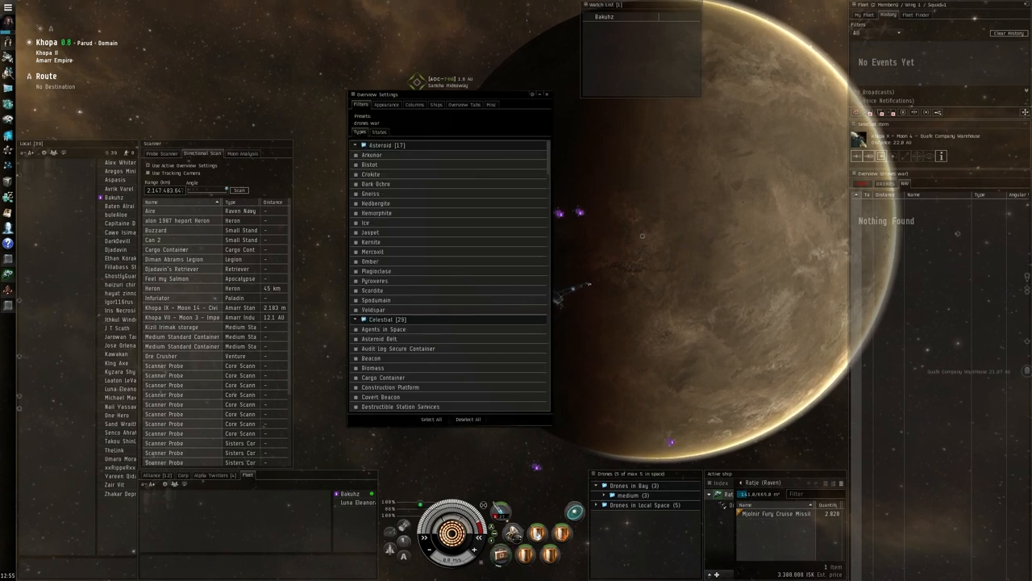
pyautogui.click(355, 155)
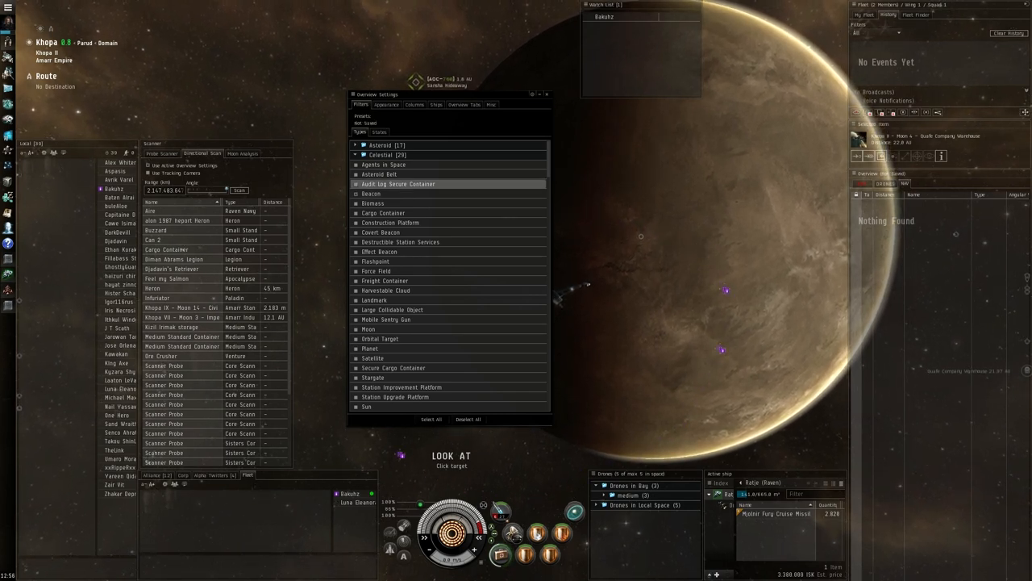
pyautogui.click(381, 174)
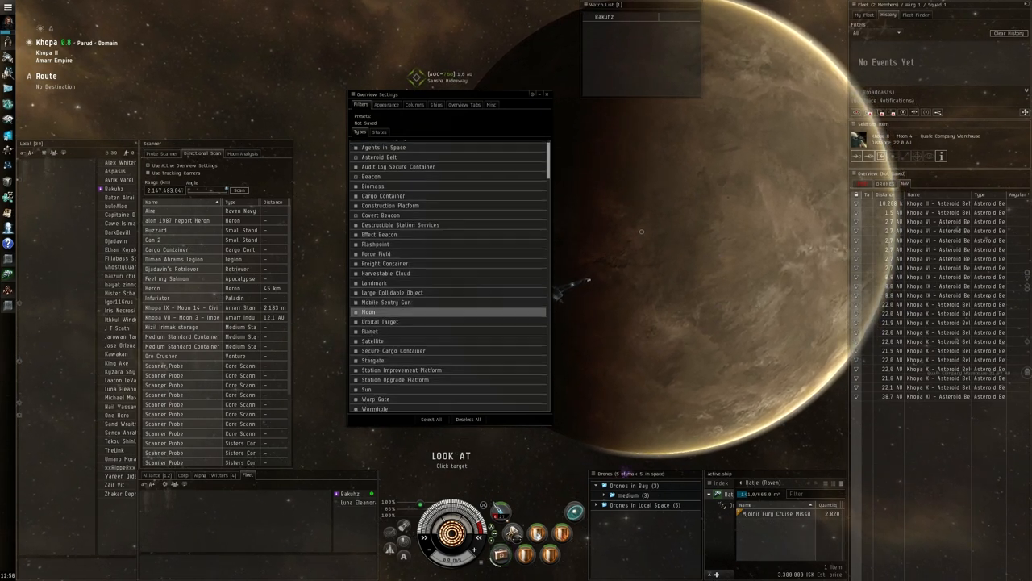
pyautogui.scroll(-3)
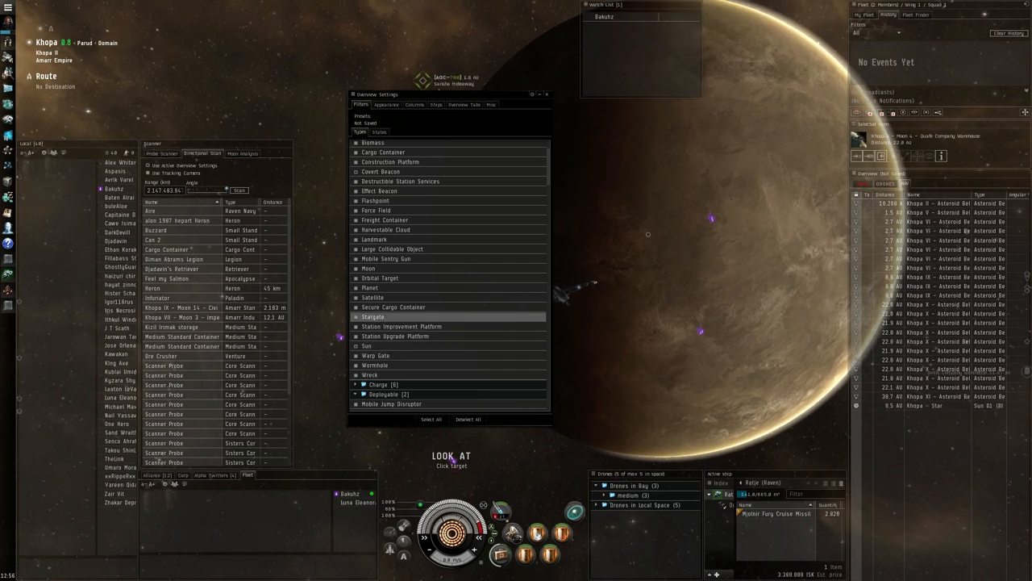
pyautogui.click(370, 287)
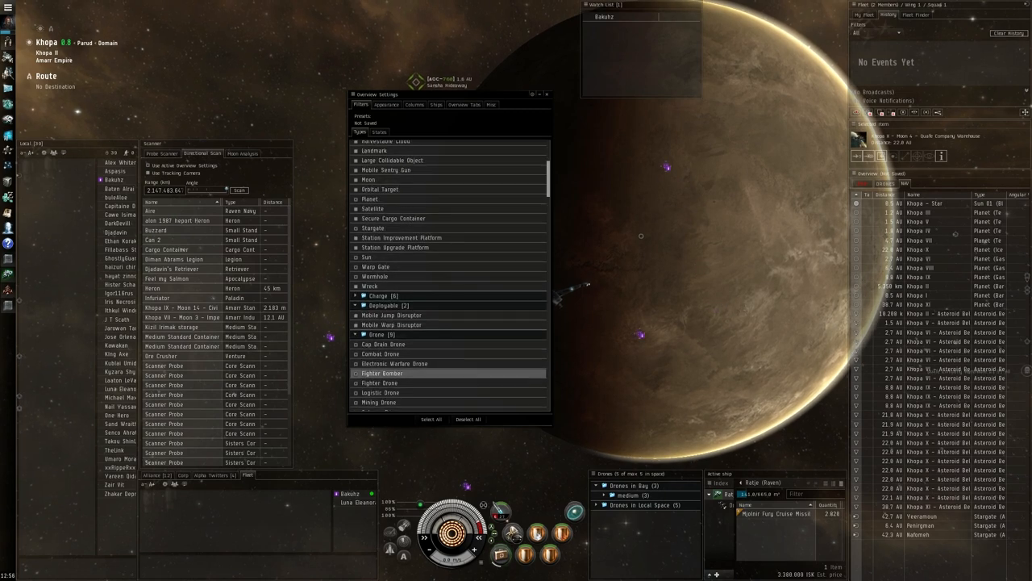
pyautogui.scroll(-3)
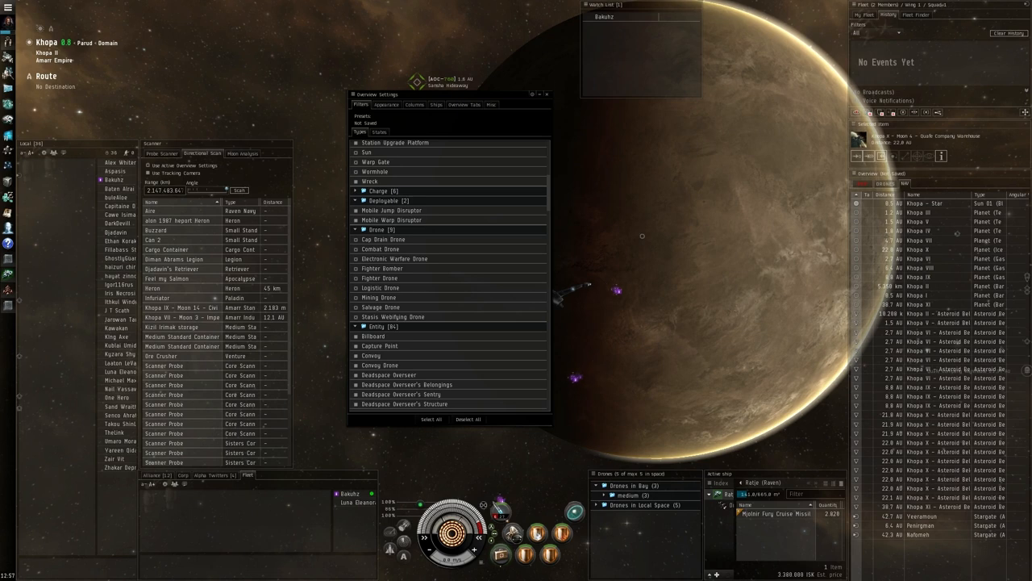
# Step: Store the celestial and stargate type selection as overview preset 'NAV'
pyautogui.click(547, 94)
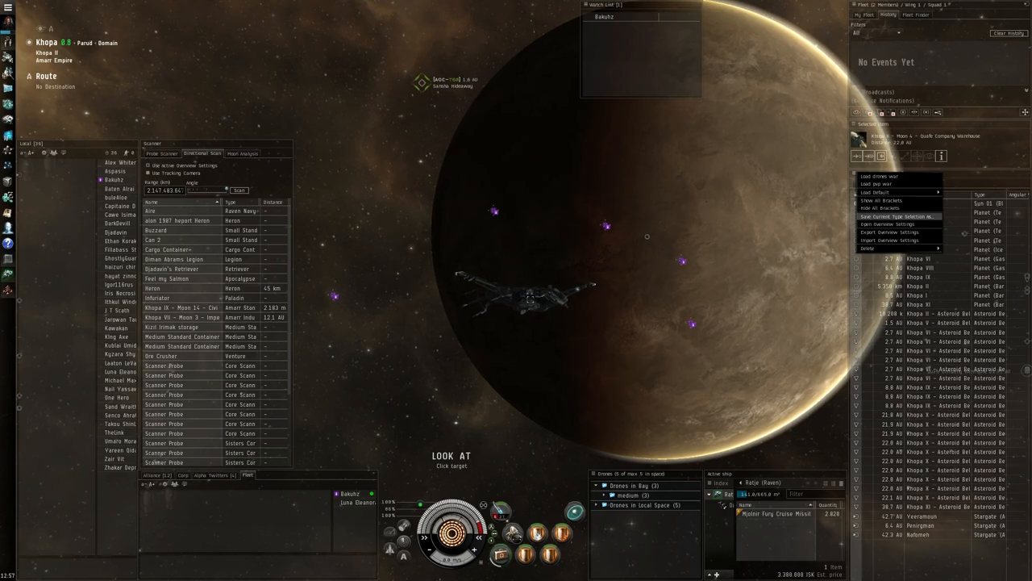
pyautogui.click(897, 216)
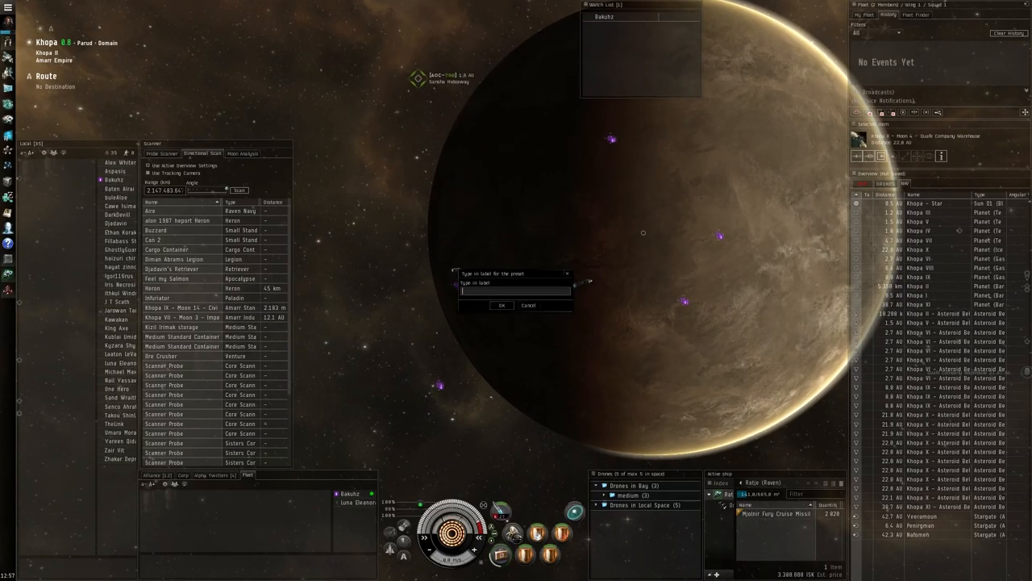
pyautogui.write('NAV')
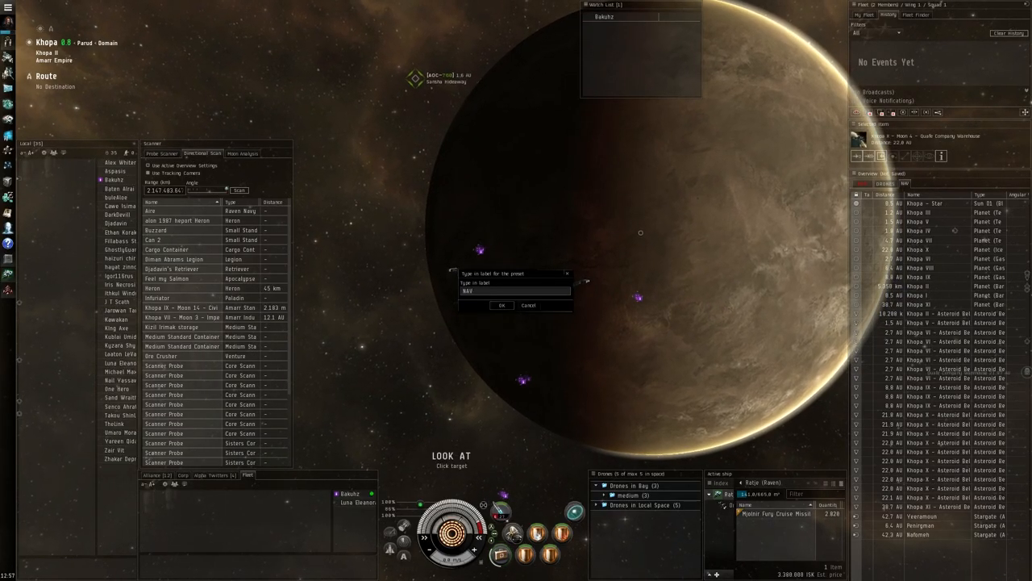
pyautogui.click(501, 305)
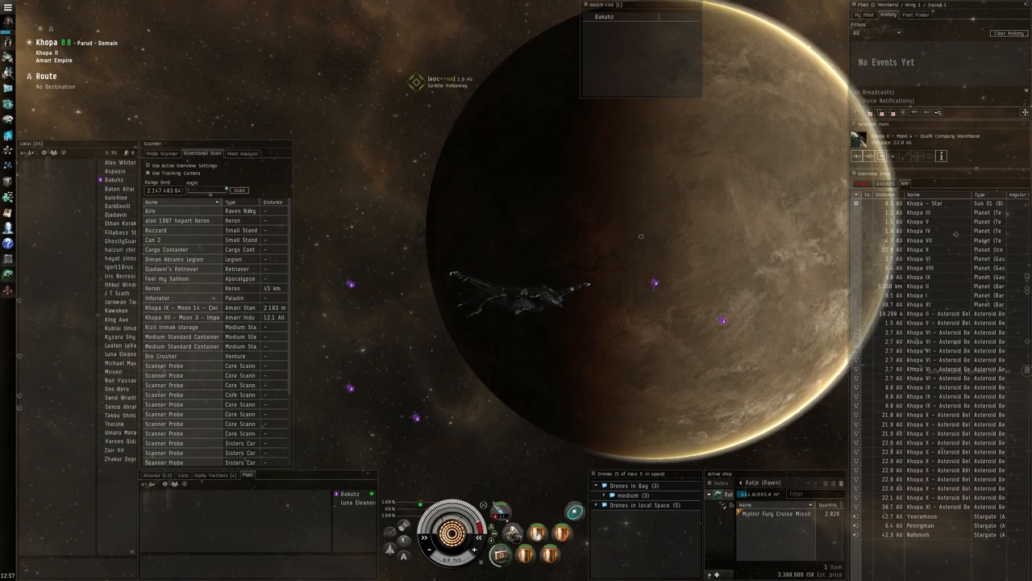